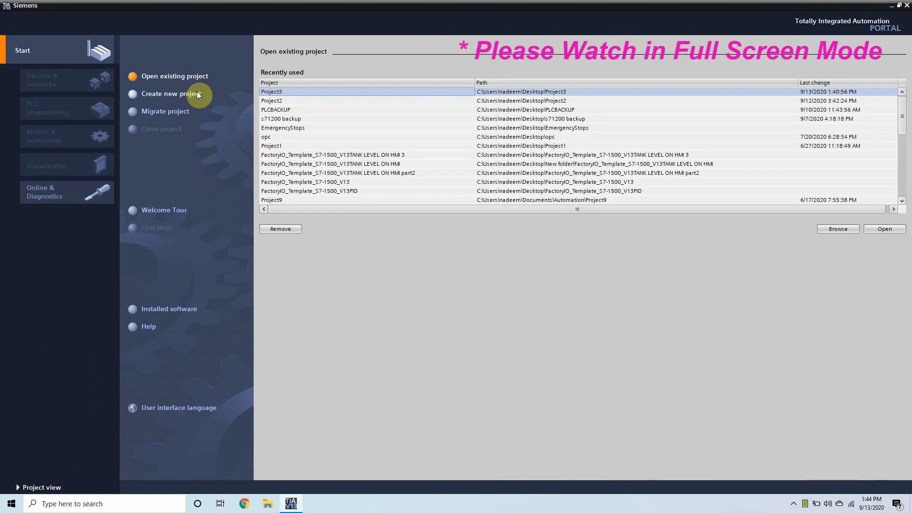
Create a new project named danfossprofidrive with the Desktop save path.
click(171, 94)
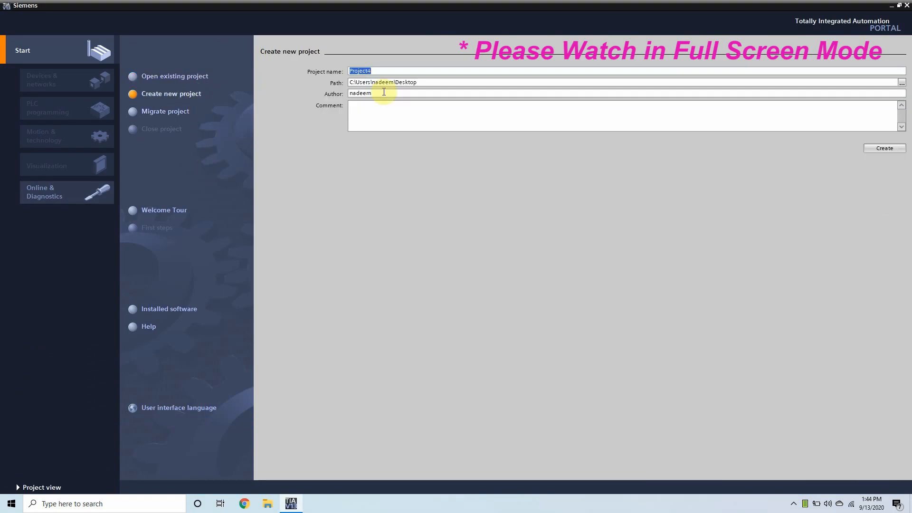
text(danfo)
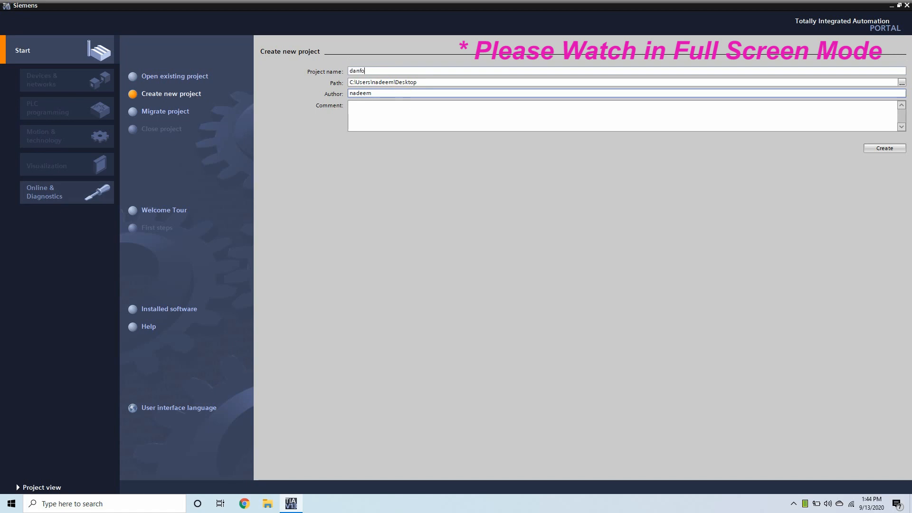
text(ssprofidrive)
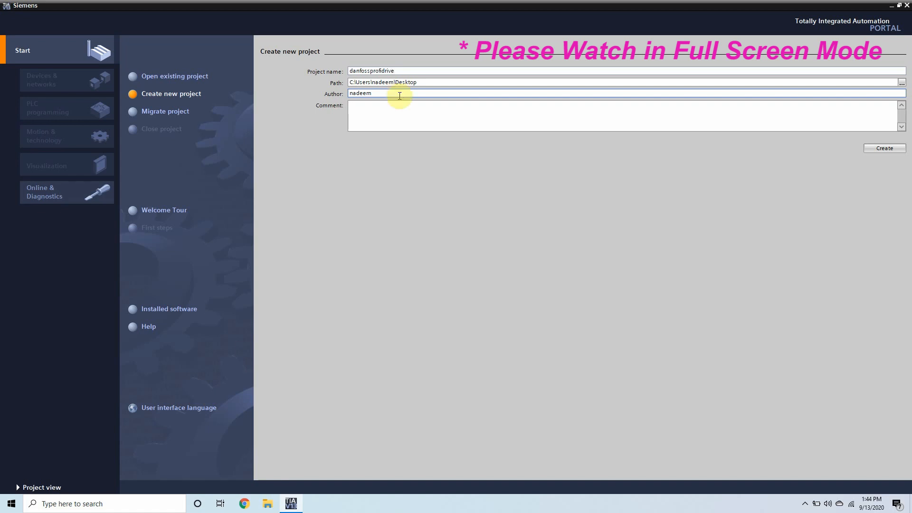
click(883, 148)
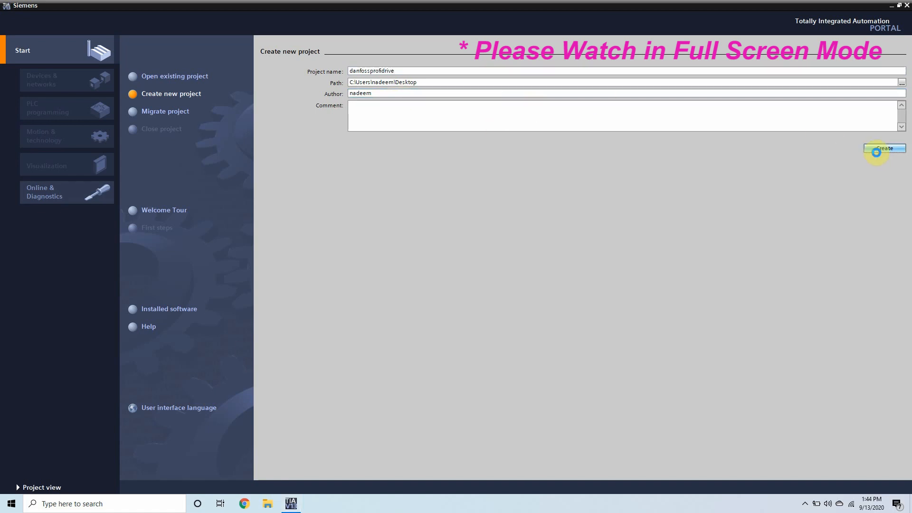
Add an S7-300 CPU 314C-2 DP (6ES7 314-6CG03-0AB0) as PLC_1.
click(883, 148)
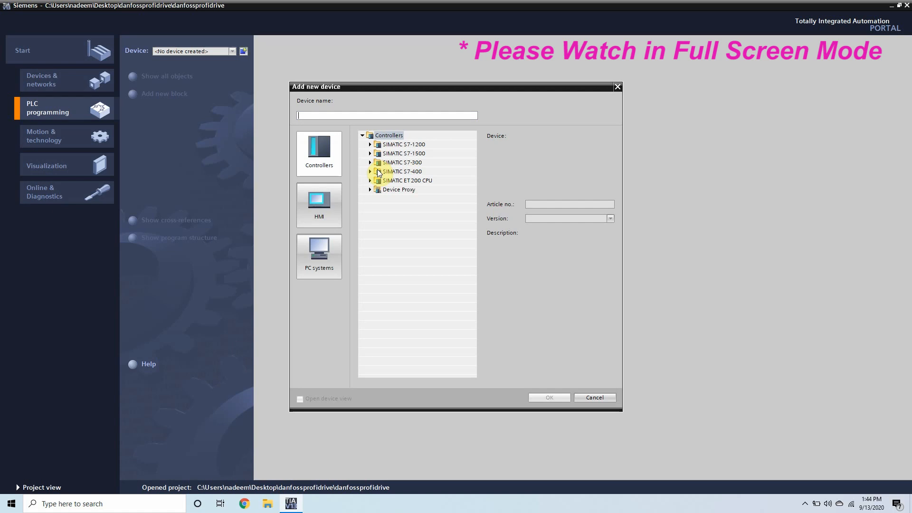
click(370, 162)
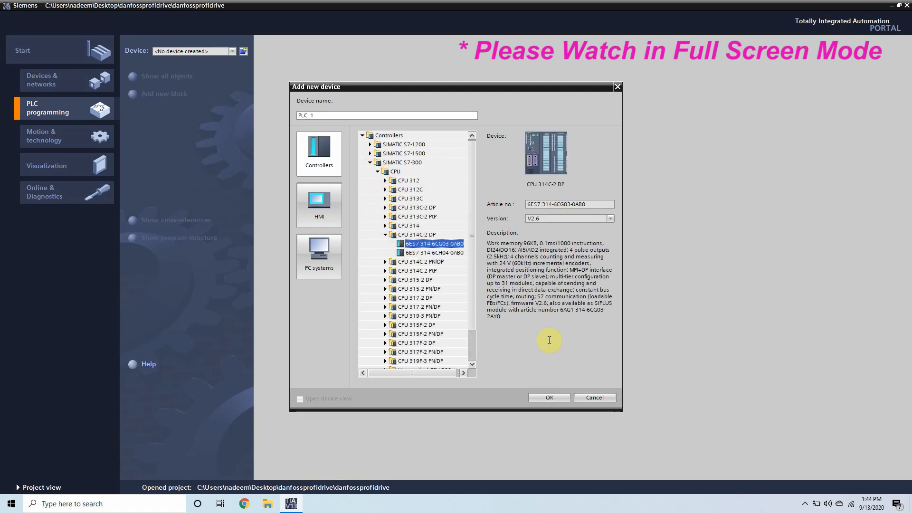
click(594, 397)
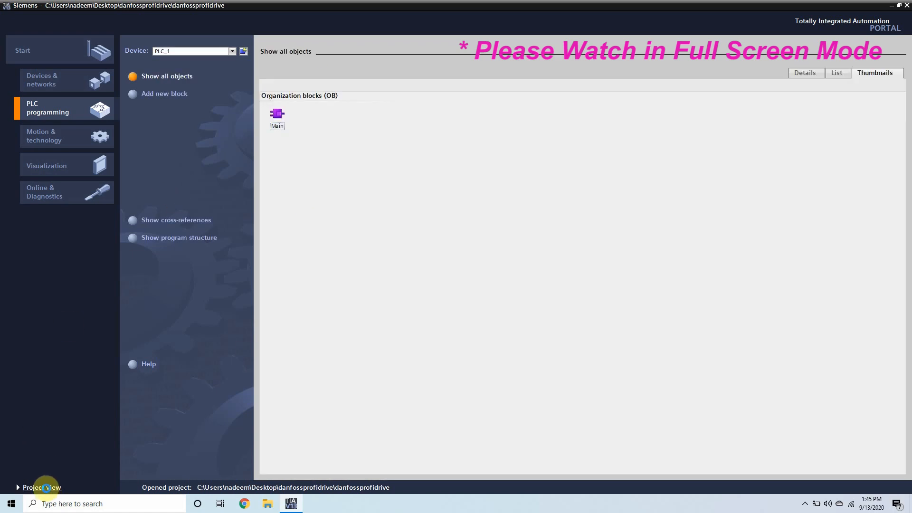
Show Devices & networks and confirm da02040a.gsd is installed in the GSD manager.
click(42, 487)
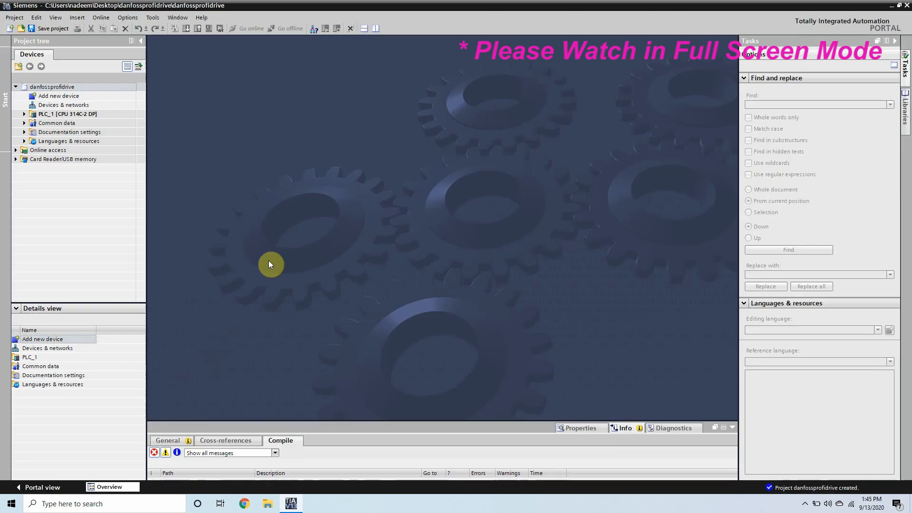
click(62, 105)
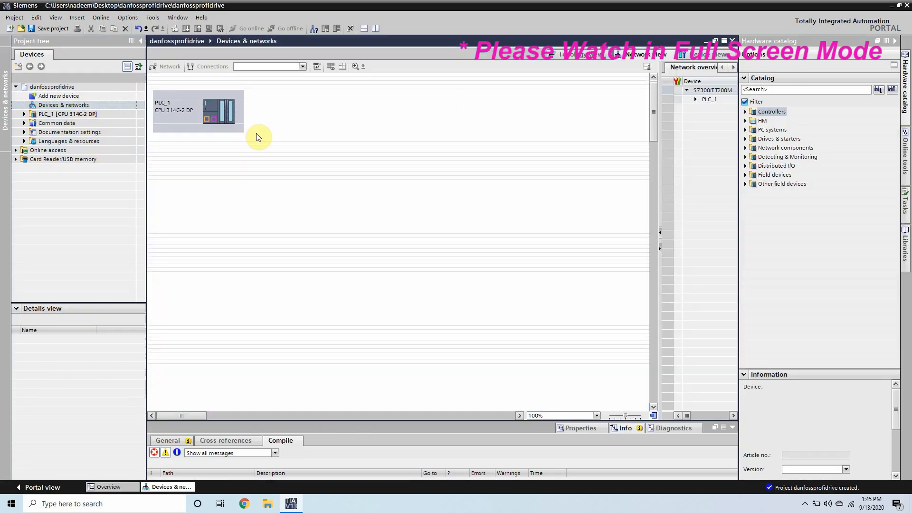
click(177, 17)
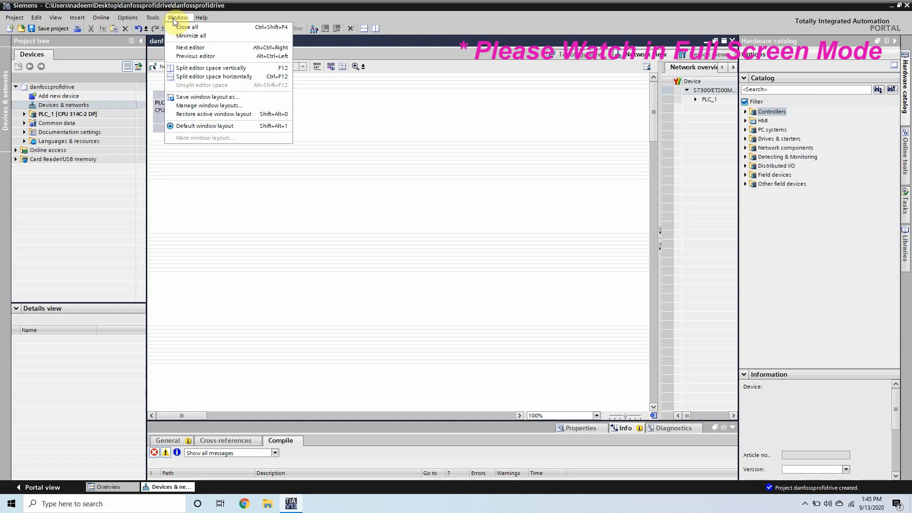
click(128, 17)
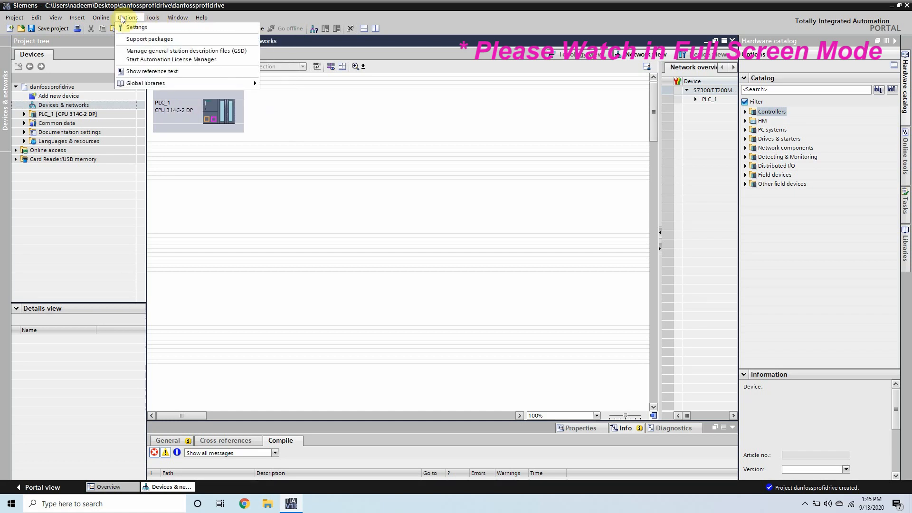
mouse_move(186, 52)
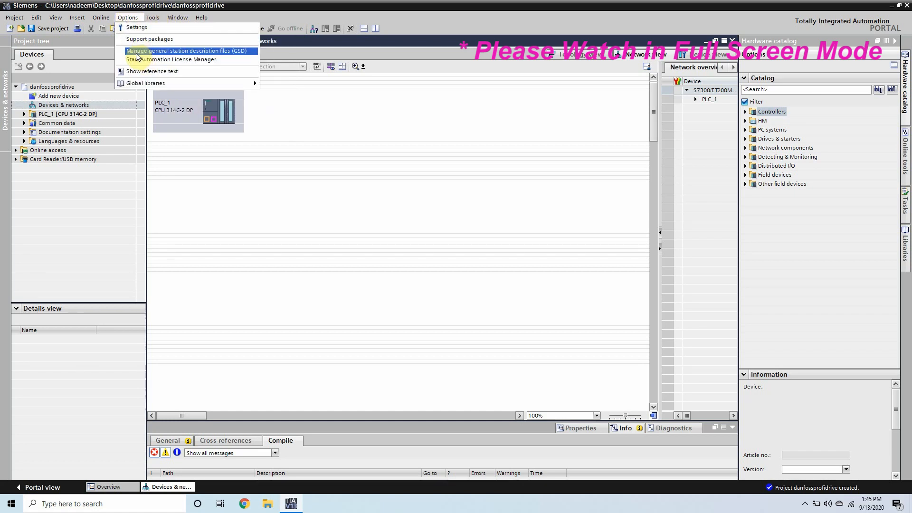
click(187, 51)
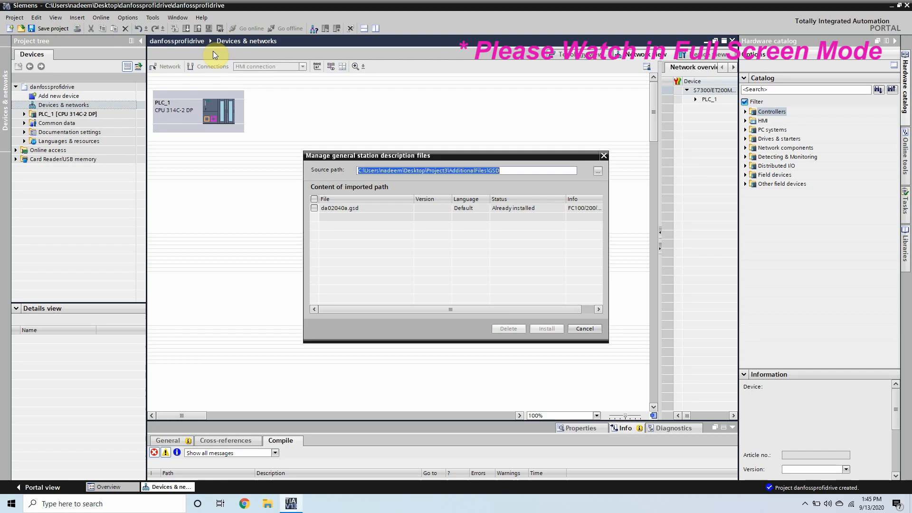
mouse_move(398, 109)
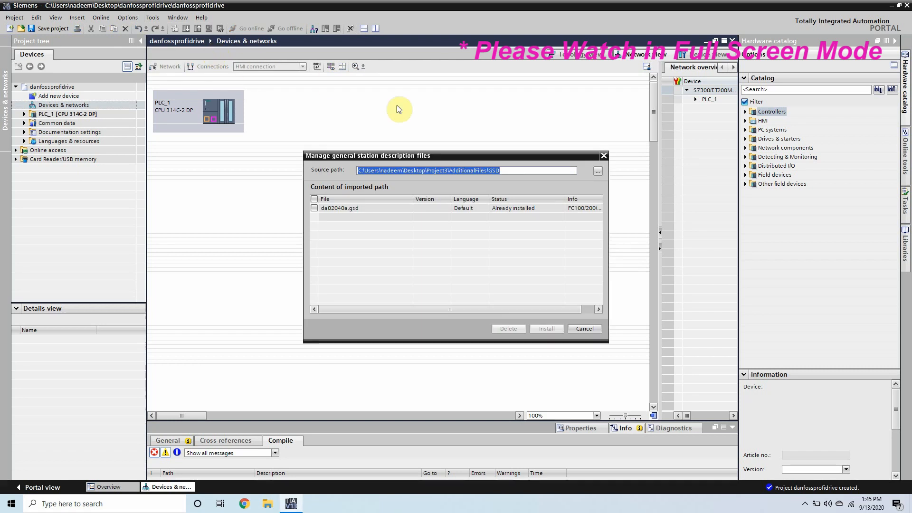
click(340, 208)
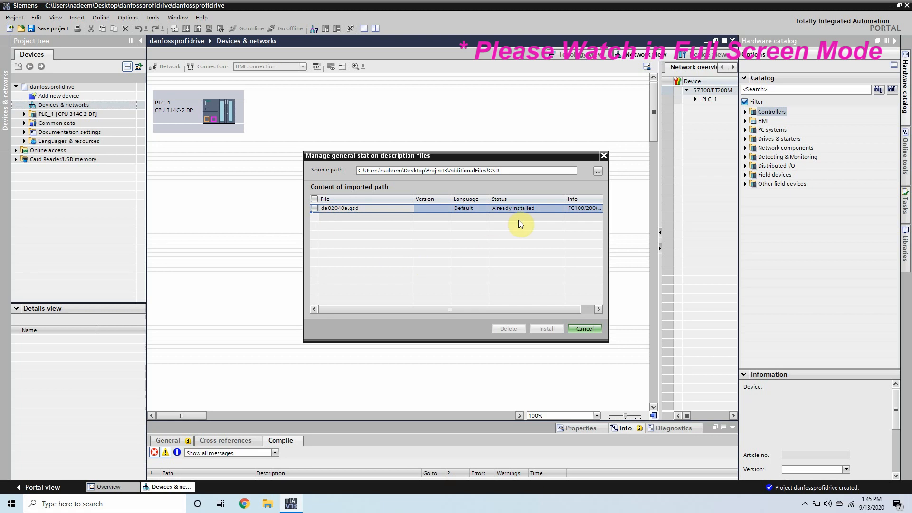
Place a Danfoss FC100/200/300 PROFIBUS drive from Other field devices beside PLC_1.
click(584, 328)
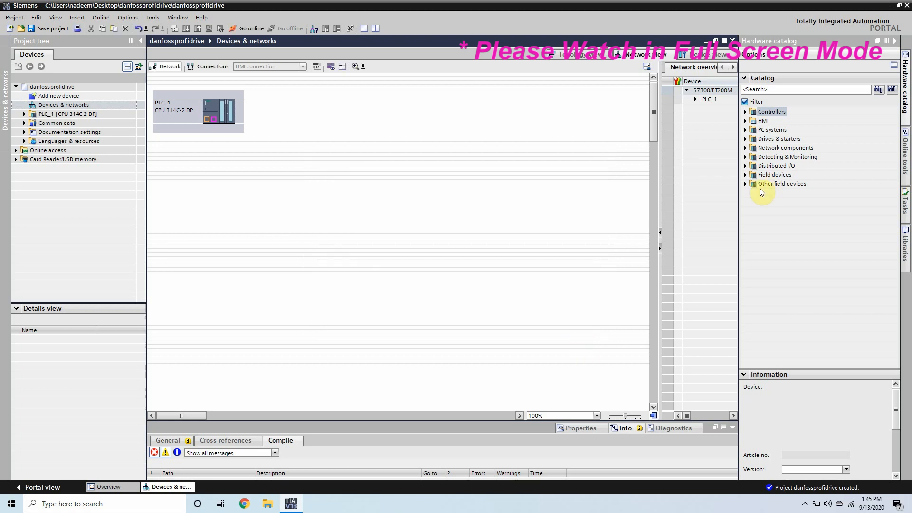
click(782, 183)
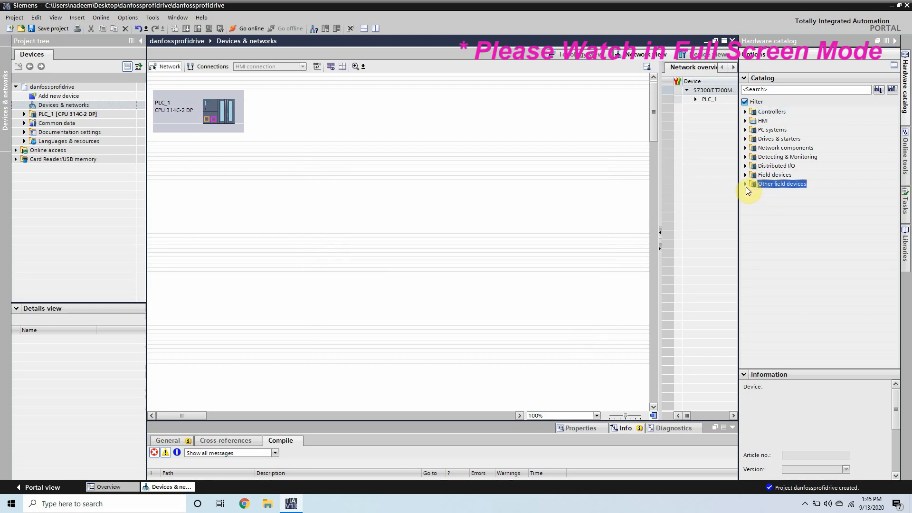
click(746, 183)
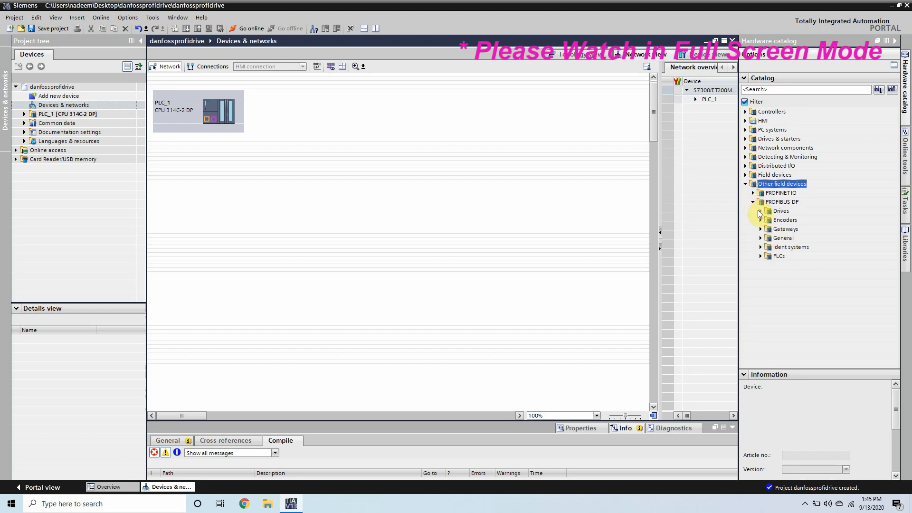
click(760, 211)
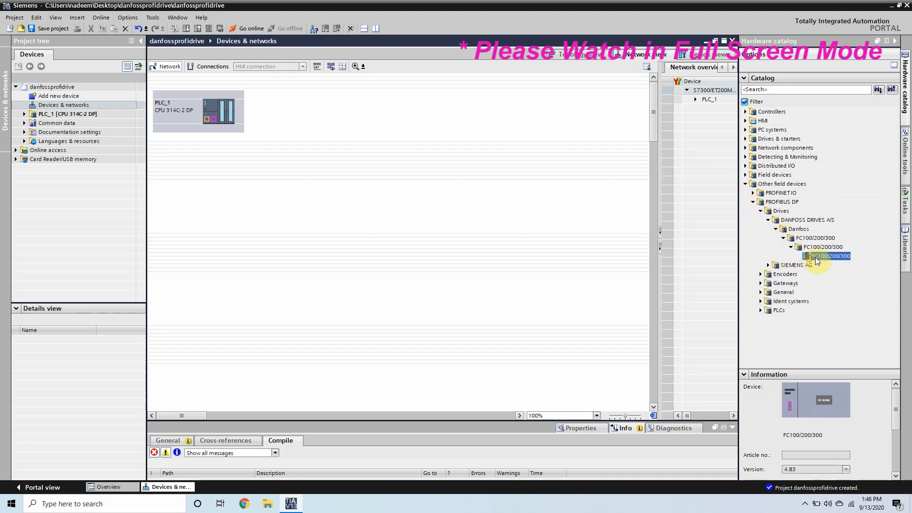
drag(828, 255, 300, 122)
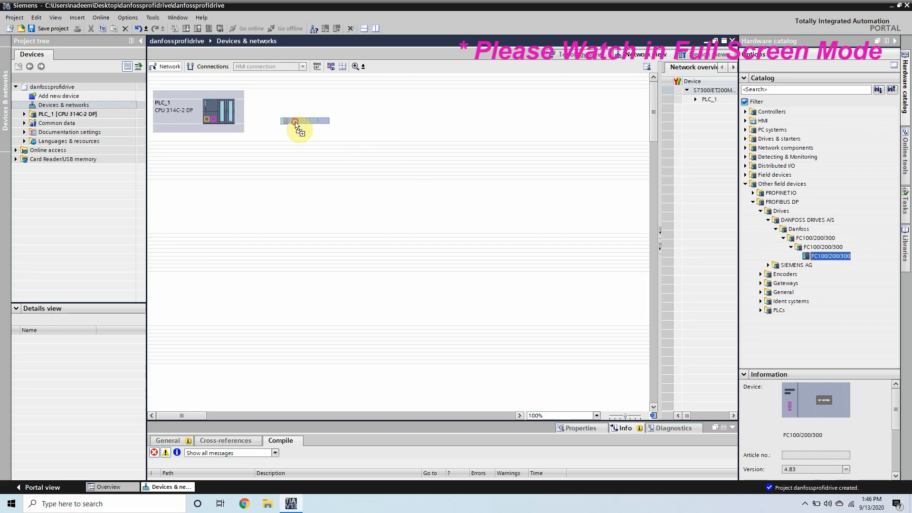
drag(830, 256, 299, 121)
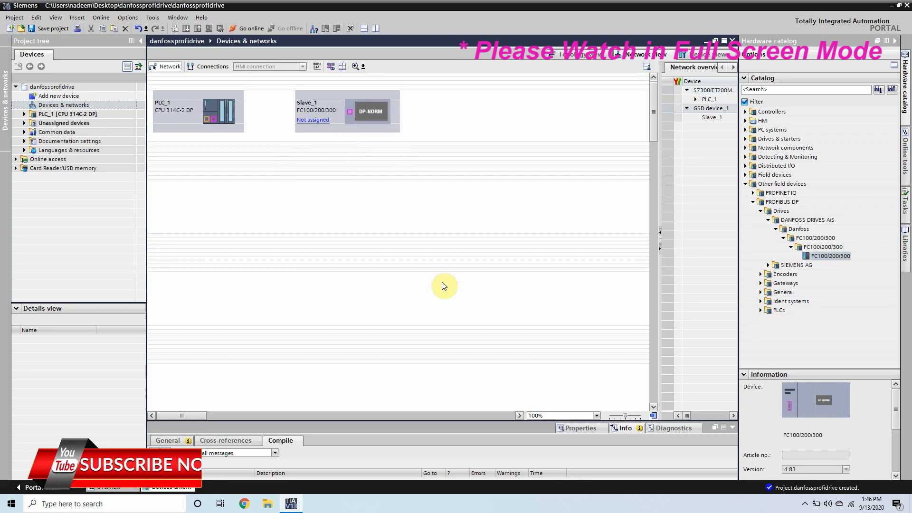
Zoom the network view to 200% and select the new drive Slave_1.
click(596, 415)
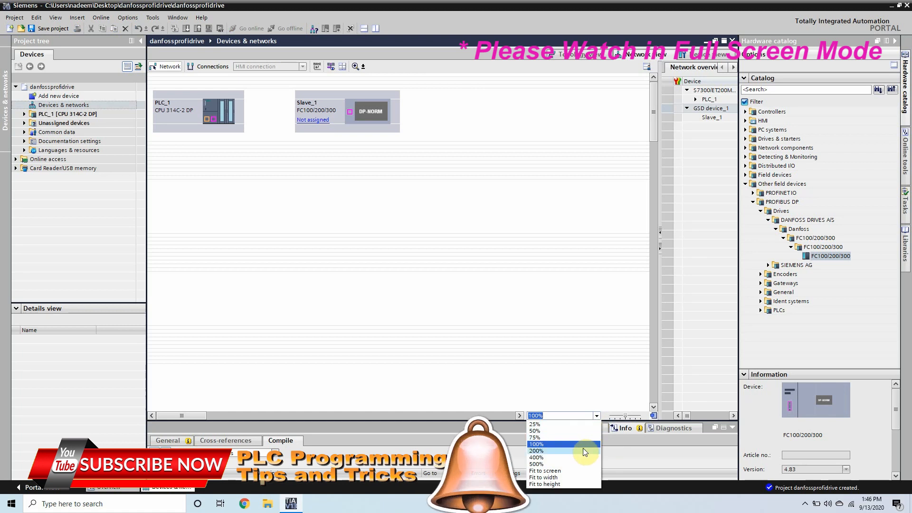
click(536, 450)
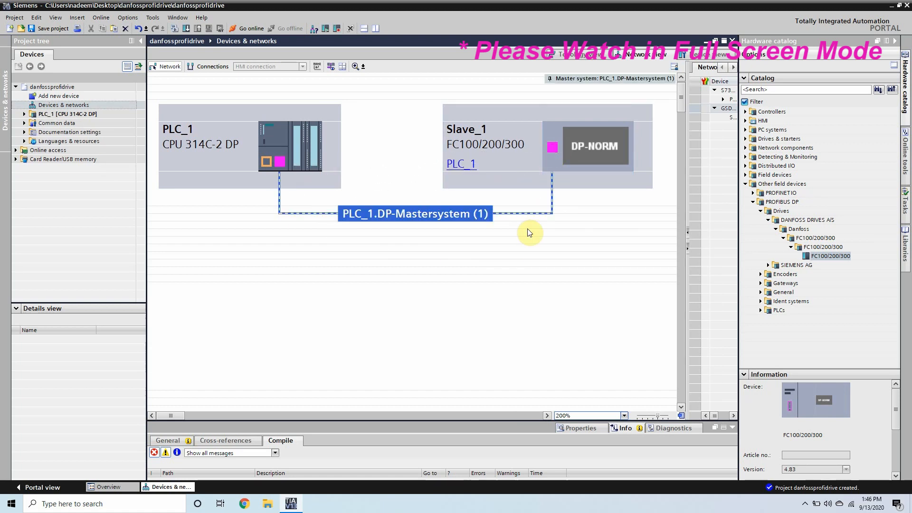
click(414, 214)
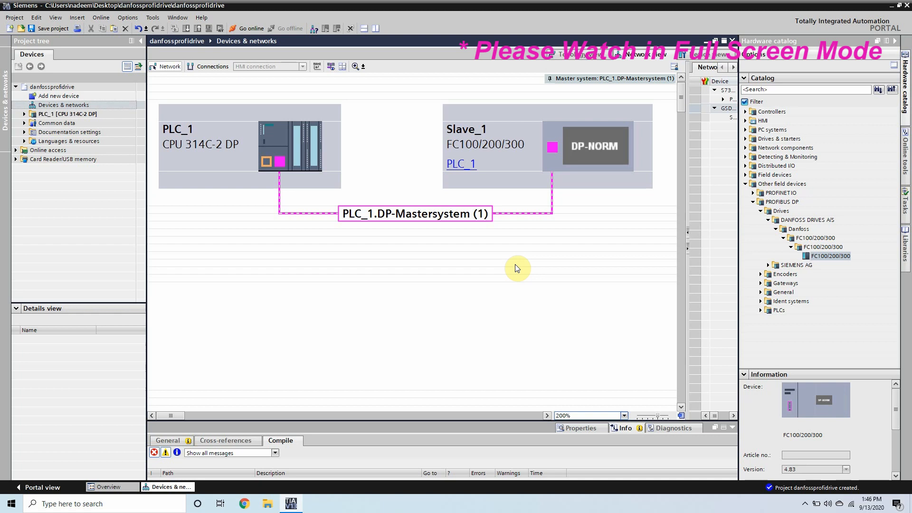
click(589, 146)
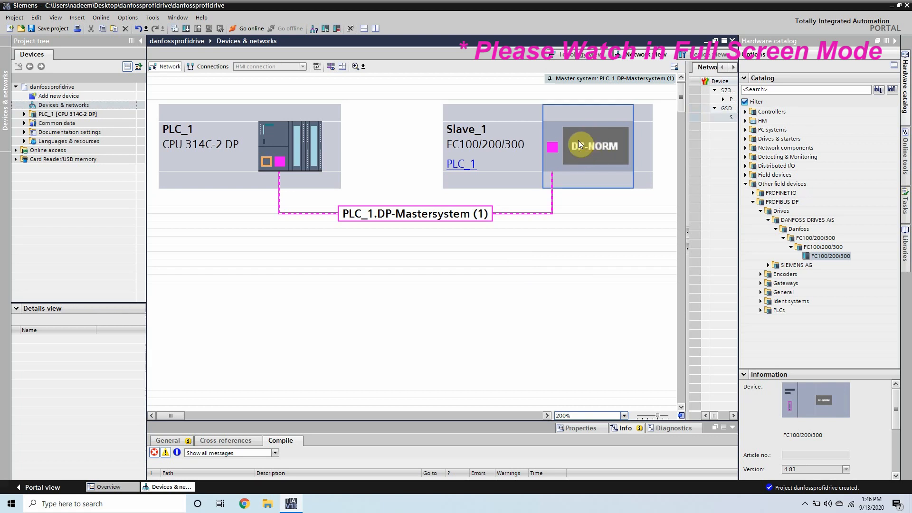
Insert PPO Type 6 Word consistent PCD into Slave_1's slot 1 (addresses 256–263).
double_click(586, 145)
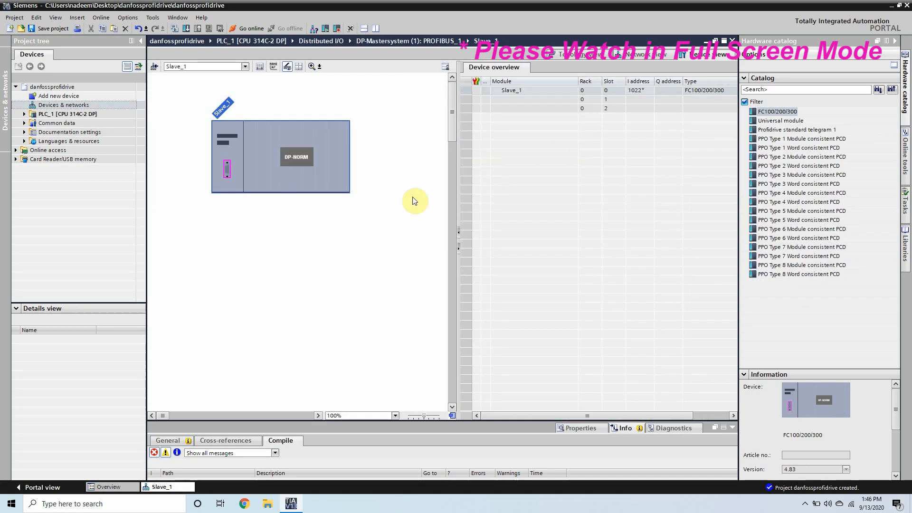
mouse_move(319, 185)
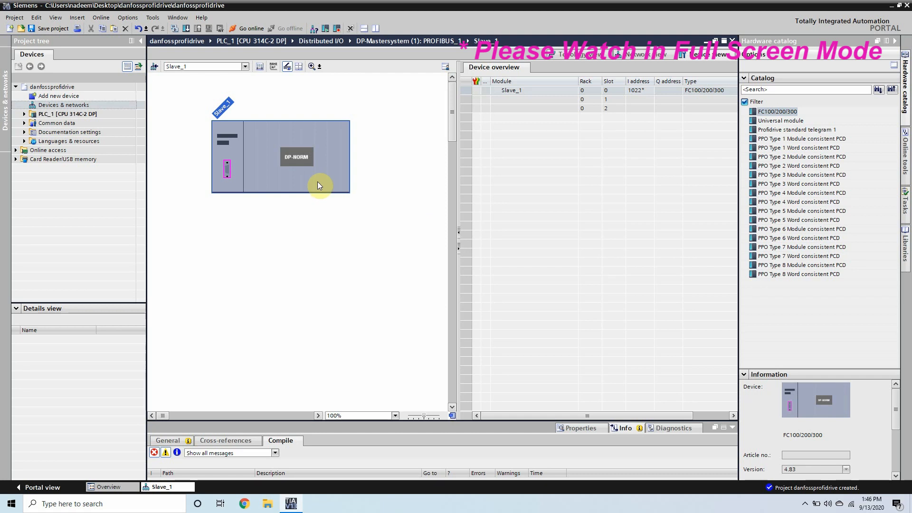
mouse_move(589, 199)
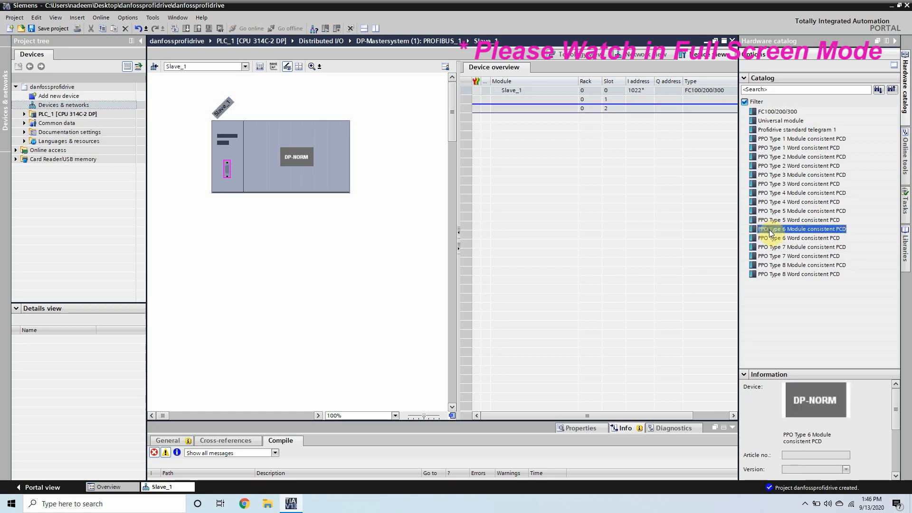
click(800, 237)
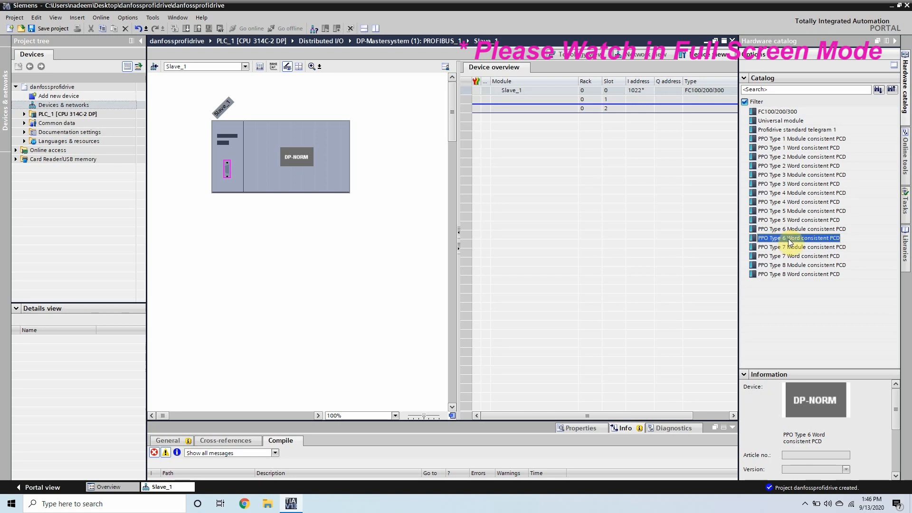
double_click(798, 237)
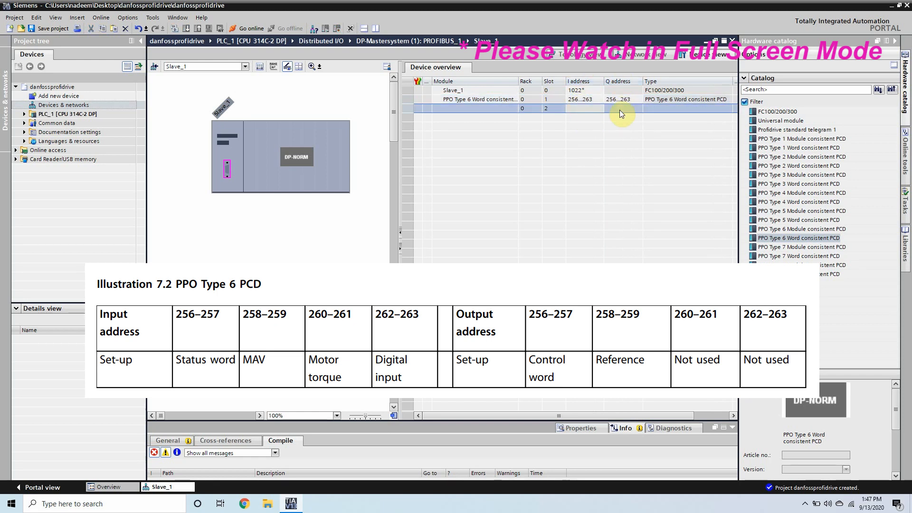
mouse_move(607, 143)
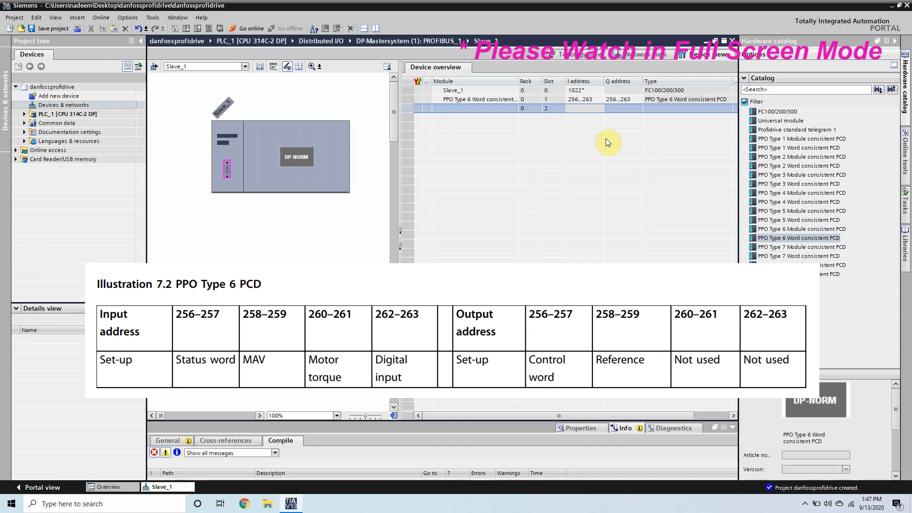
mouse_move(633, 55)
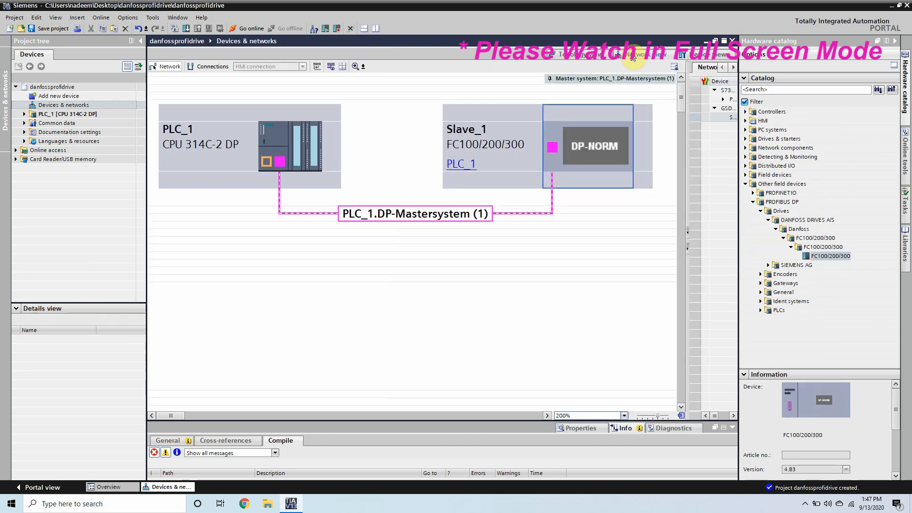
click(289, 145)
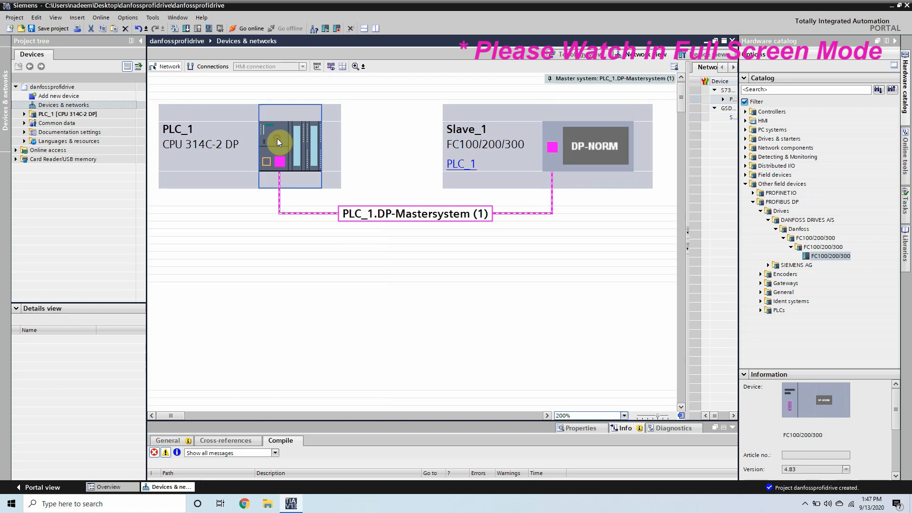
click(587, 145)
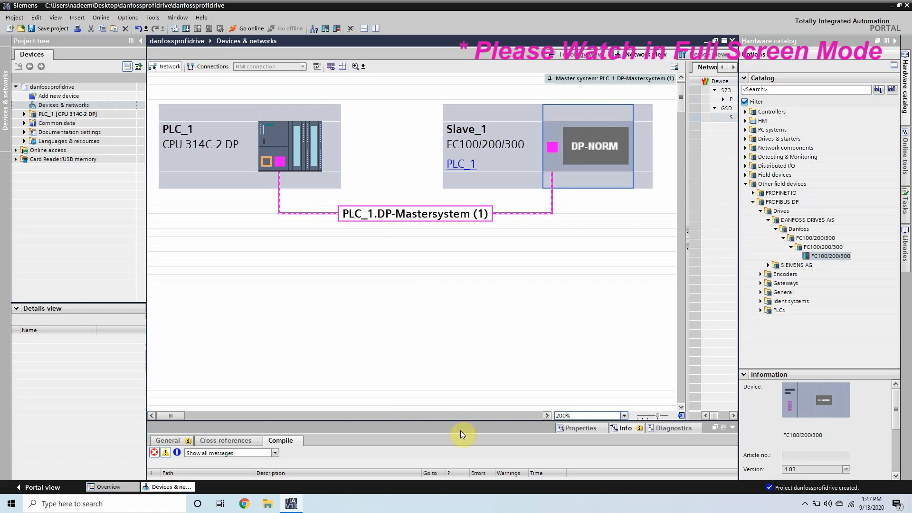
drag(462, 433, 490, 280)
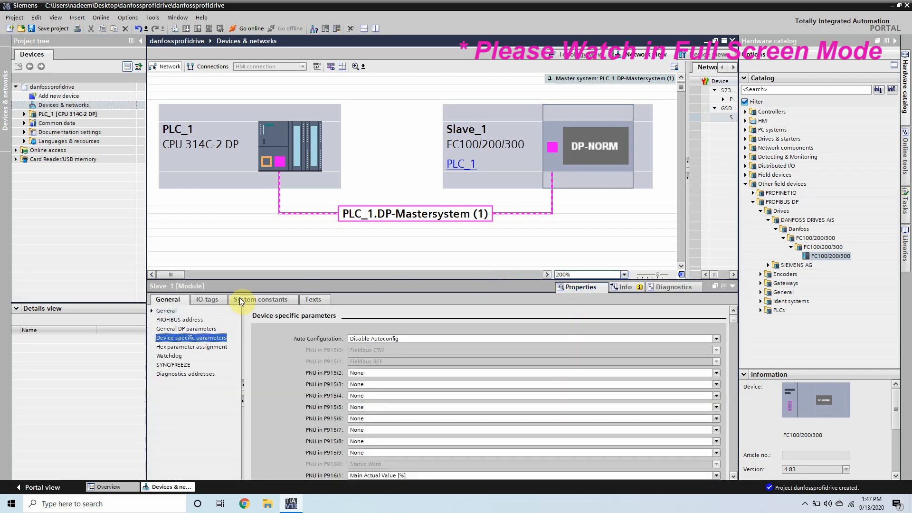
click(166, 309)
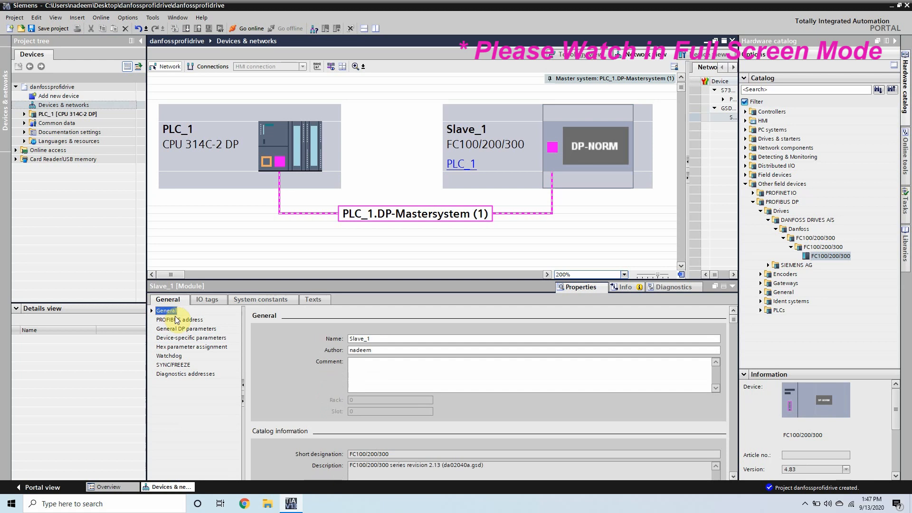
click(187, 328)
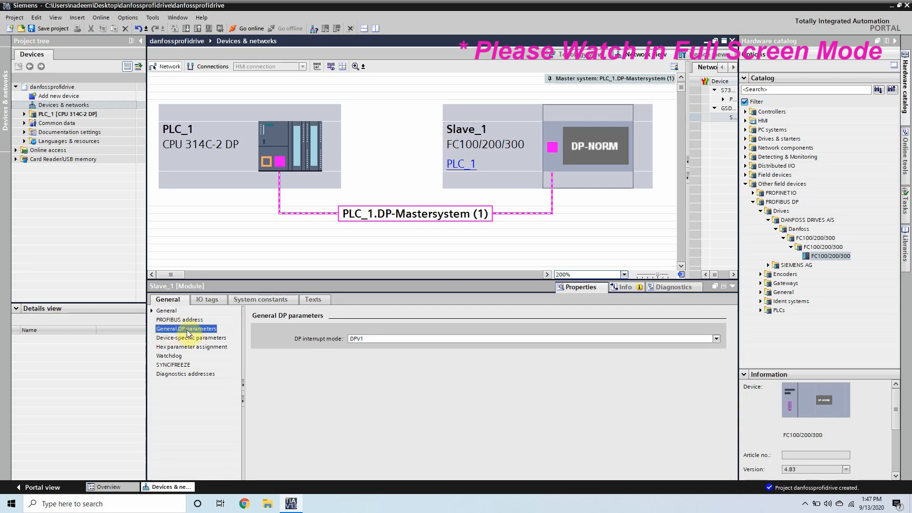
click(180, 319)
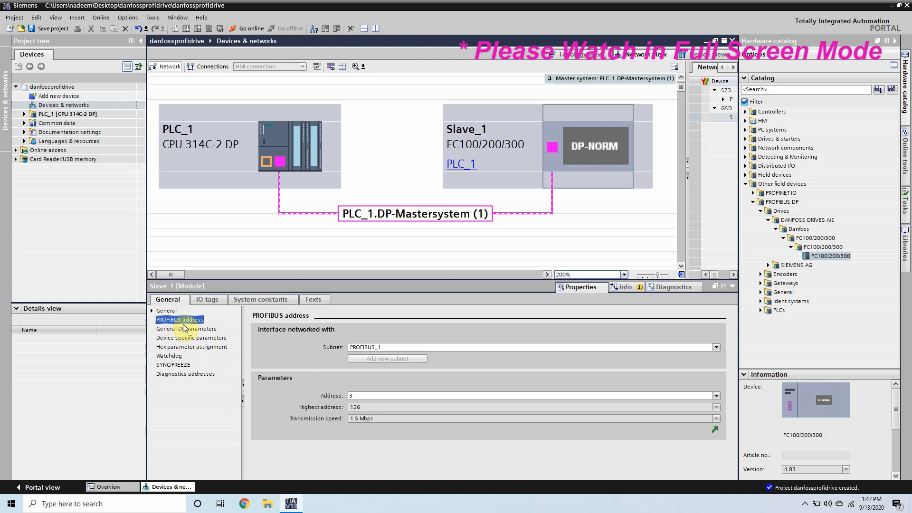
click(529, 395)
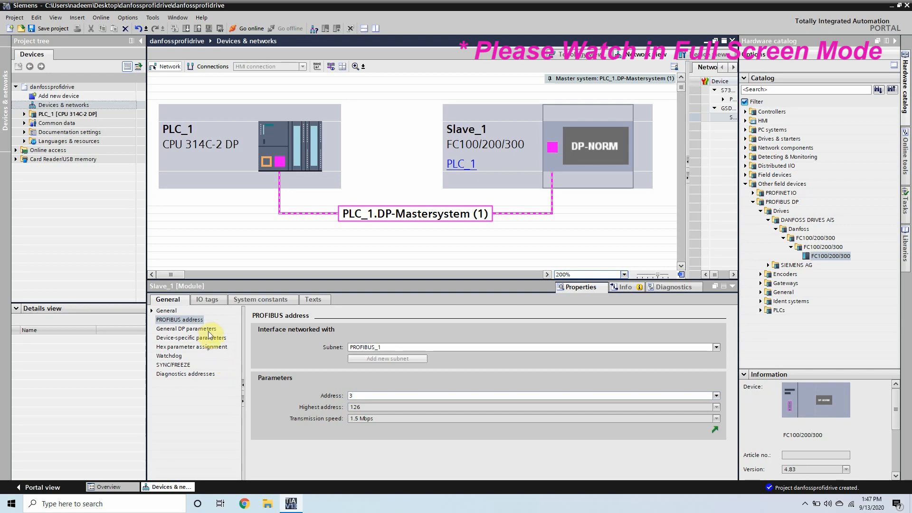
click(186, 328)
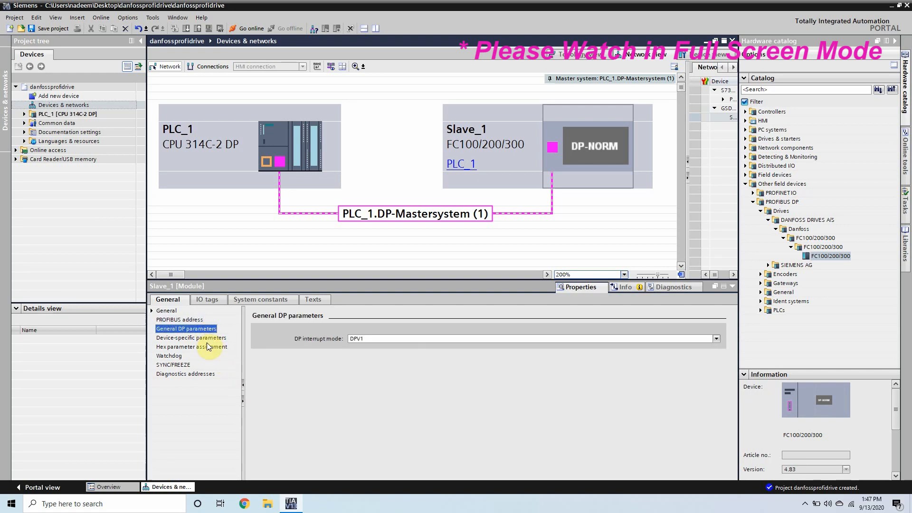
click(190, 338)
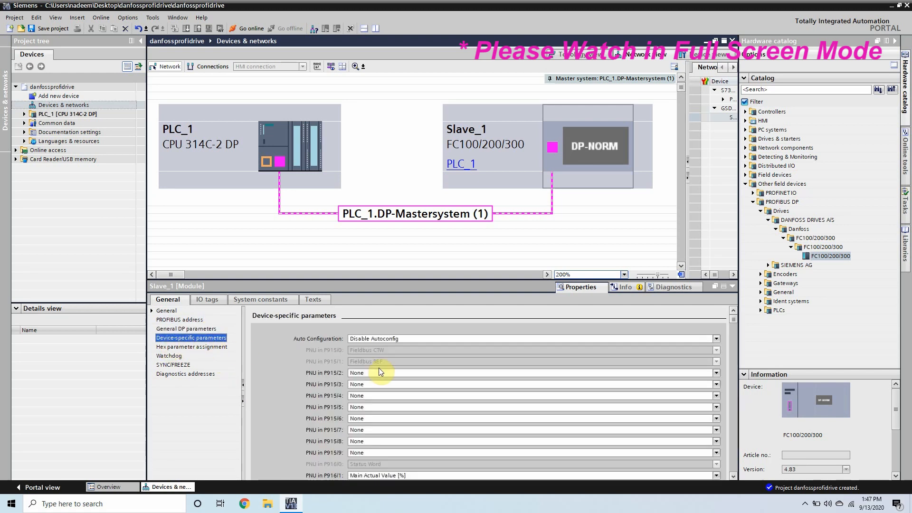
mouse_move(460, 282)
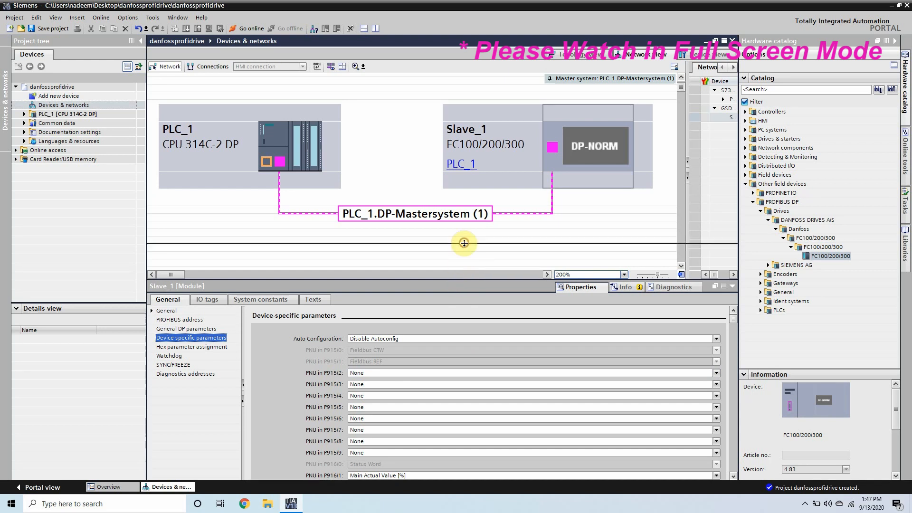
click(715, 302)
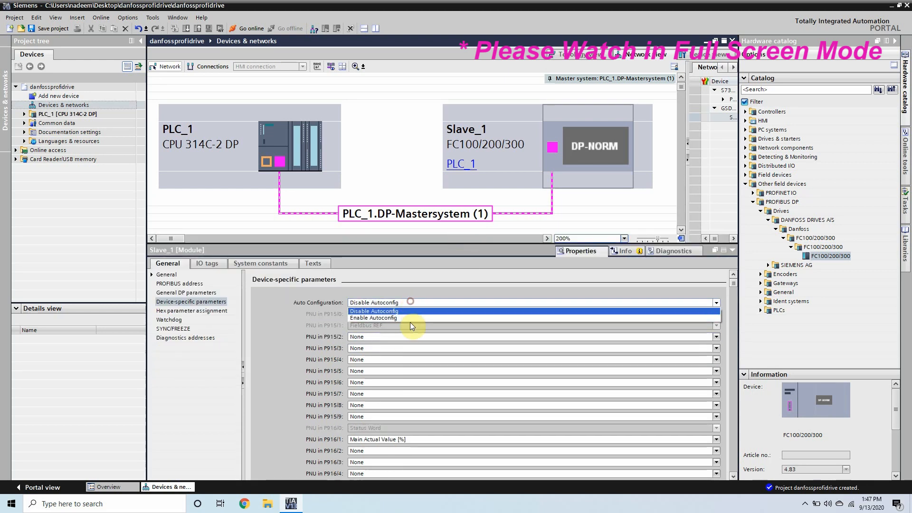
click(372, 318)
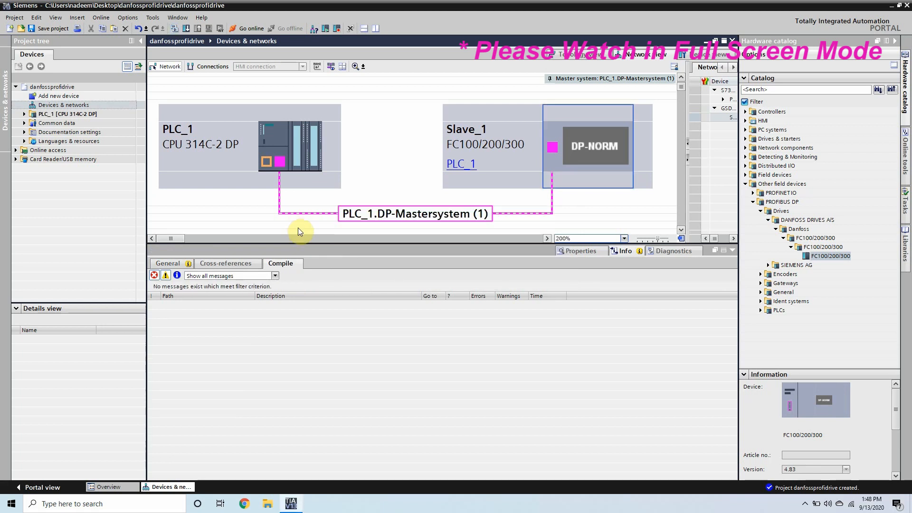
Add a new LAD function FC1 named DanfossProfibusDrive and open it.
click(25, 114)
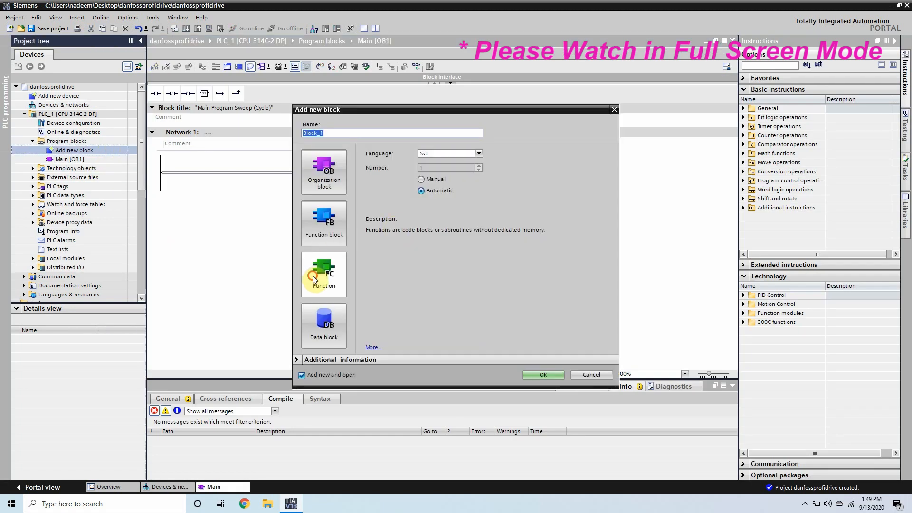
click(477, 153)
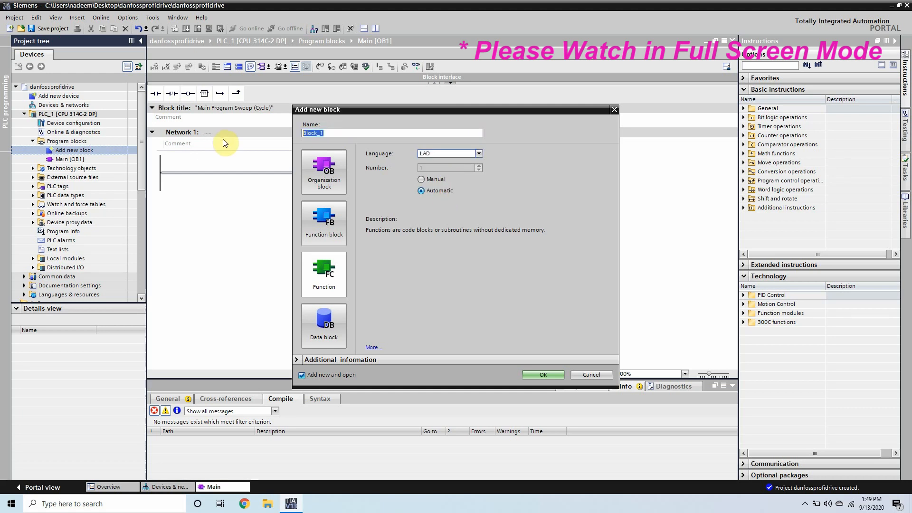
text(Danfod)
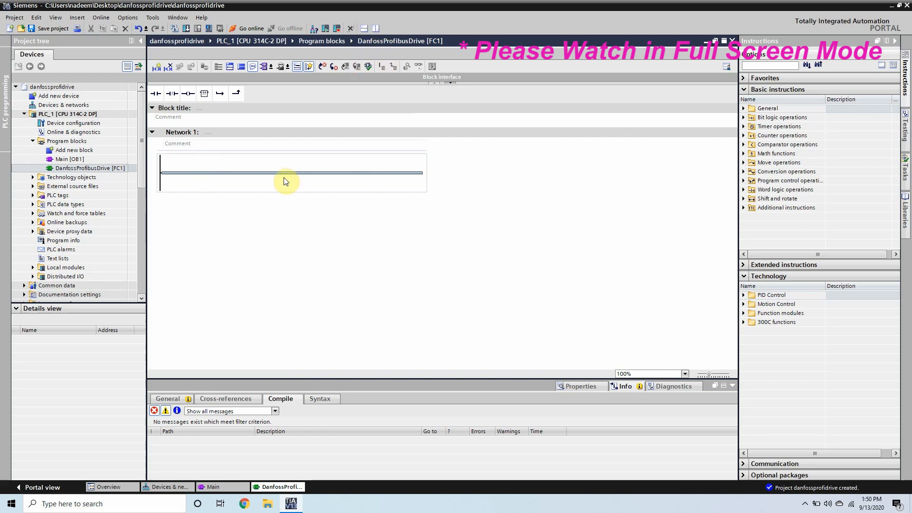
mouse_move(227, 158)
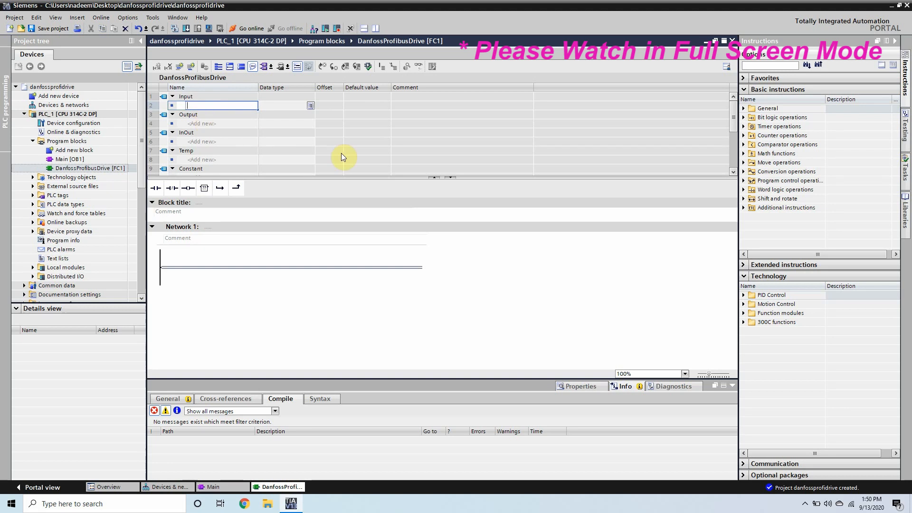
Declare Bool inputs StartForward, StartReverse, StopMotor and ResetAlarm.
text(StartForw)
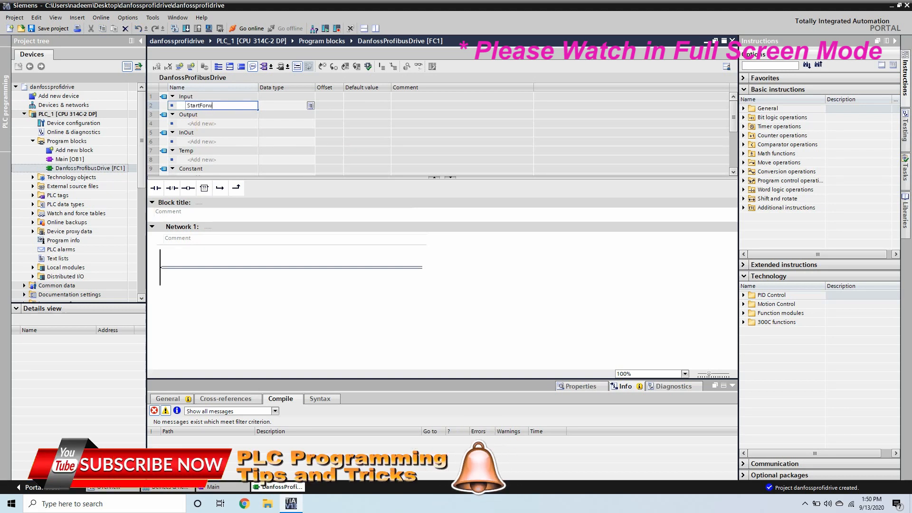
text(ard)
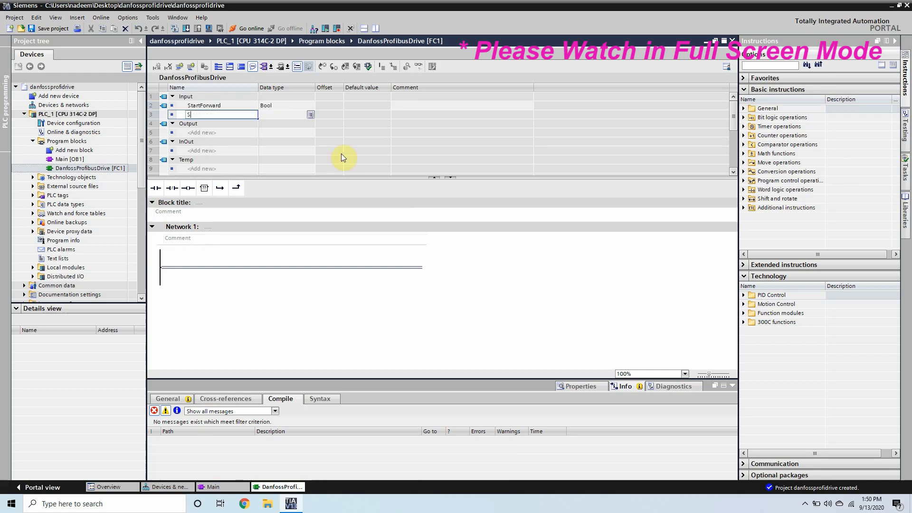
text(StartReverse)
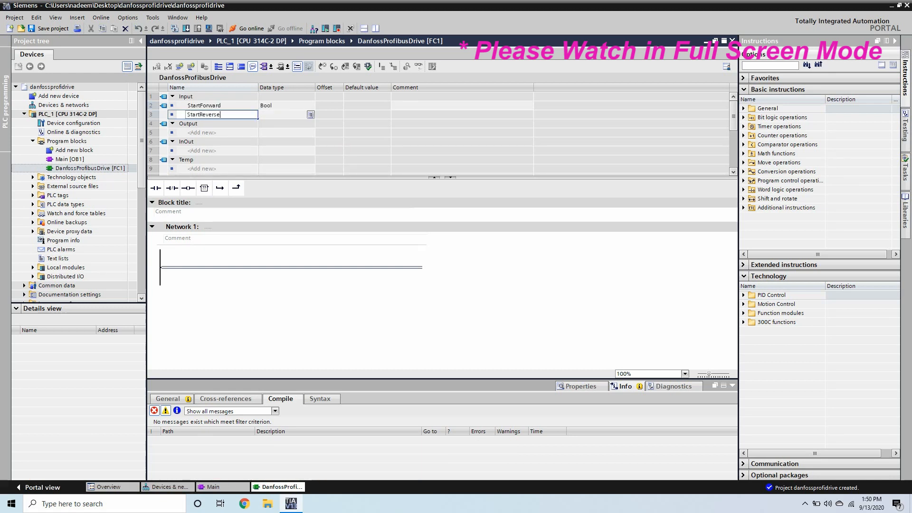
text(StopMotor)
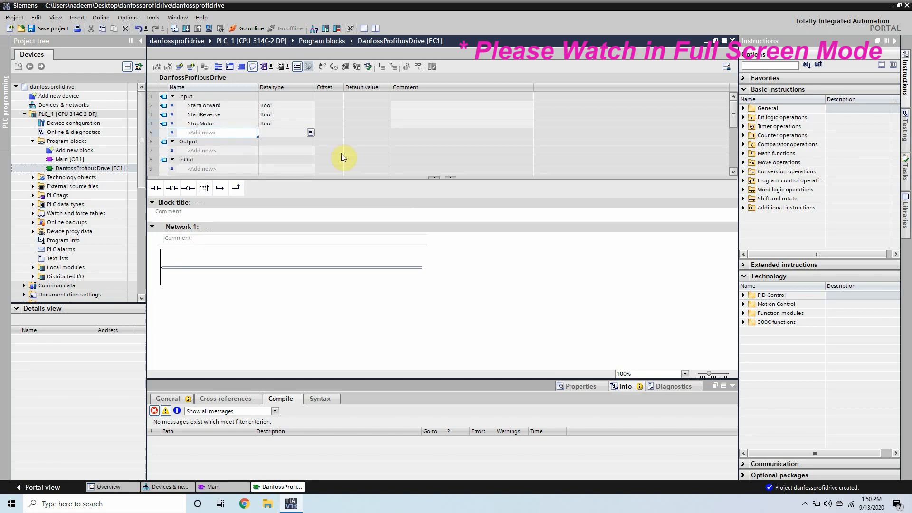
text(ResetAlarm)
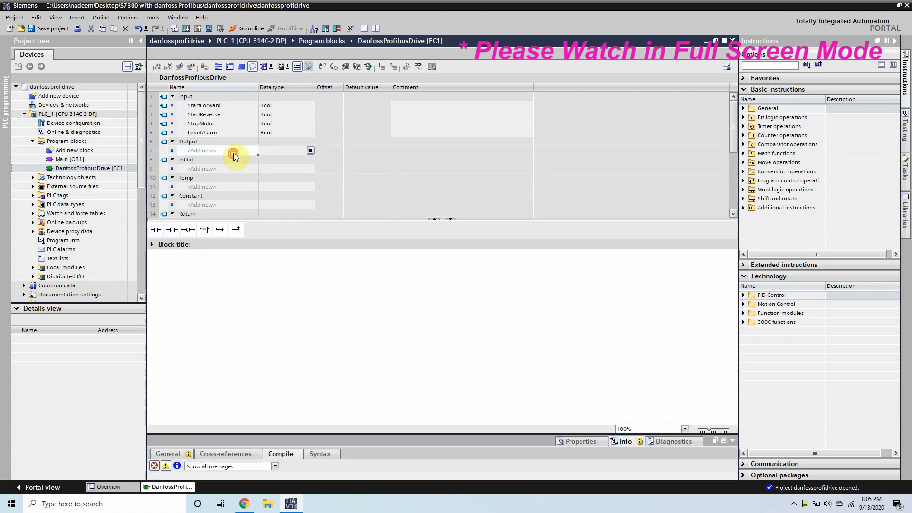
Declare Word outputs ControlWord and ReferenceWord.
text(ControlWord)
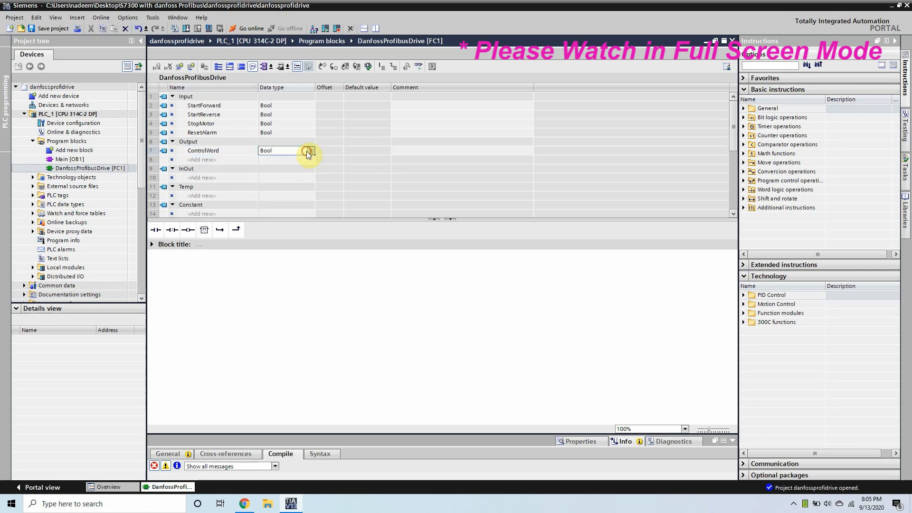
click(309, 151)
text(Word)
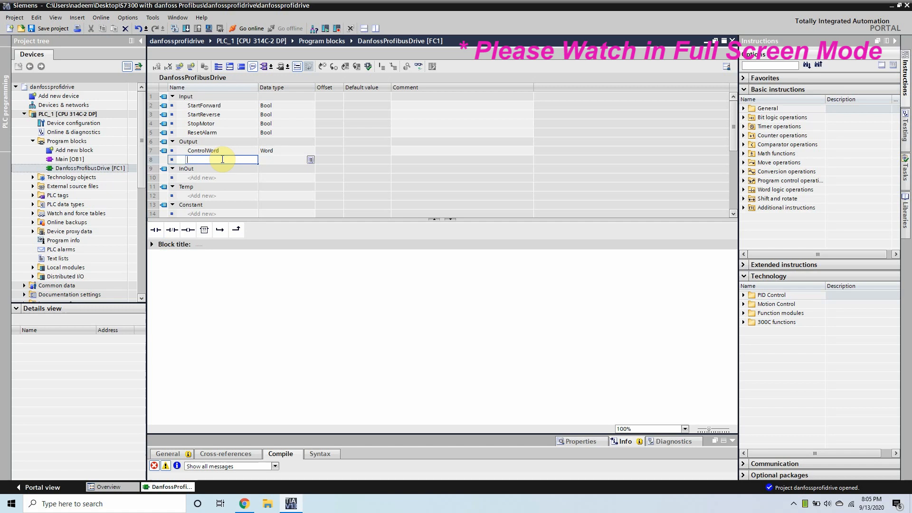
text(Reference)
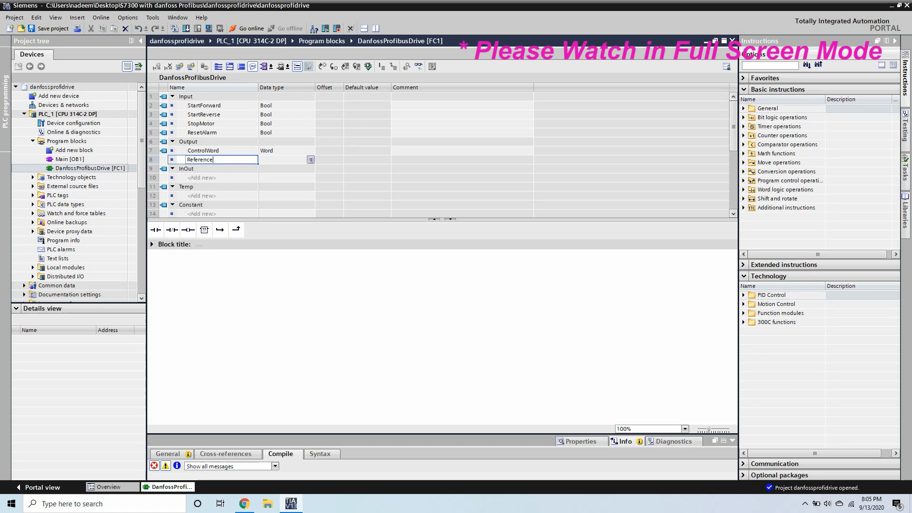
text(Word)
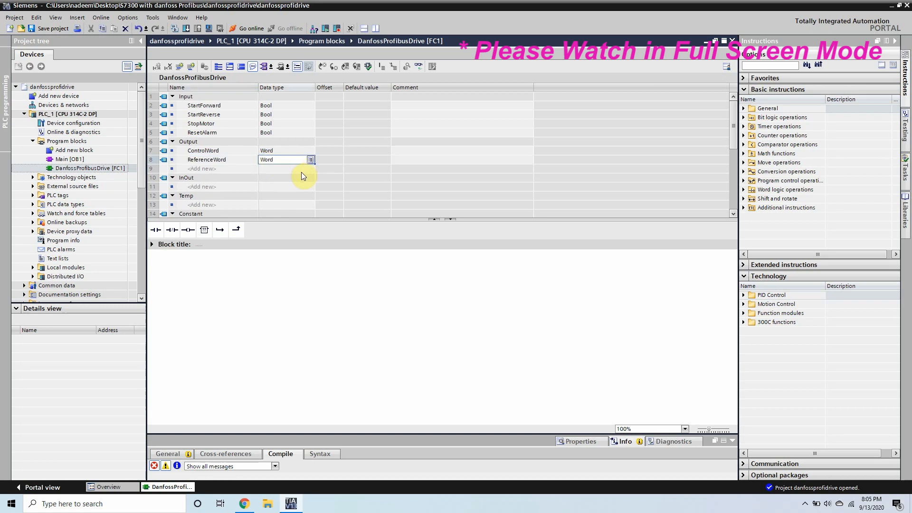
mouse_move(236, 232)
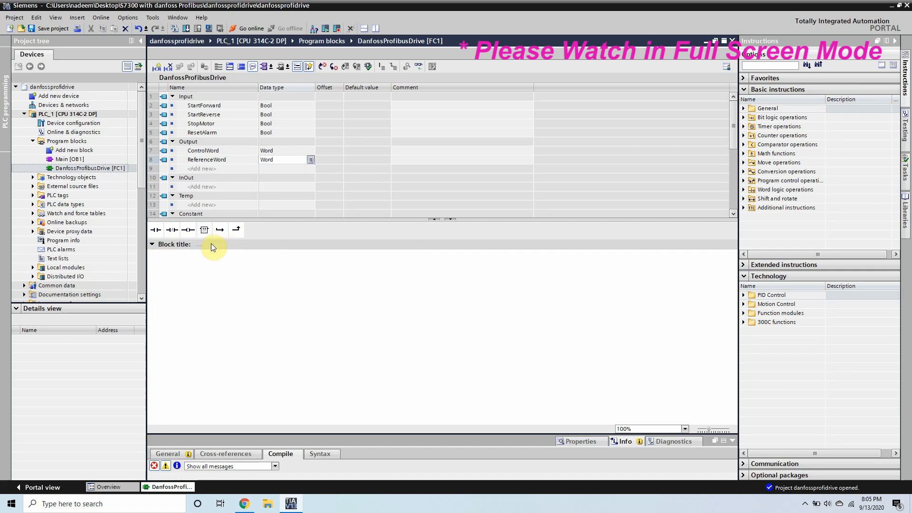
Insert Network 1 titled 'Run Forward' with a #StartForward contact and a MOVE box.
right_click(214, 246)
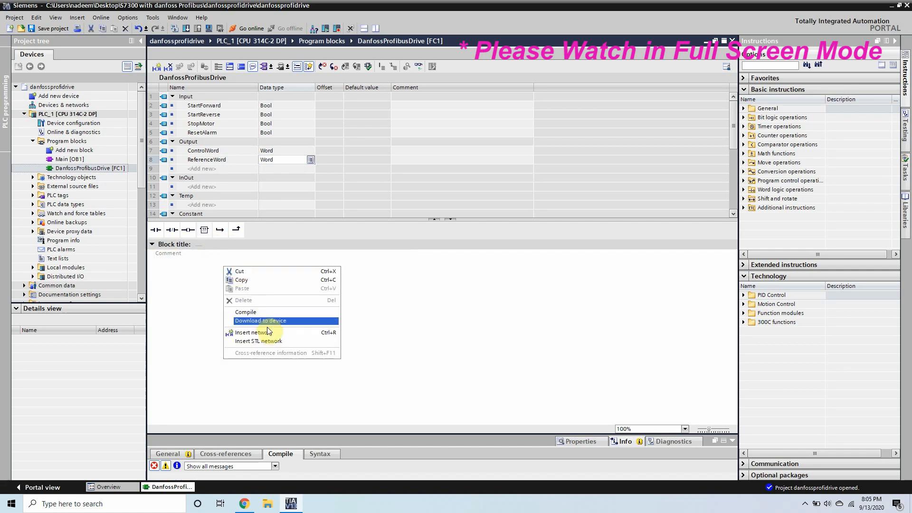
click(250, 333)
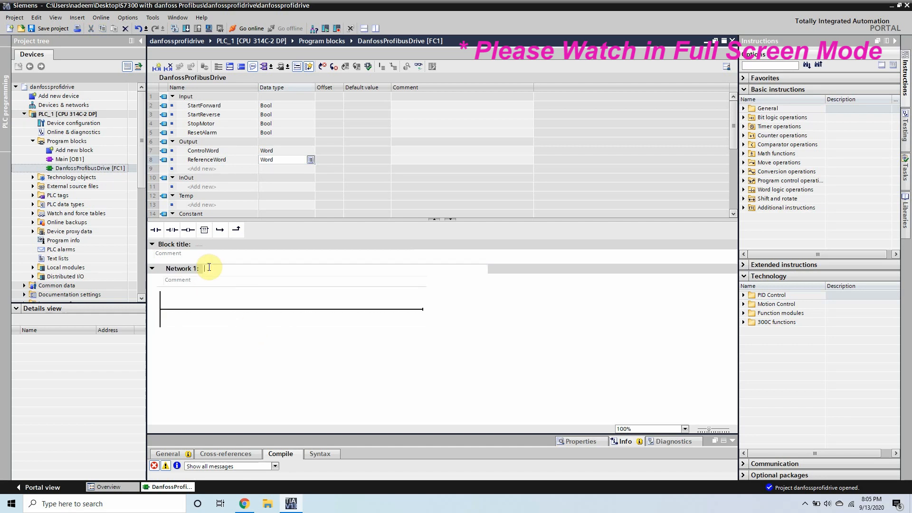
text(Run For)
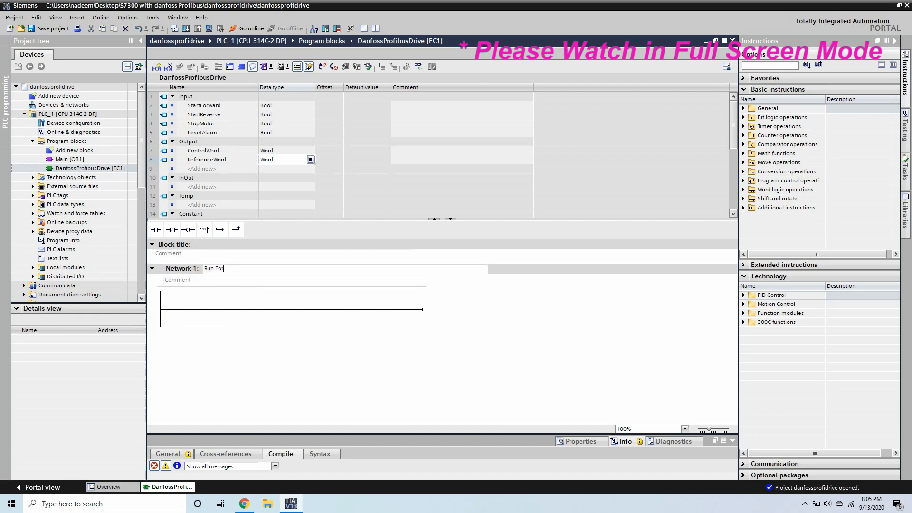
text(ward)
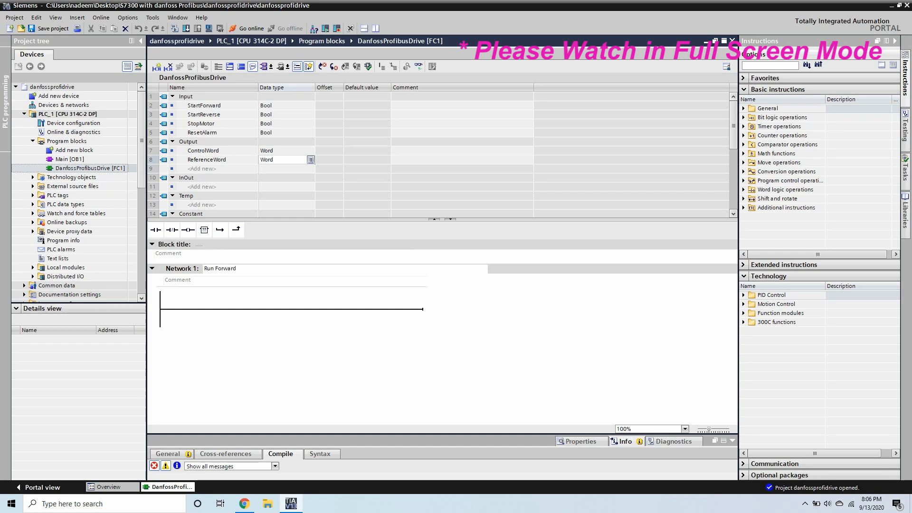
click(236, 309)
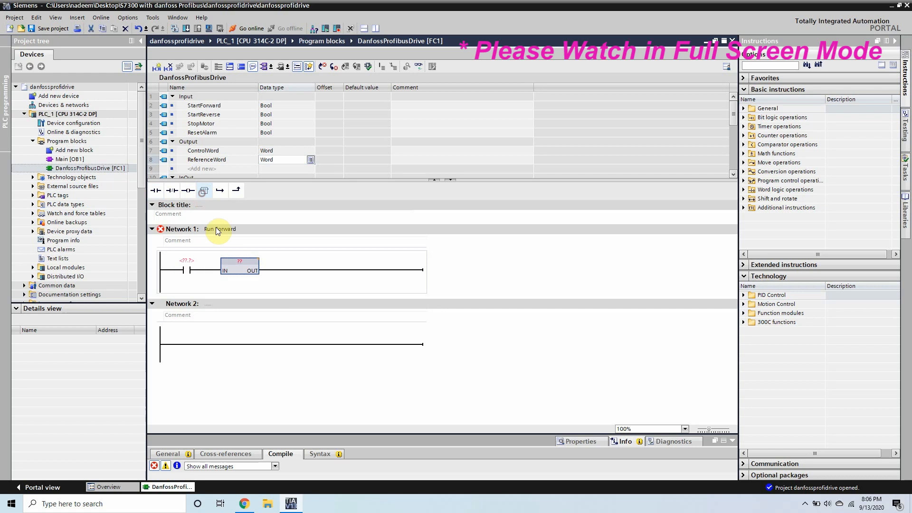
text(move)
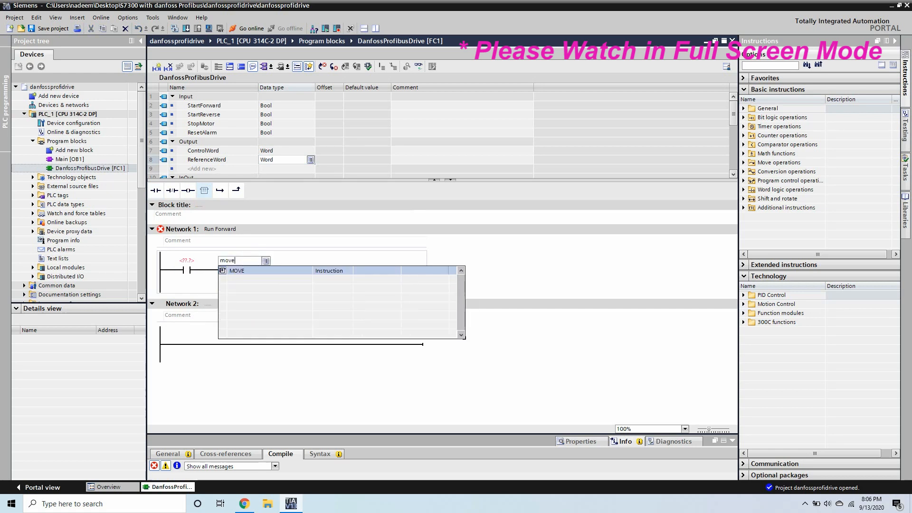
click(237, 270)
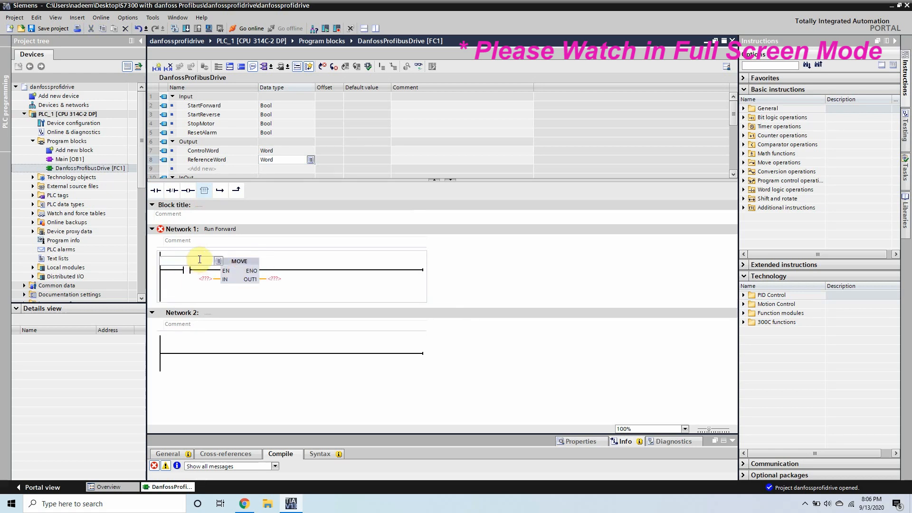
Set MOVE IN to W#16#047C, OUT1 to #ControlWord and add a P_TRIG on M0.0.
click(186, 260)
text(#StartForward)
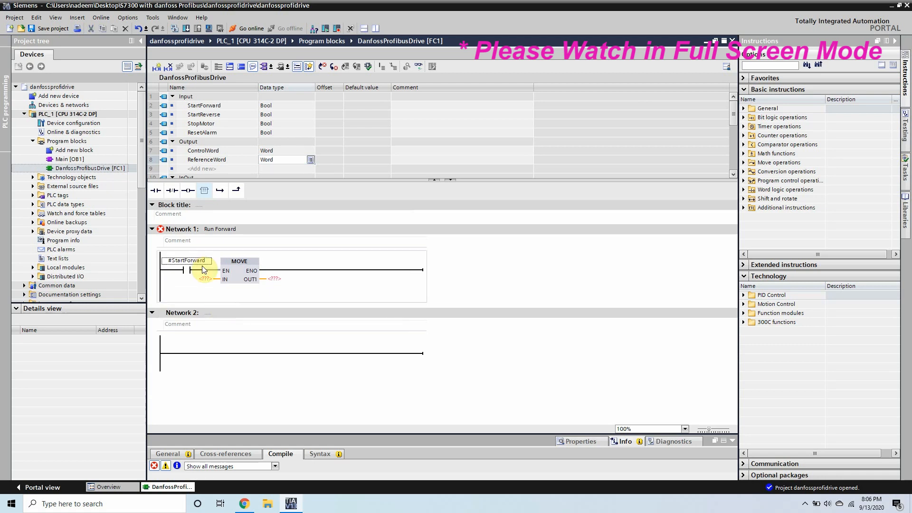
click(186, 260)
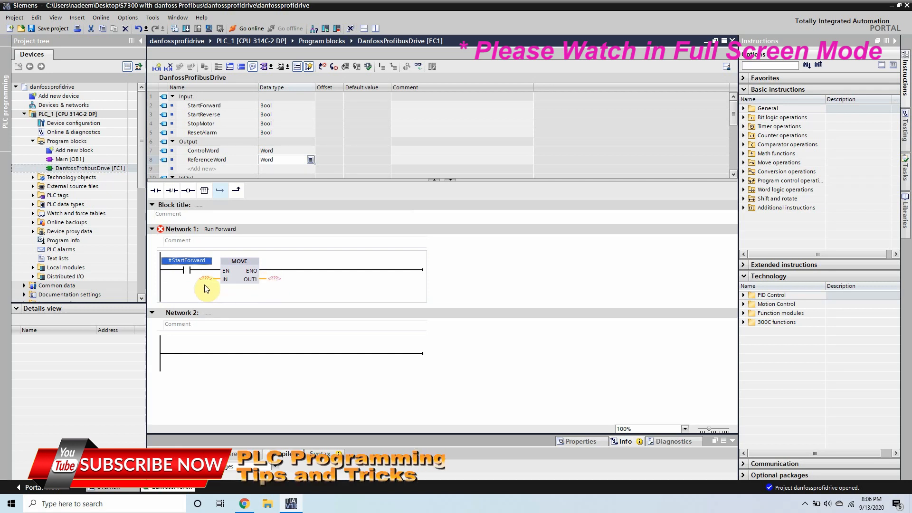
text(w)
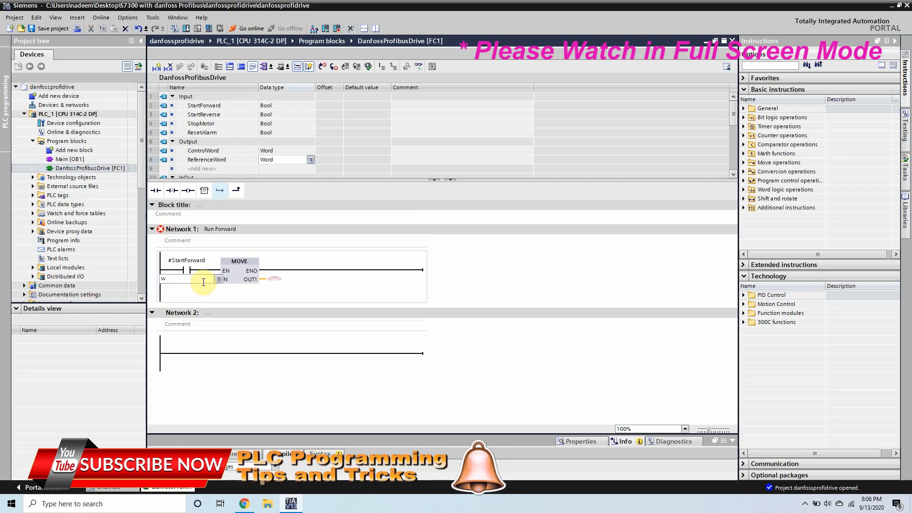
text(#16)
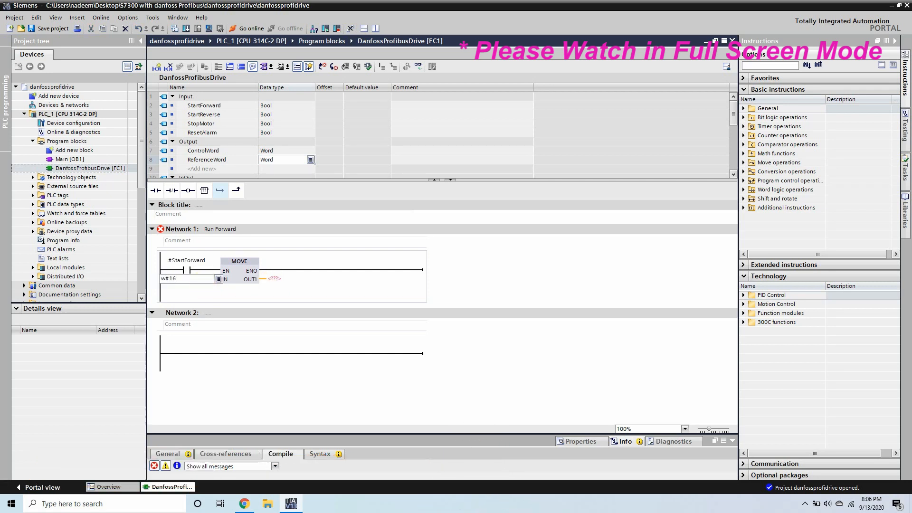
text(#047C)
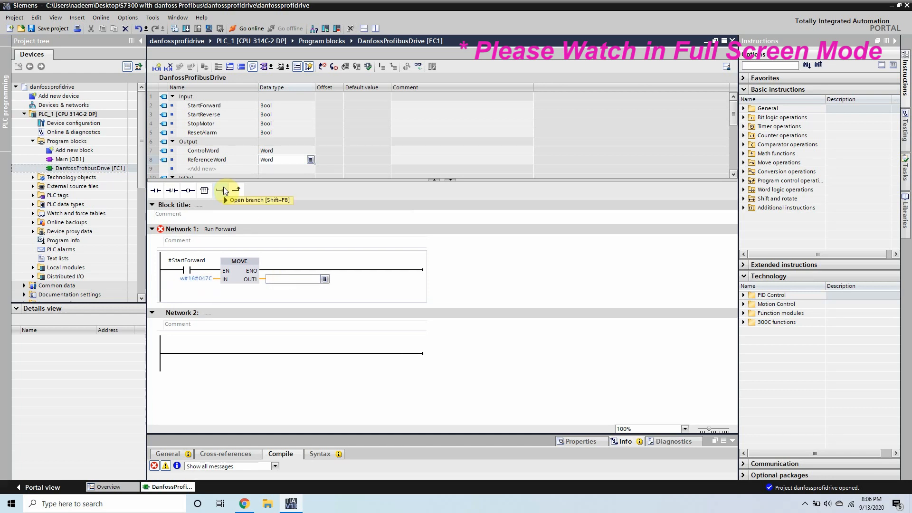
text(#ControlWord)
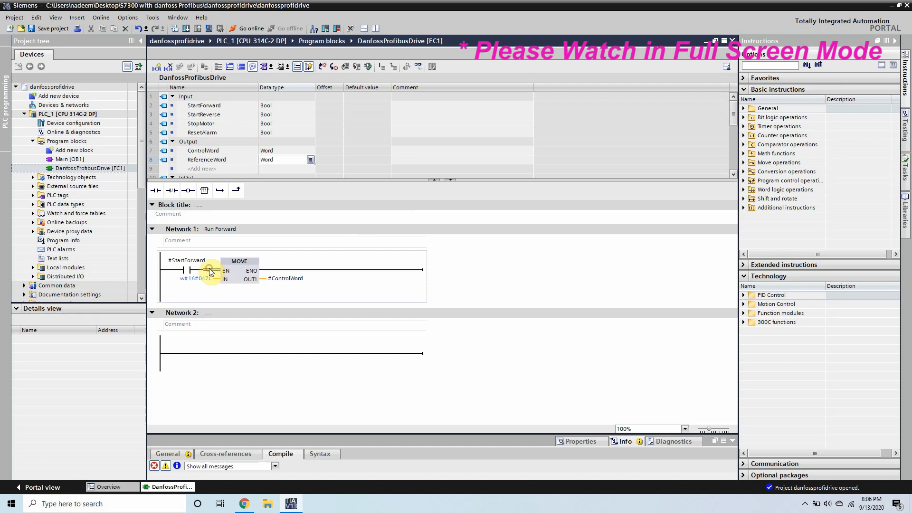
click(743, 117)
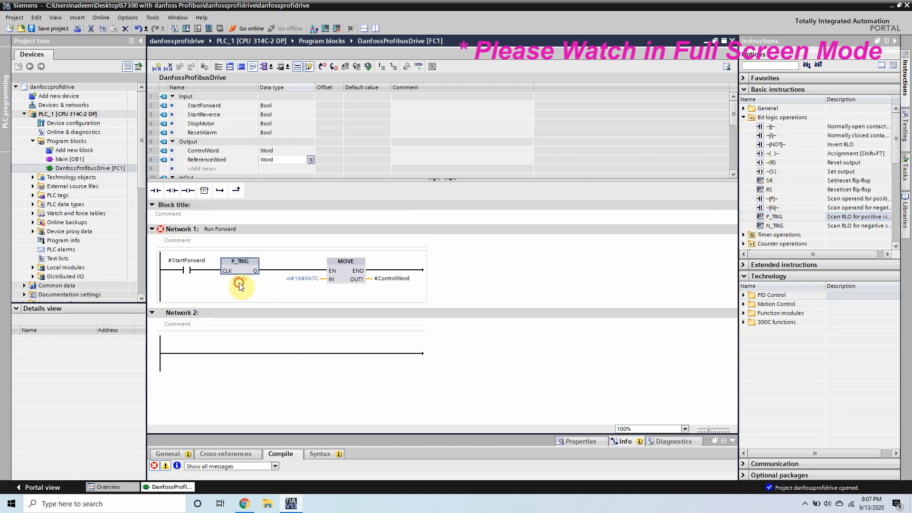
text(M0.0)
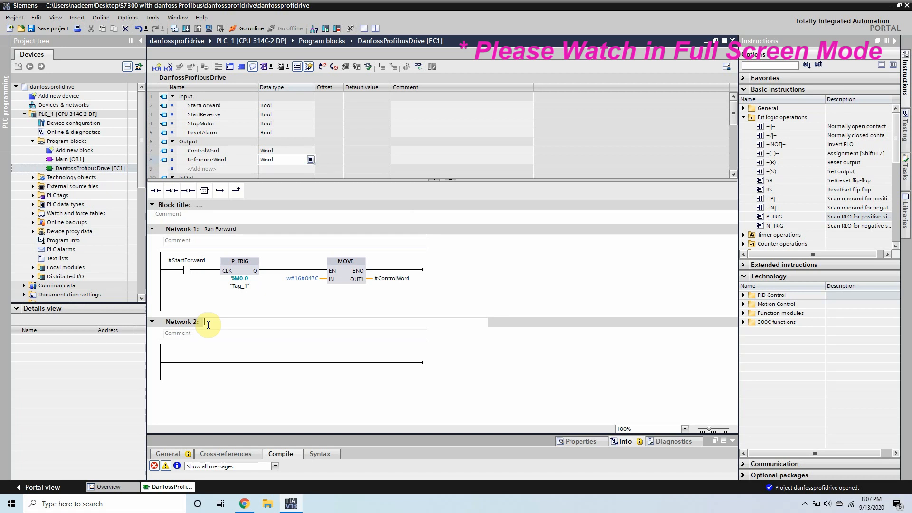
Title Network 2 'Run Reverse', reuse the MOVE rung with a #StartReverse contact.
text(Run Re)
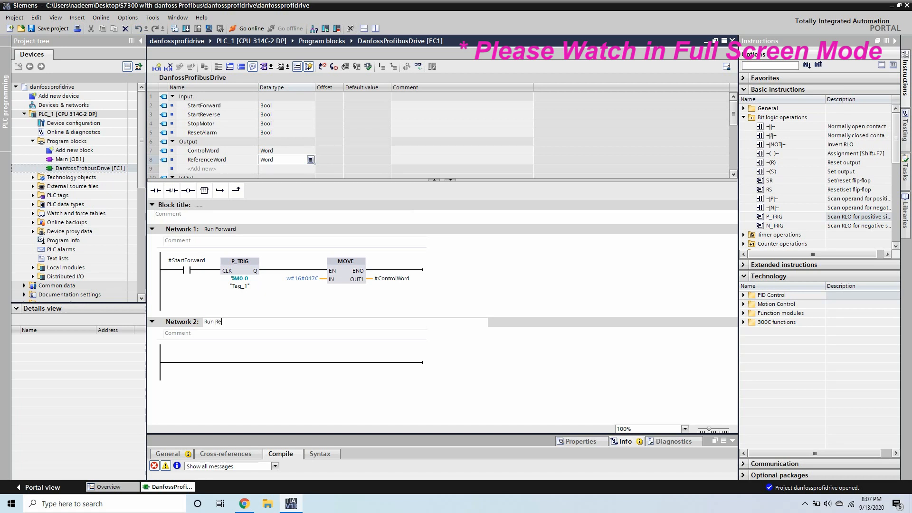
text(verse)
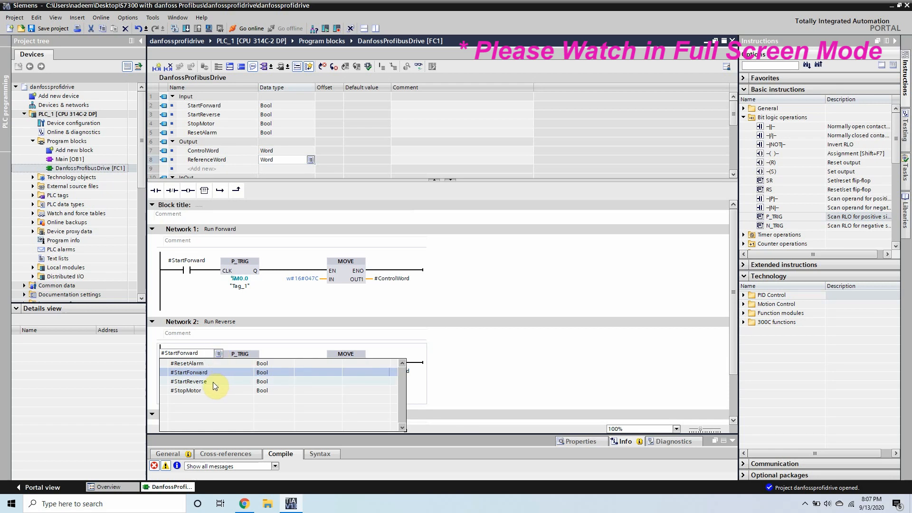
click(188, 380)
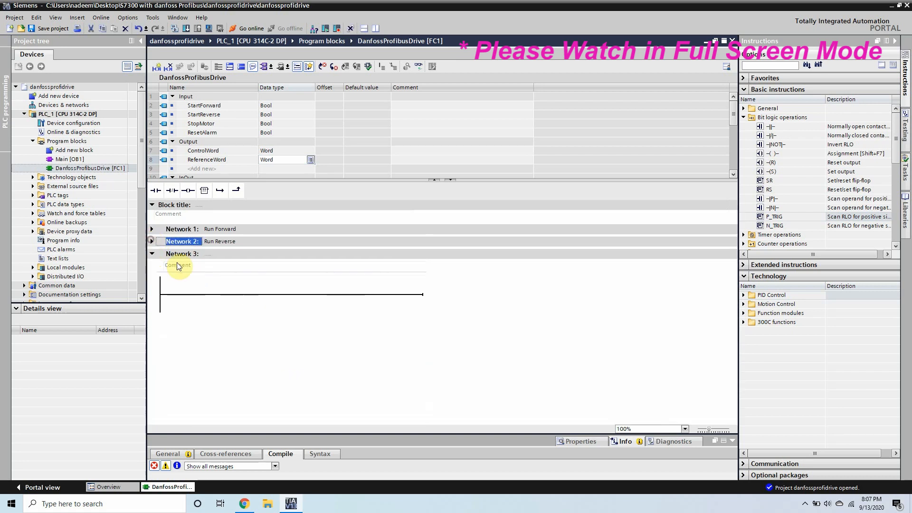
click(206, 254)
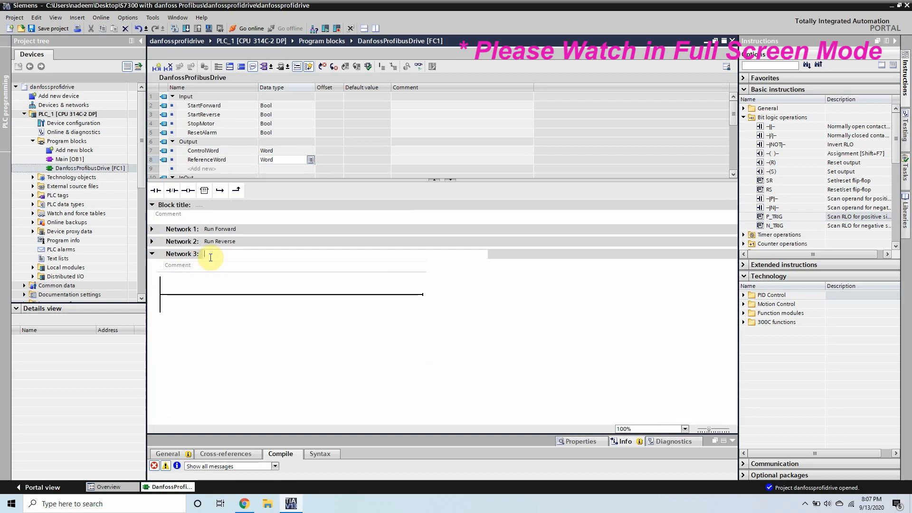
Title Network 3 'STOP MOTOR', set P_TRIG to M0.2 and MOVE W#16#0474 into #ControlWord.
text(S)
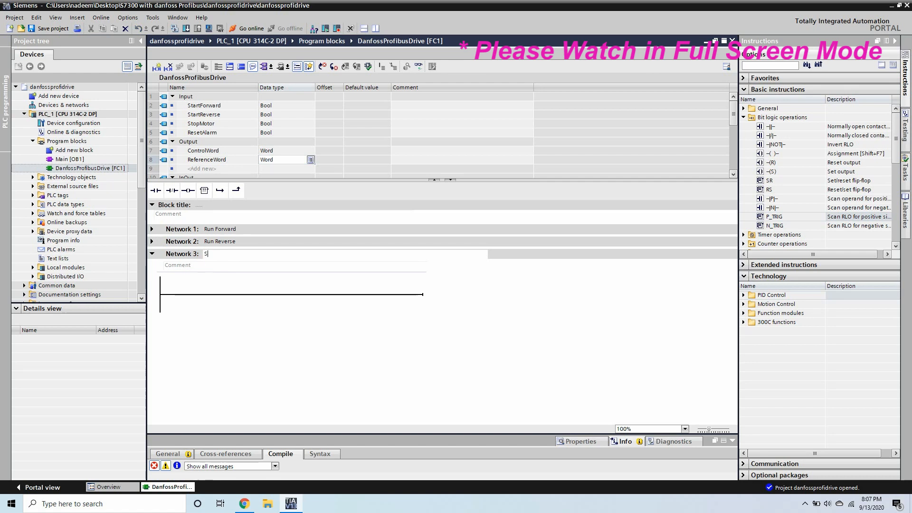
text(TOP MOTOR)
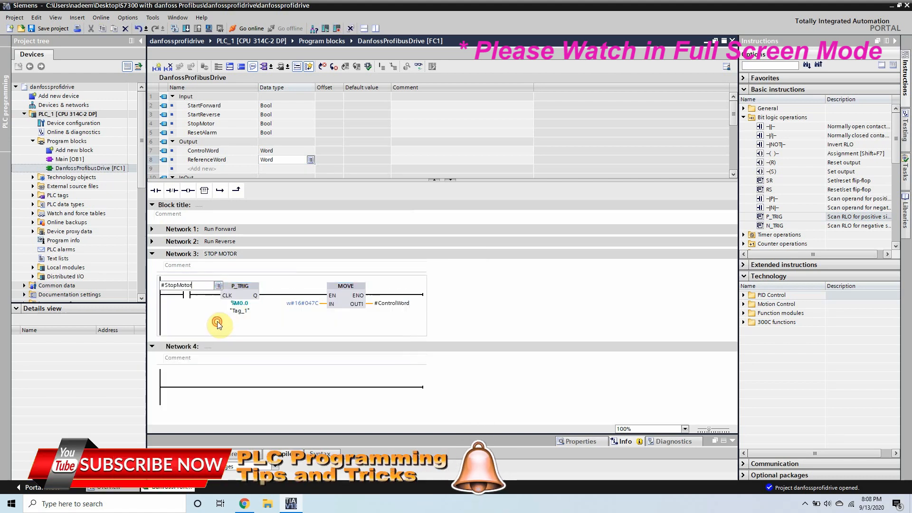
click(239, 310)
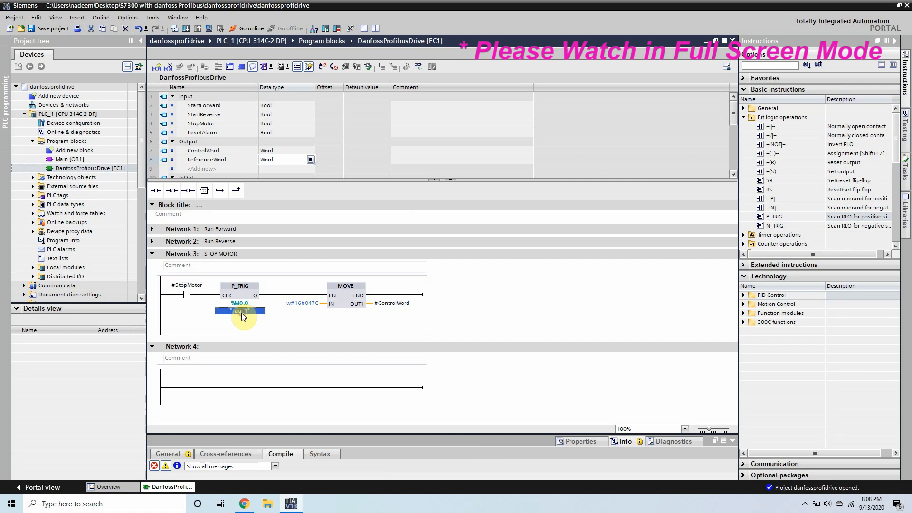
text(M0.2)
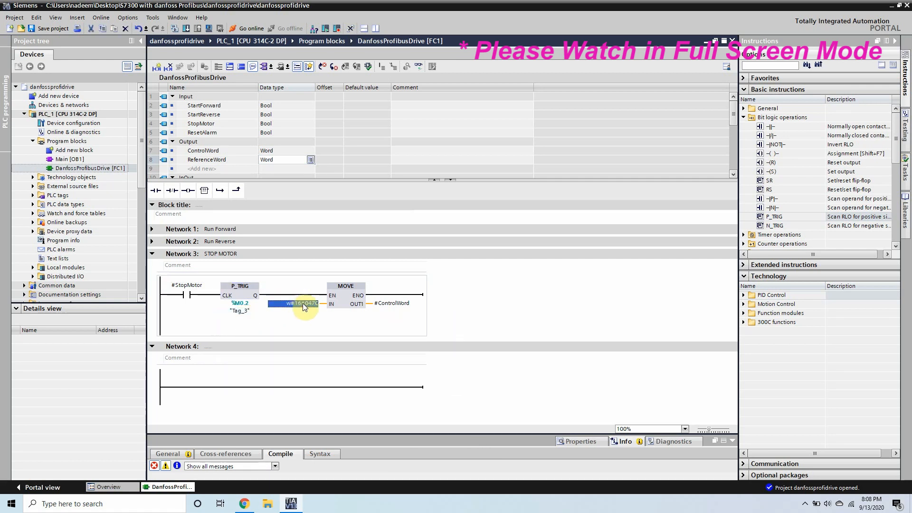
double_click(297, 303)
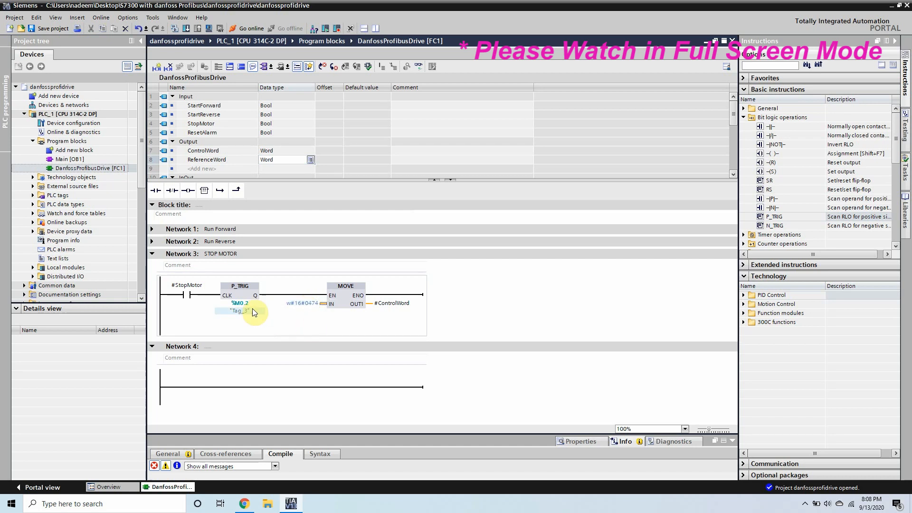
click(152, 254)
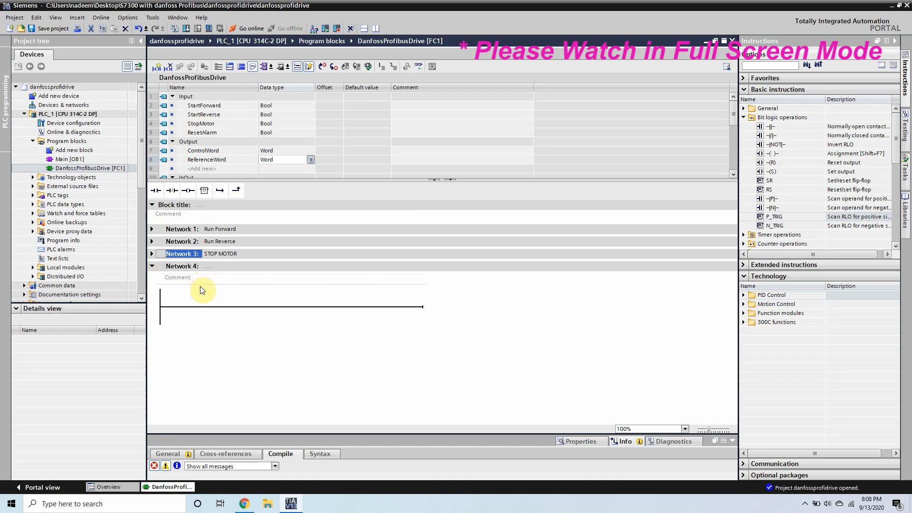
Title Network 4 'RESET ALARMS' with #ResetAlarm edge moving w#16#0480 into #ControlWord, then collapse it.
text(RE)
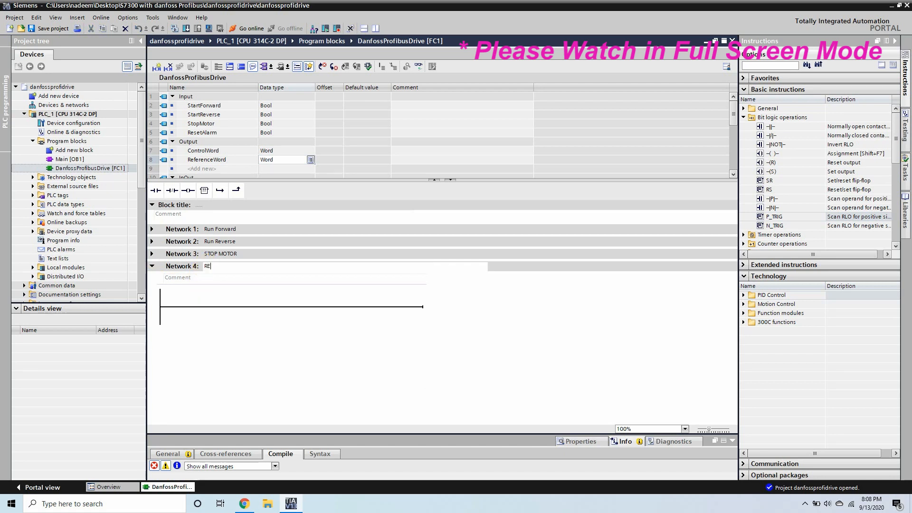
text(SET ALARMS)
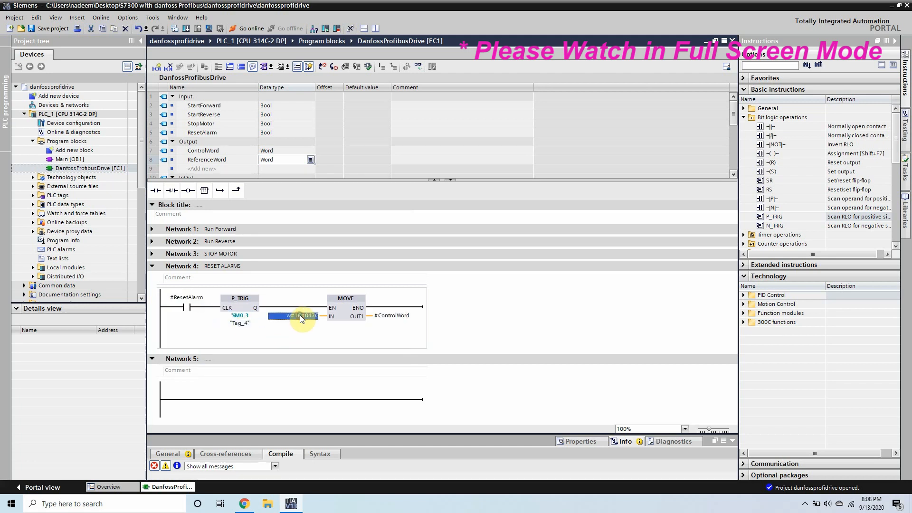
click(293, 315)
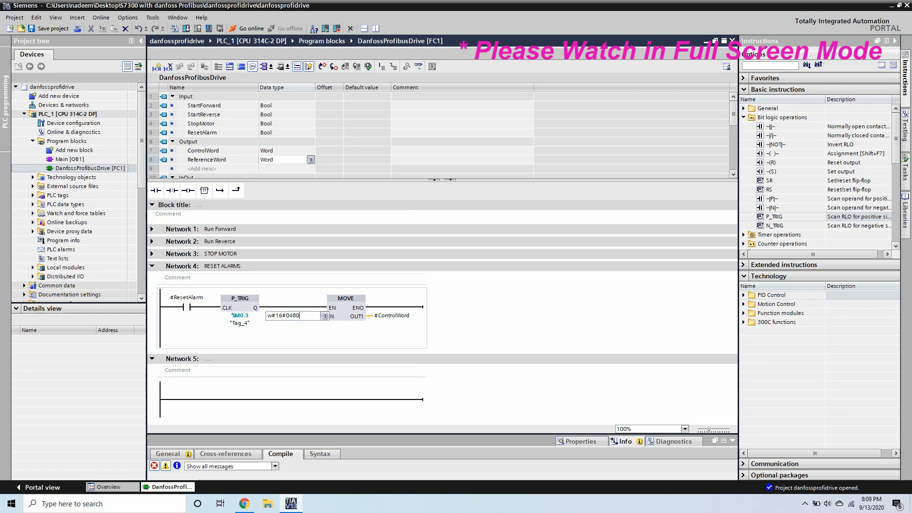
click(151, 266)
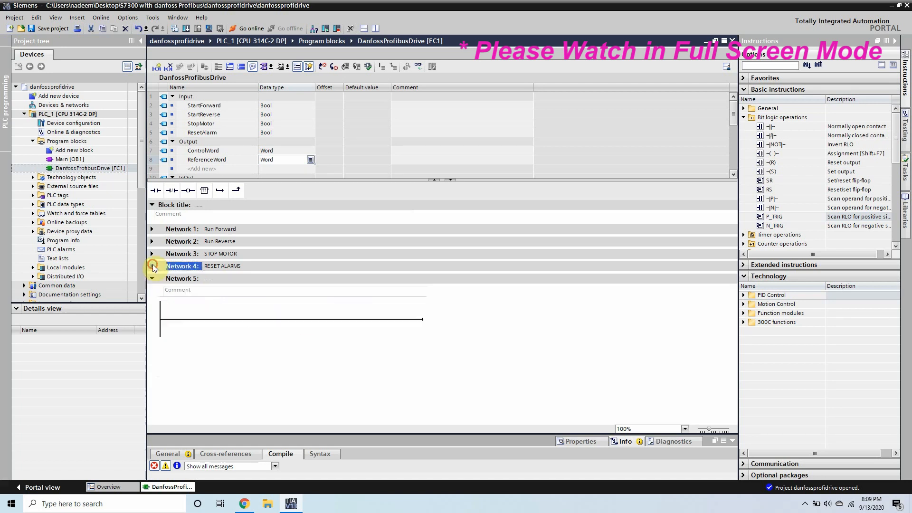
Title Network 5 'FREQUENCY REFERENCE' and add a MOVE writing to #ReferenceWord.
text(F)
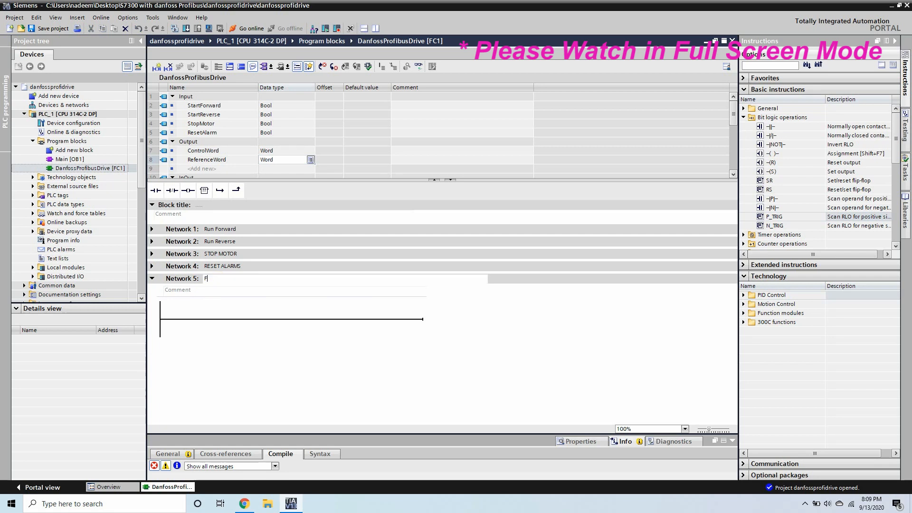
text(REQUENC)
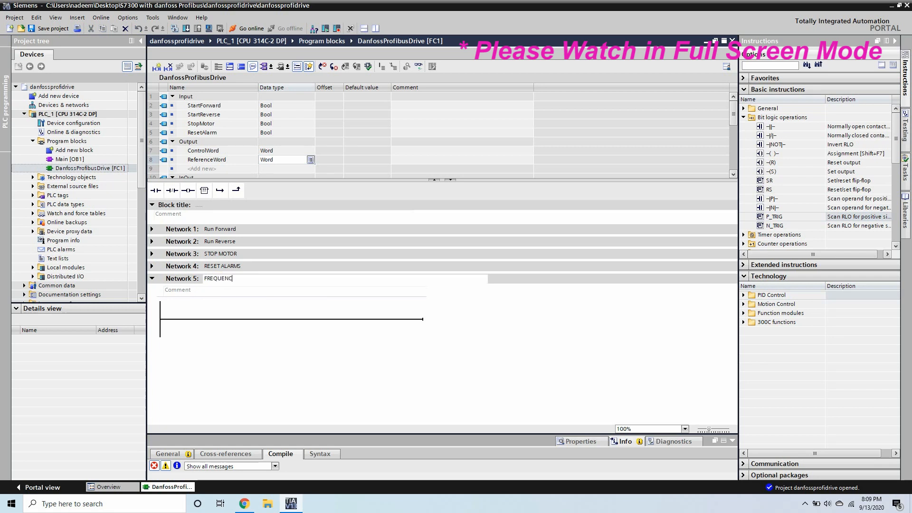
text(Y)
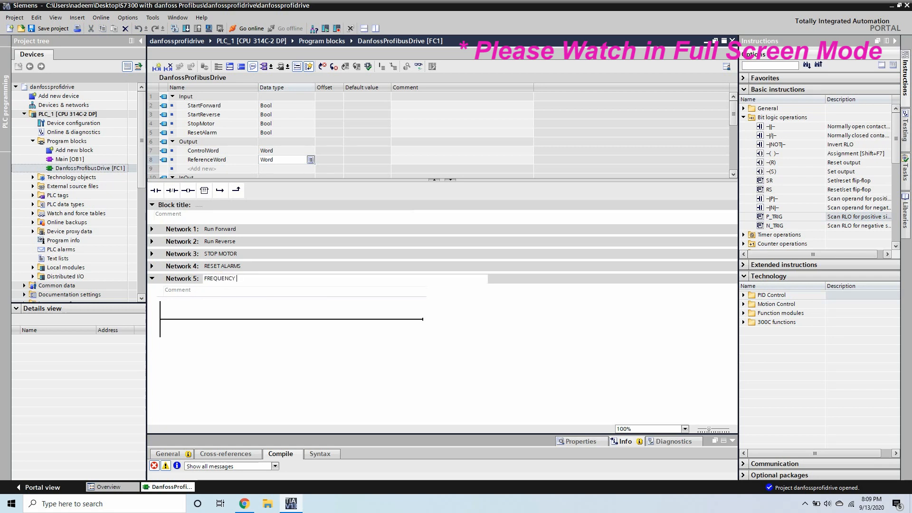
text(REFERENCE)
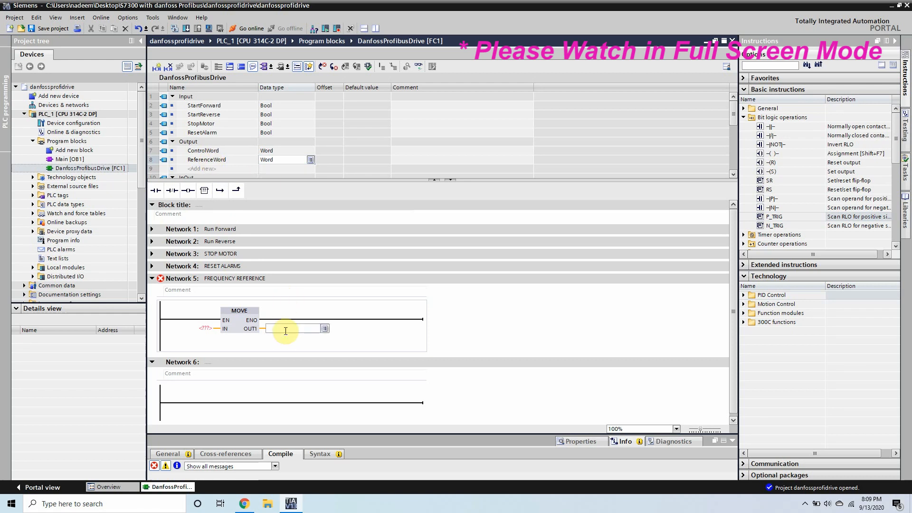
text(#ReferenceWord)
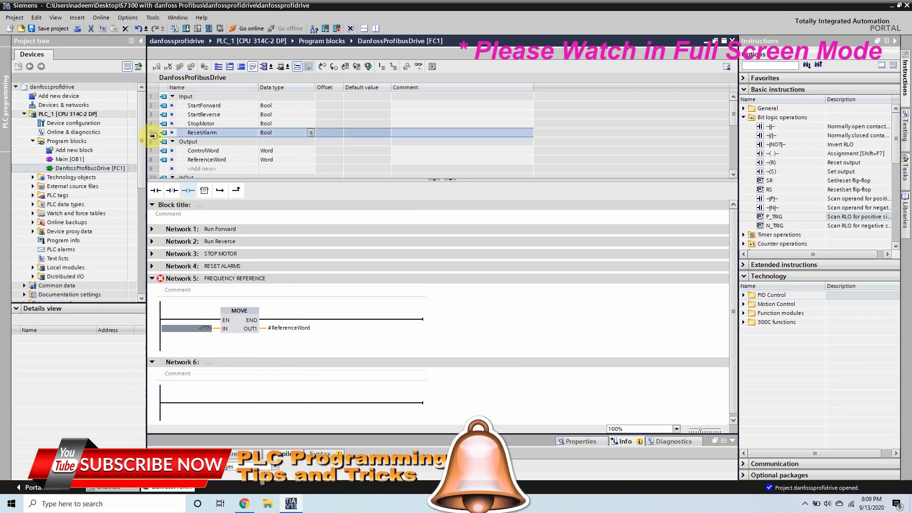
Insert a new input row FREQUENCY of data type Word above ResetAlarm.
right_click(202, 132)
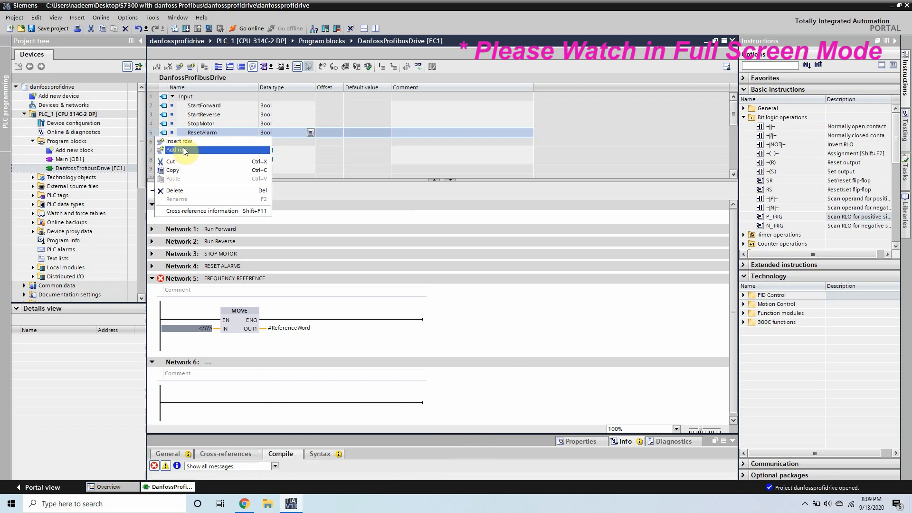
mouse_move(177, 142)
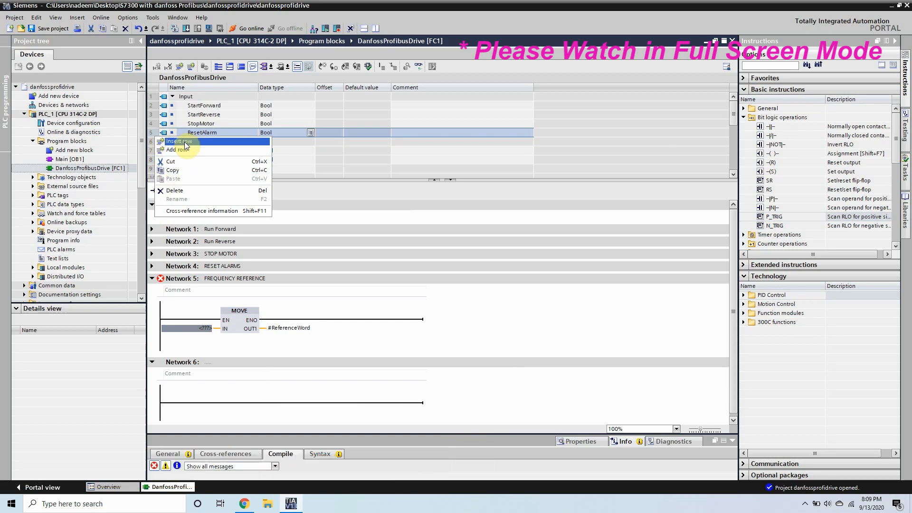
click(179, 140)
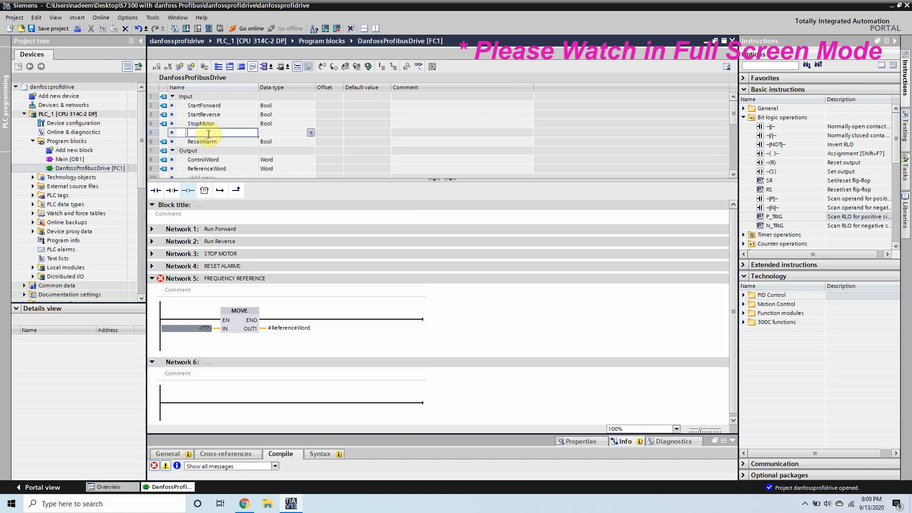
text(F)
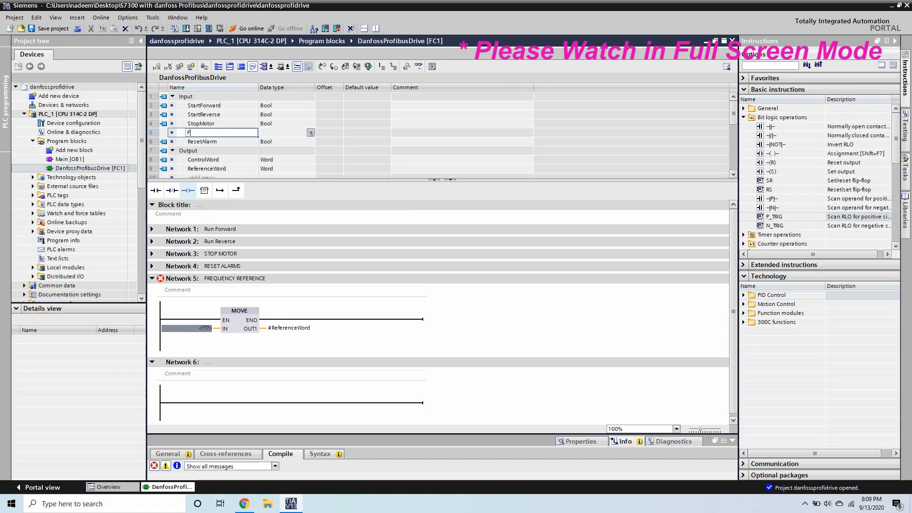
text(REQUENCY)
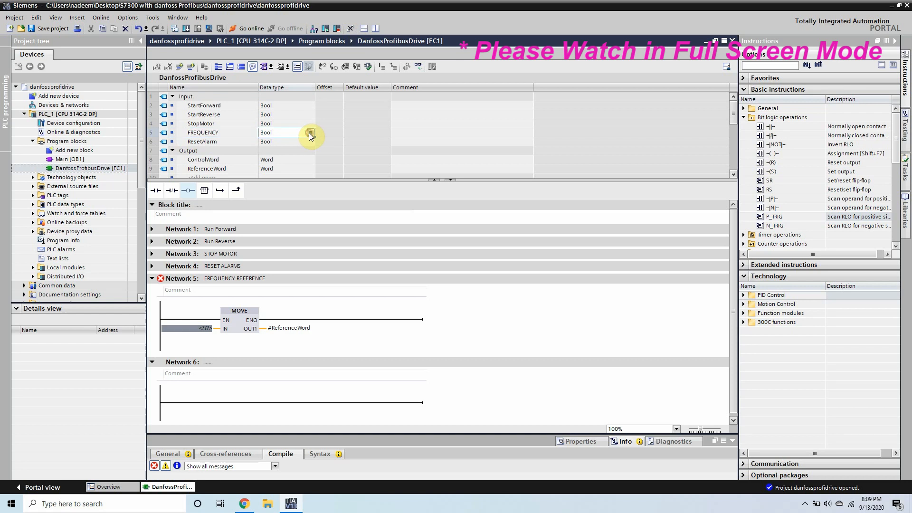
click(310, 132)
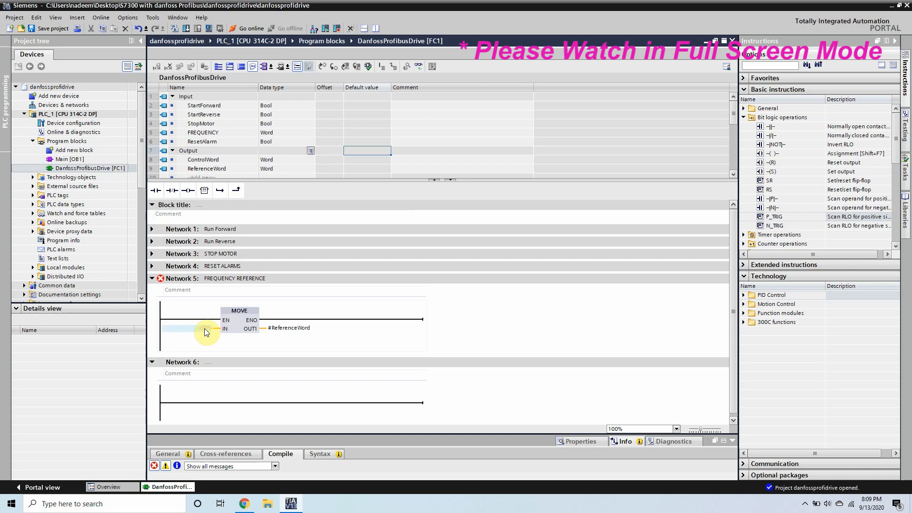
Feed #FREQUENCY into the MOVE input of Network 5.
text(FRE)
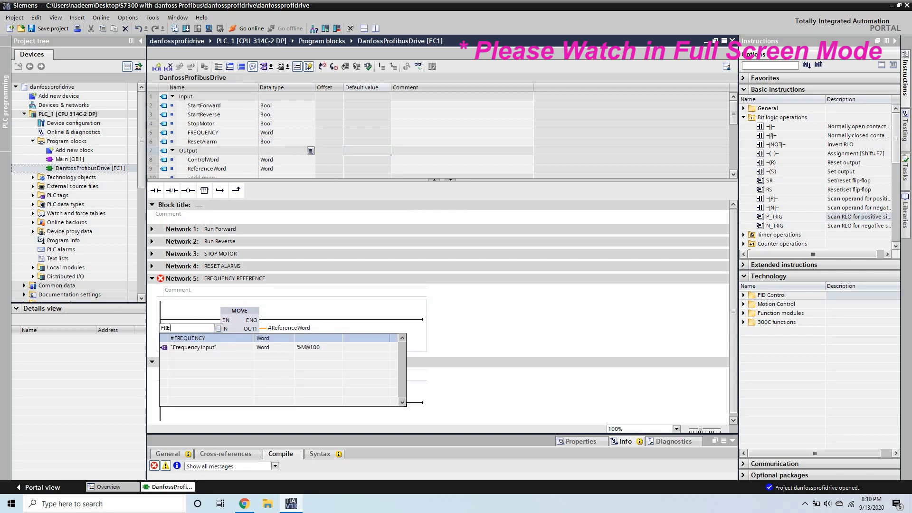
click(192, 339)
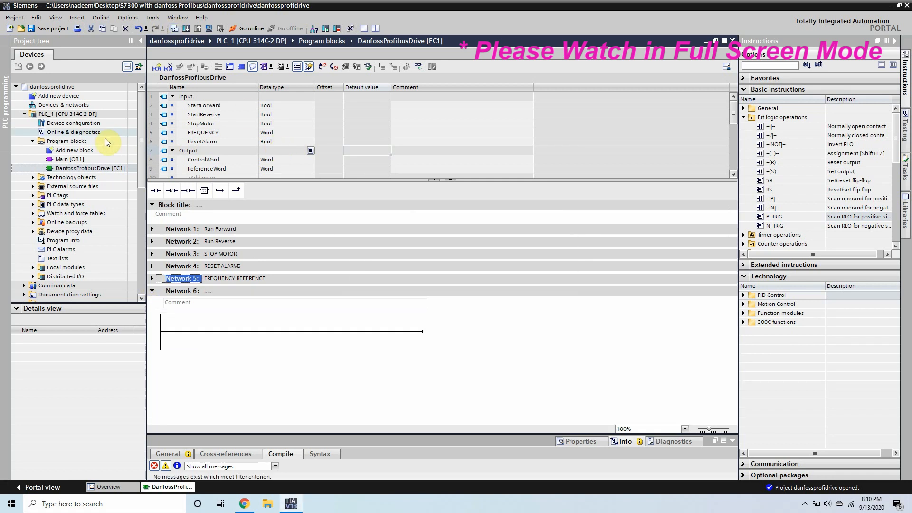
Open Main OB1 and wire the FC1 inputs to %M2.0–%M2.3 and %MW100.
double_click(70, 159)
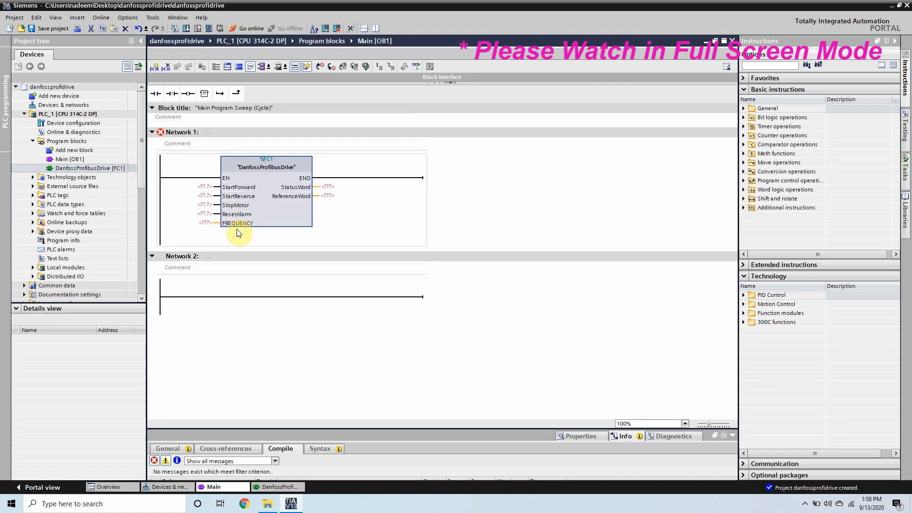
mouse_move(236, 248)
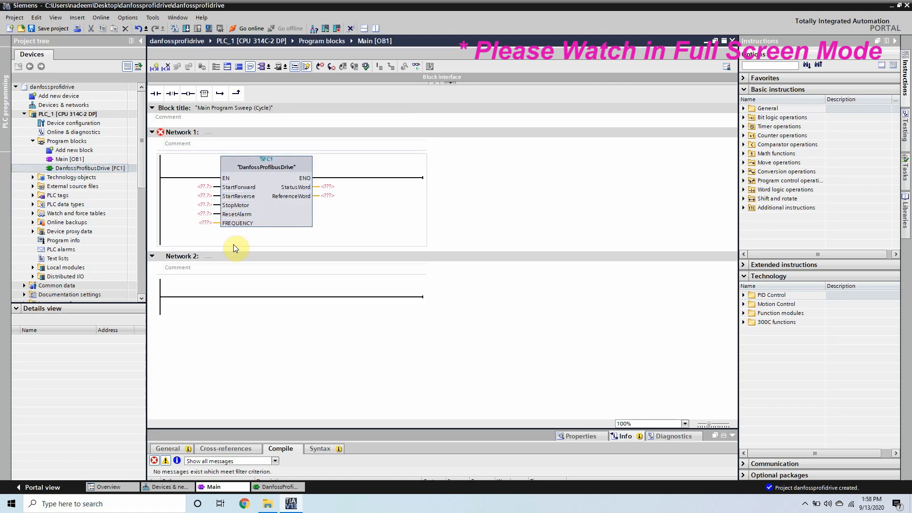
mouse_move(214, 231)
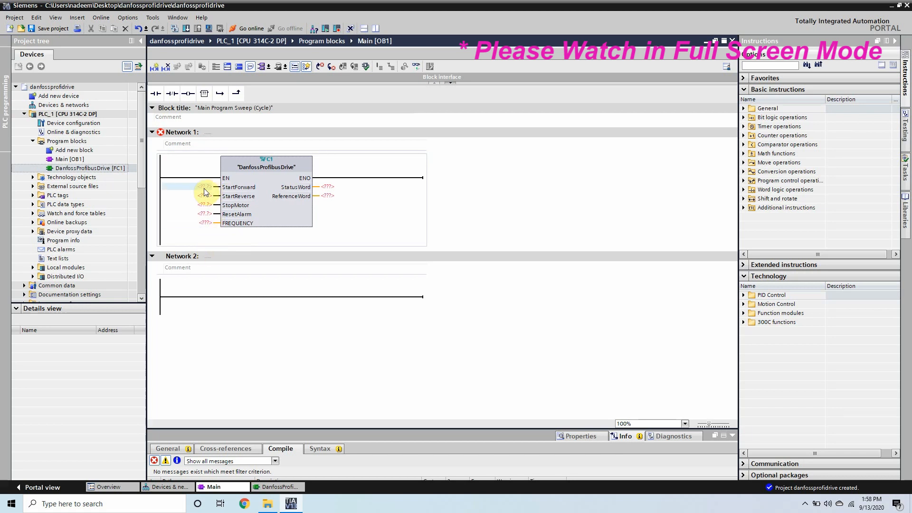
text(M2.0)
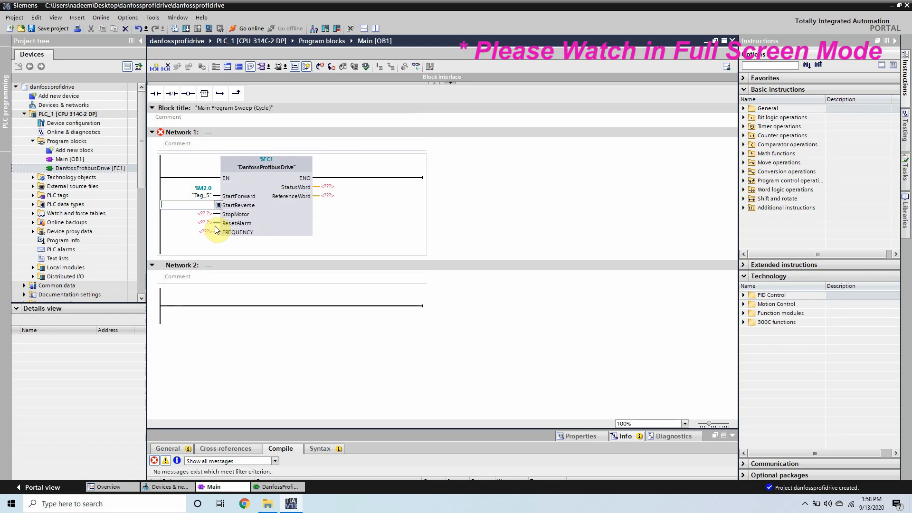
text(M2.1)
click(206, 231)
text(%MW100)
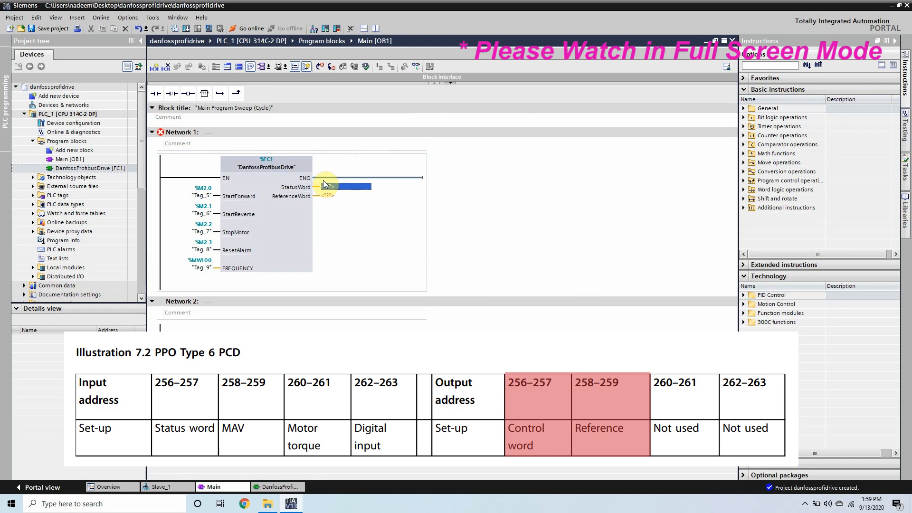
Wire StatusWord to %QW256:P and ReferenceWord to %QW258:P.
text(PQW)
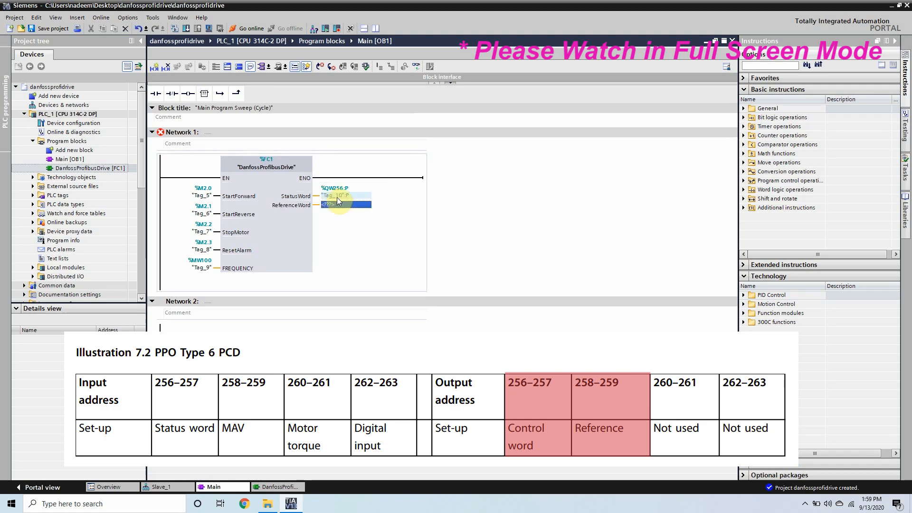
click(343, 206)
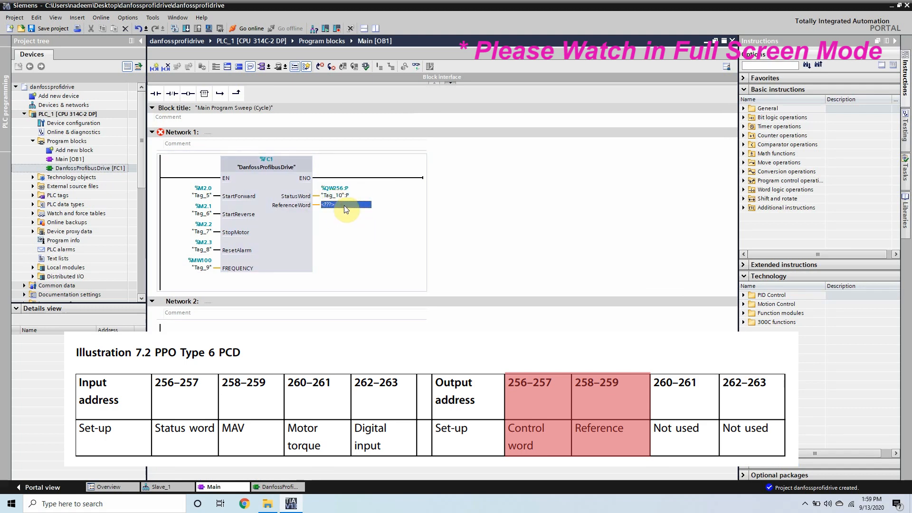
text(PQW2)
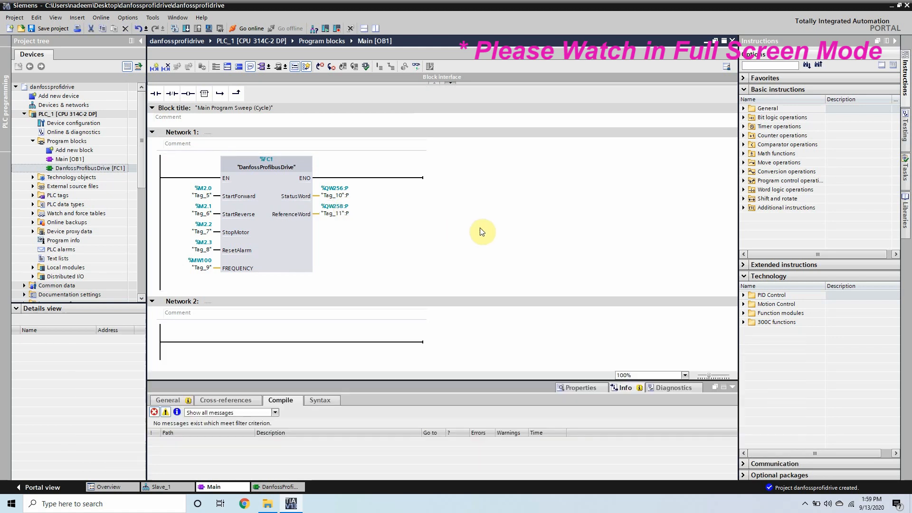
Rename the MW100 tag to Frequency Input.
right_click(200, 267)
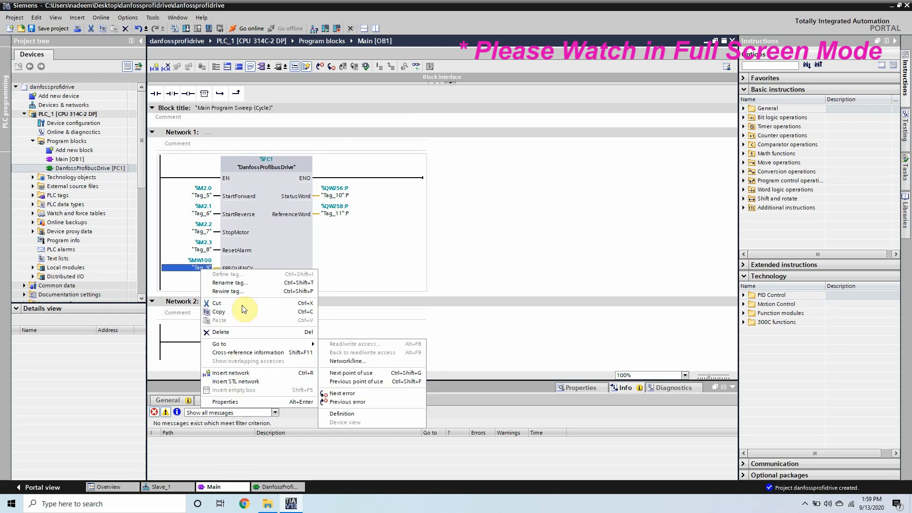
click(230, 283)
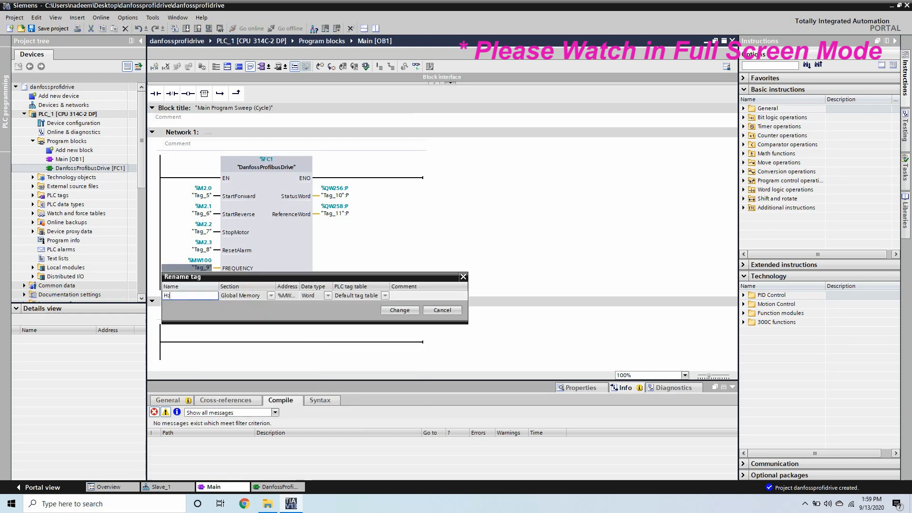
text(Frequency)
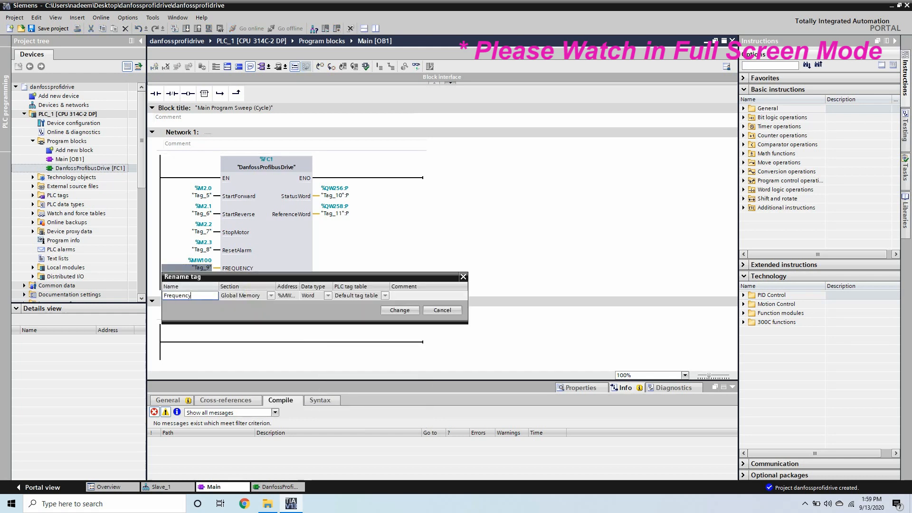
click(400, 310)
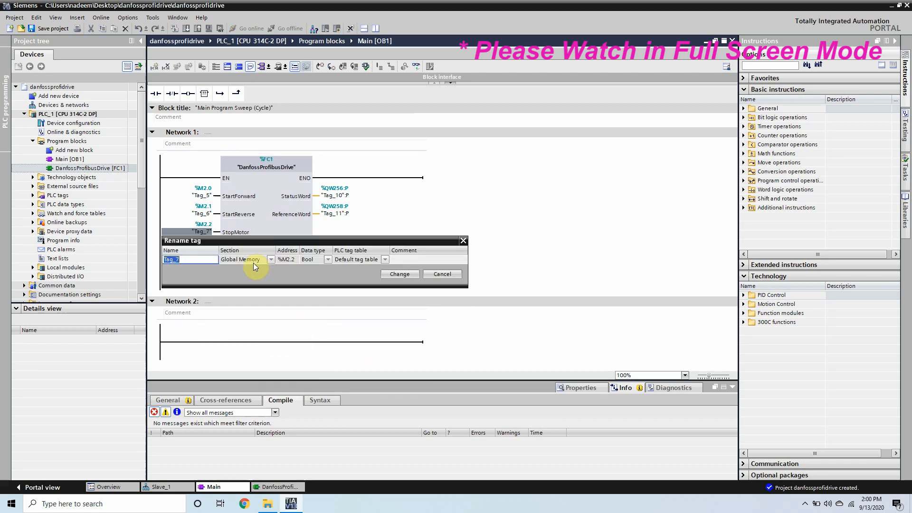
Rename M2.1 to Run Reverse, M2.0 to Run Forward, and title network 1 'Automation'.
right_click(203, 214)
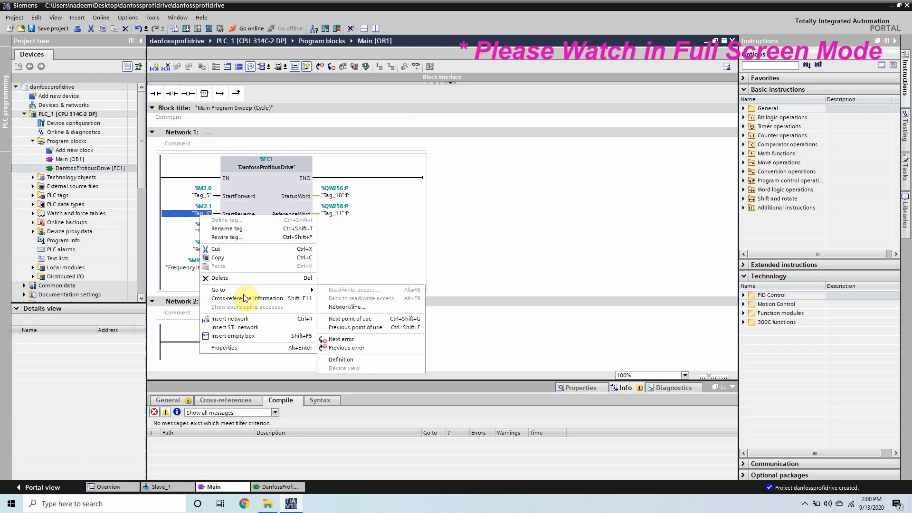
click(229, 228)
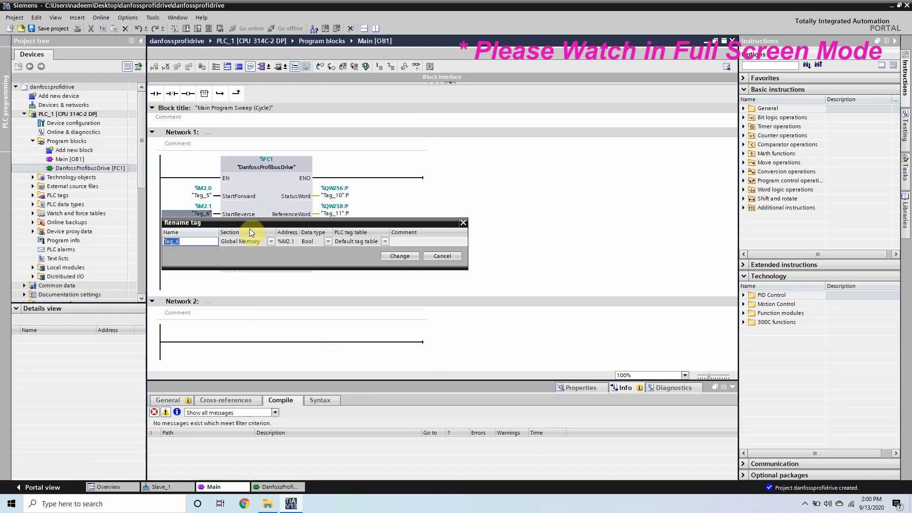
text(Run r)
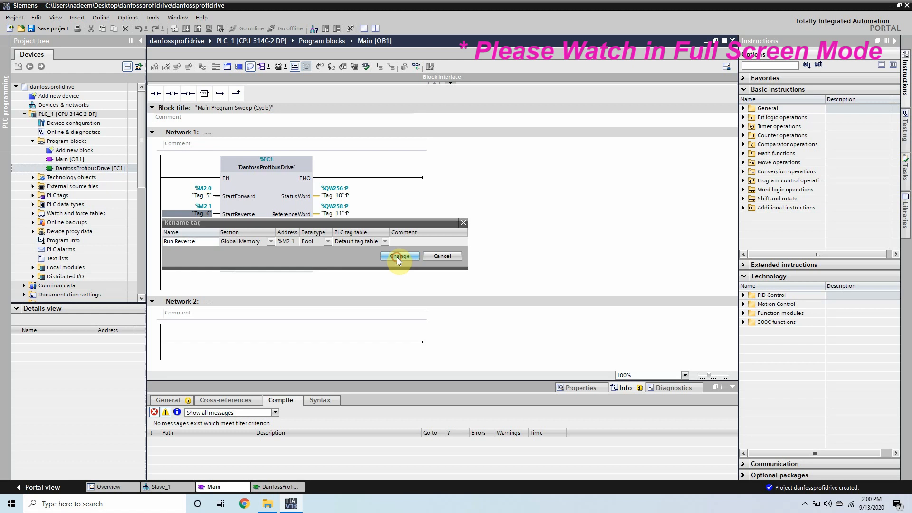
click(398, 256)
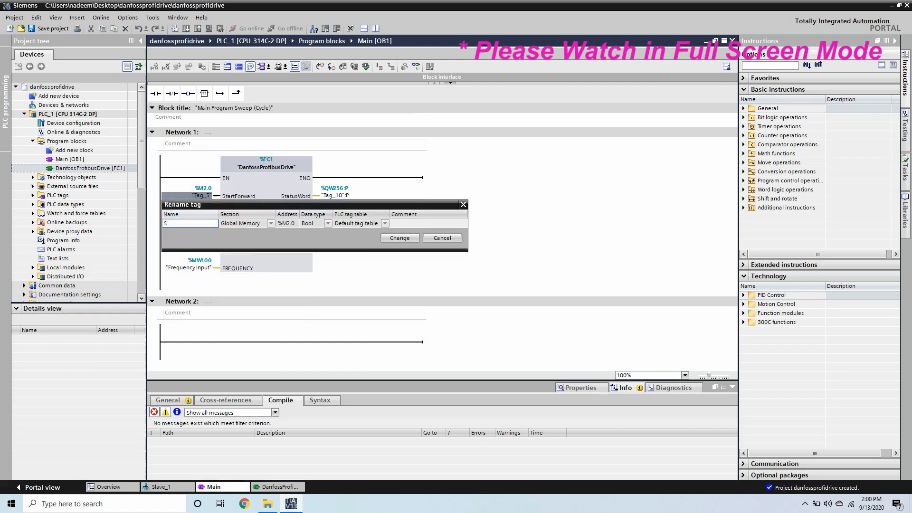
text(Run Forward")
click(345, 131)
text(Function to RUN the Danfoss Vfd)
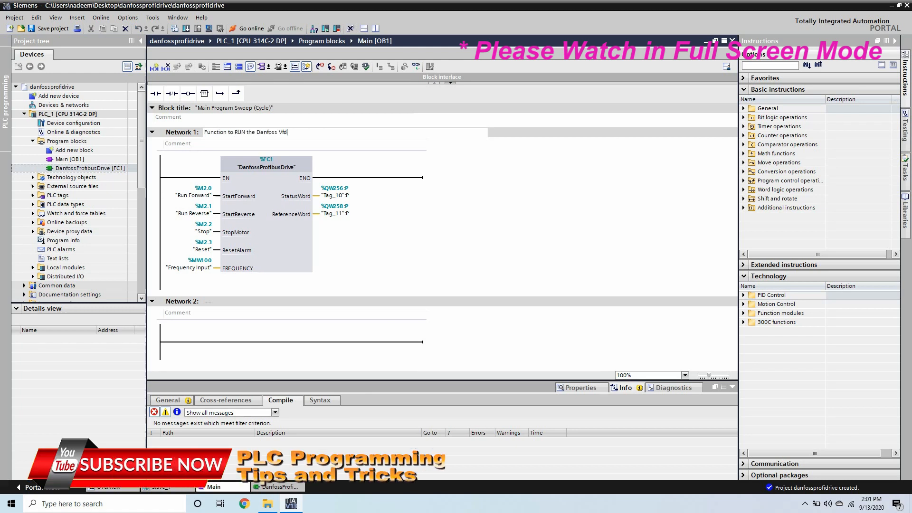
text(AutomationDrive)
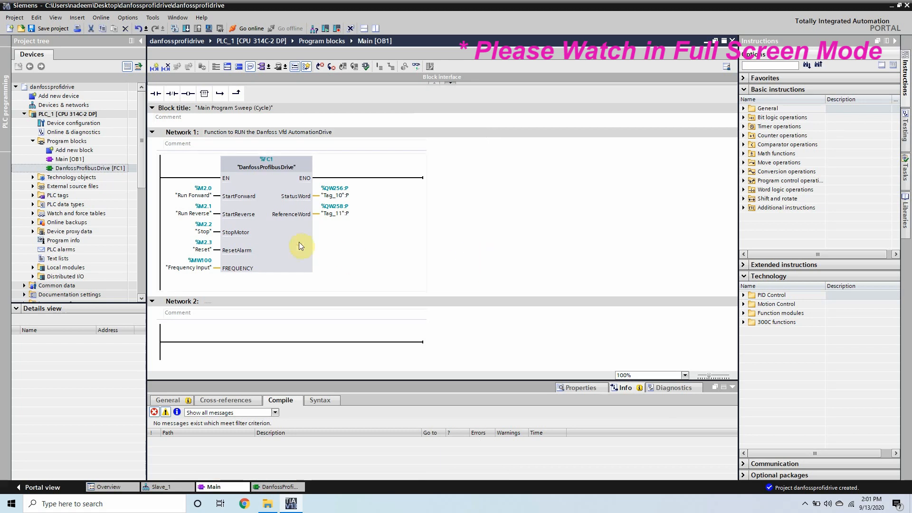
click(89, 168)
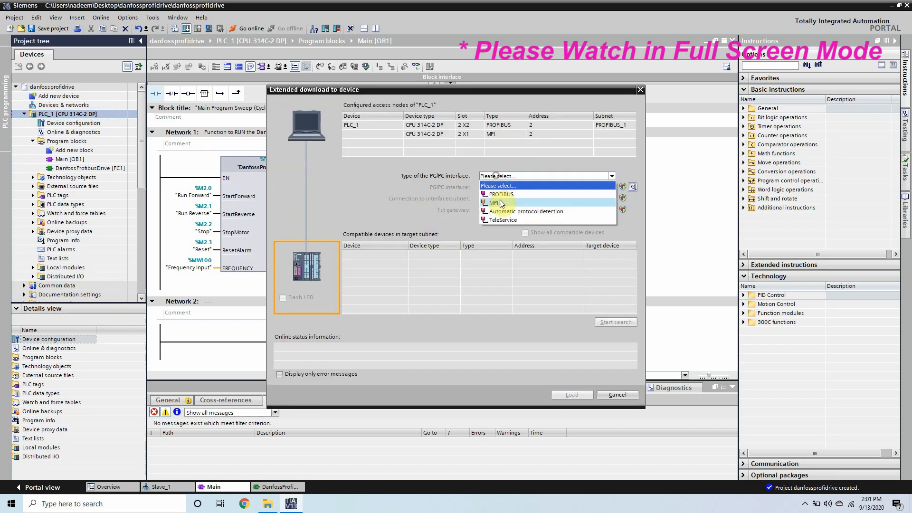
Download to PLC_1 using PROFIBUS interface and subnet, then load and finish.
click(501, 194)
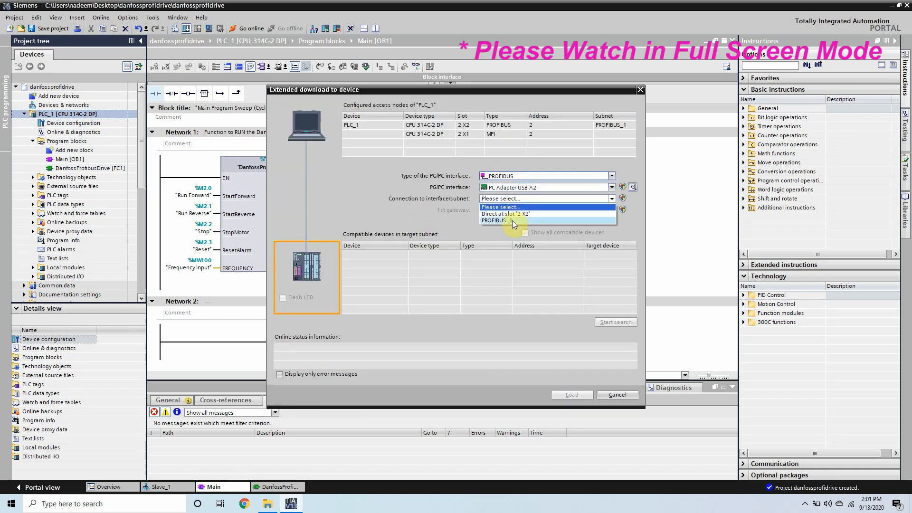
click(512, 214)
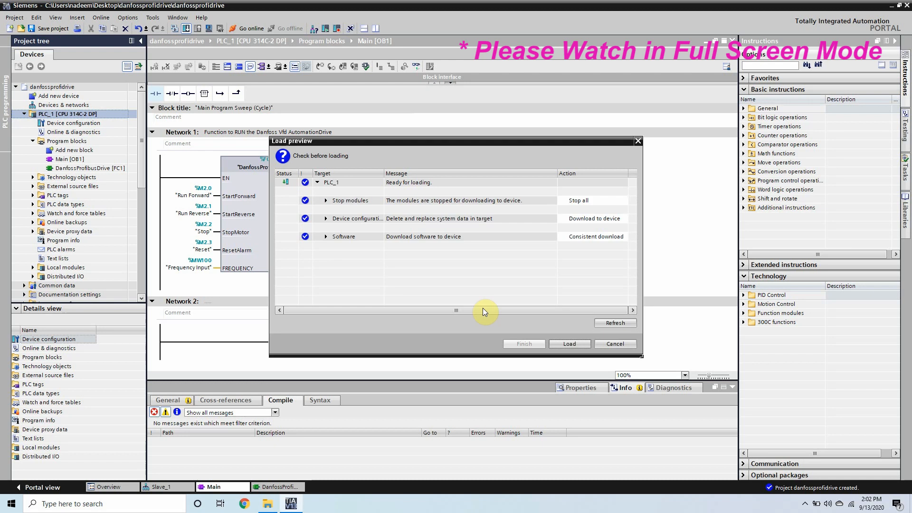
click(568, 343)
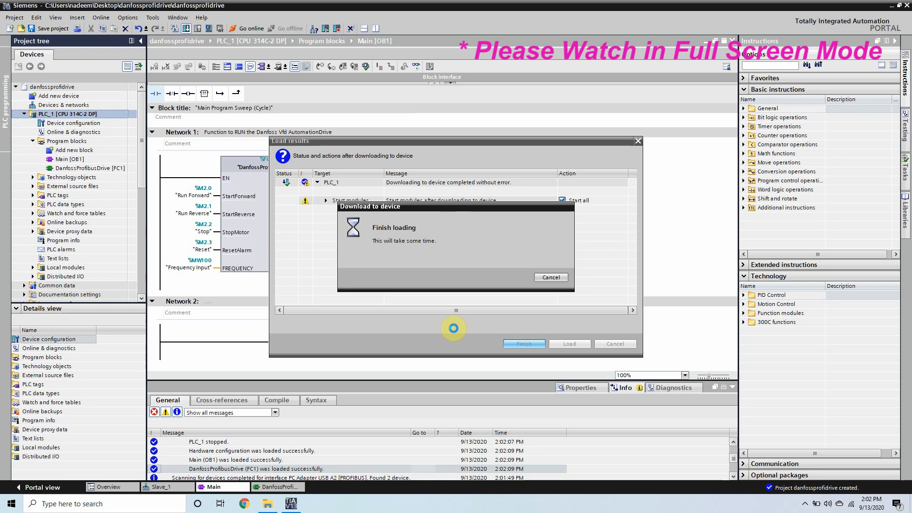
click(522, 343)
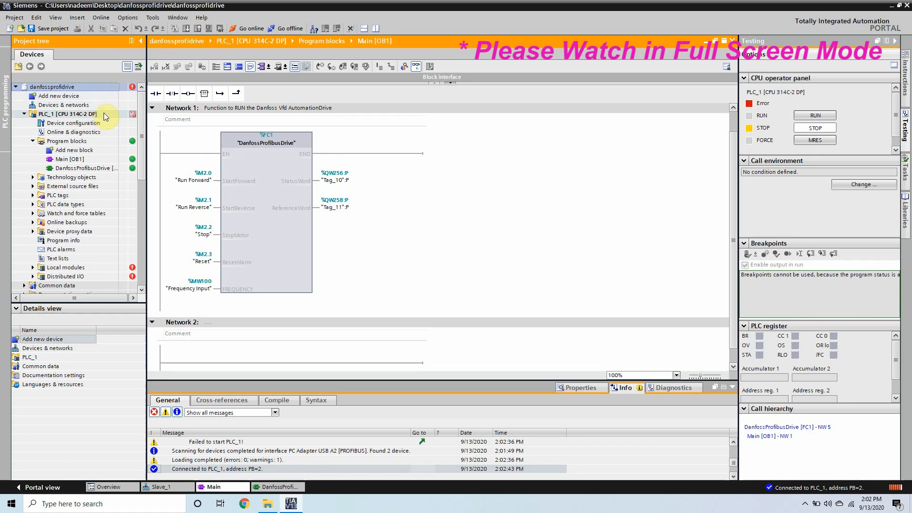
Select the PLC_1 station and go online to check the CPU state.
click(69, 113)
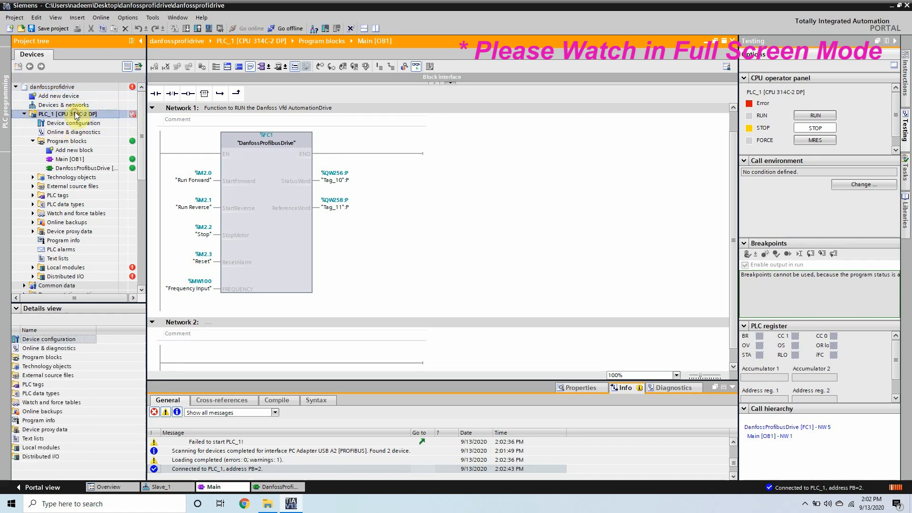
right_click(76, 113)
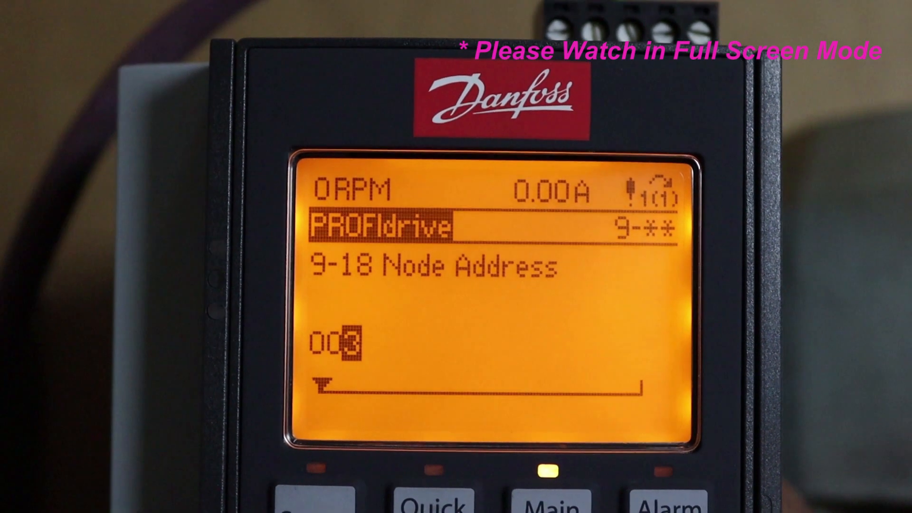
Switch the CPU to RUN and monitor OB1 Network 1 online.
click(285, 477)
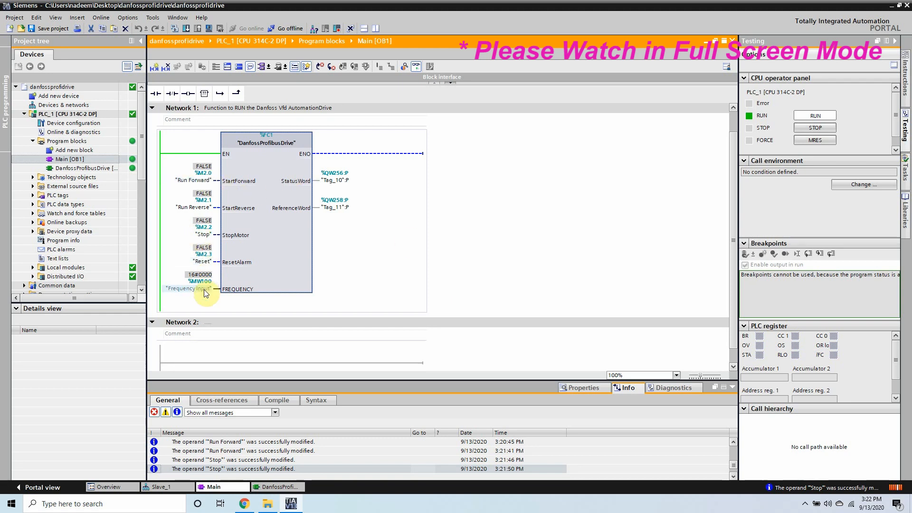
Modify the Frequency Input operand MW100 to 16#0500 so the drive reference reads 7.8%.
right_click(187, 288)
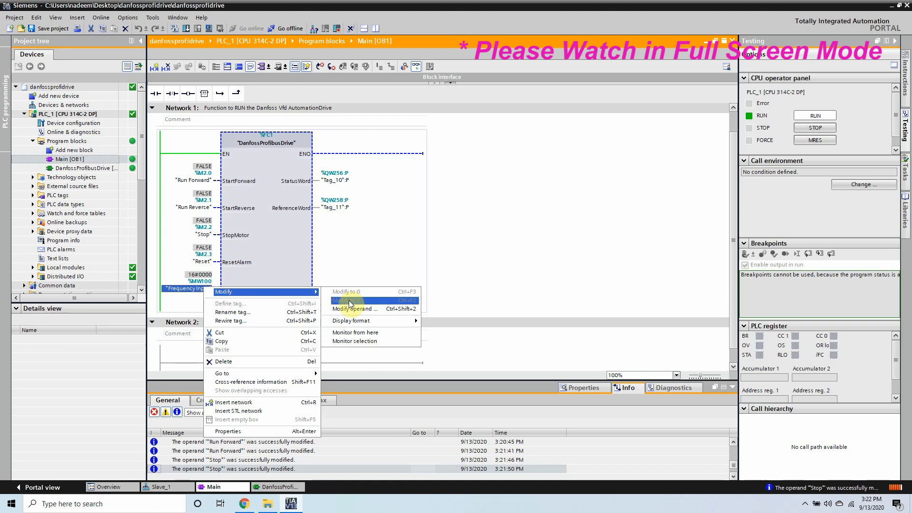
click(355, 309)
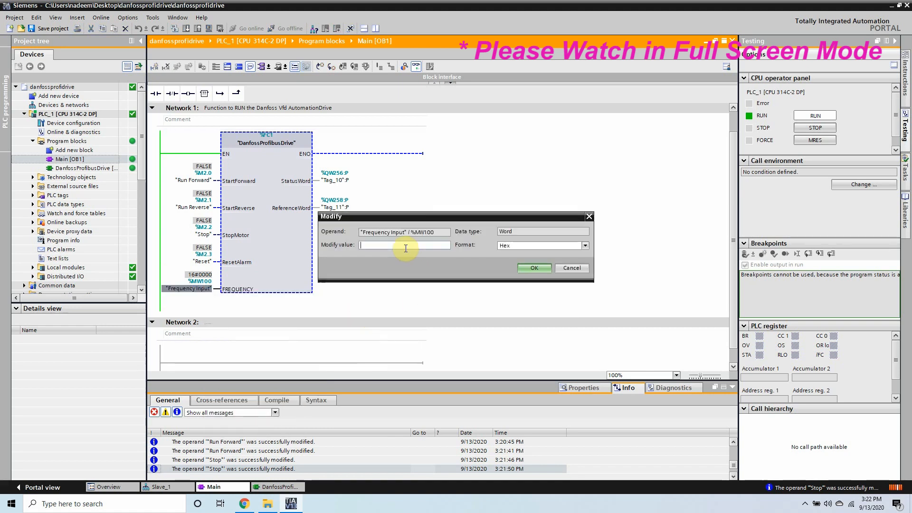
text(1000)
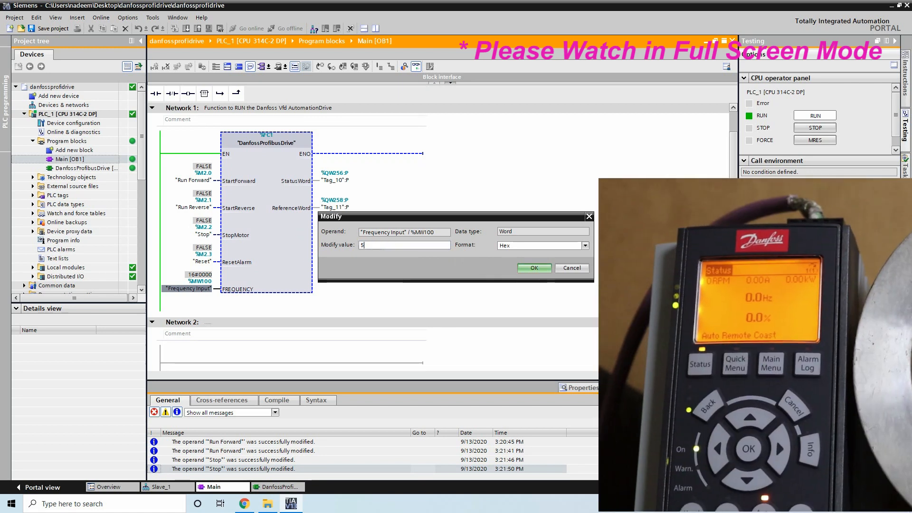
click(533, 268)
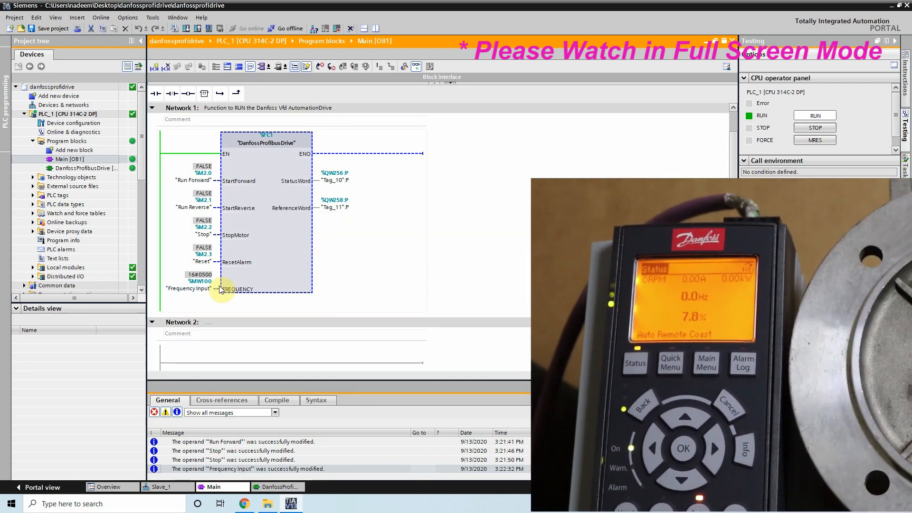
right_click(187, 179)
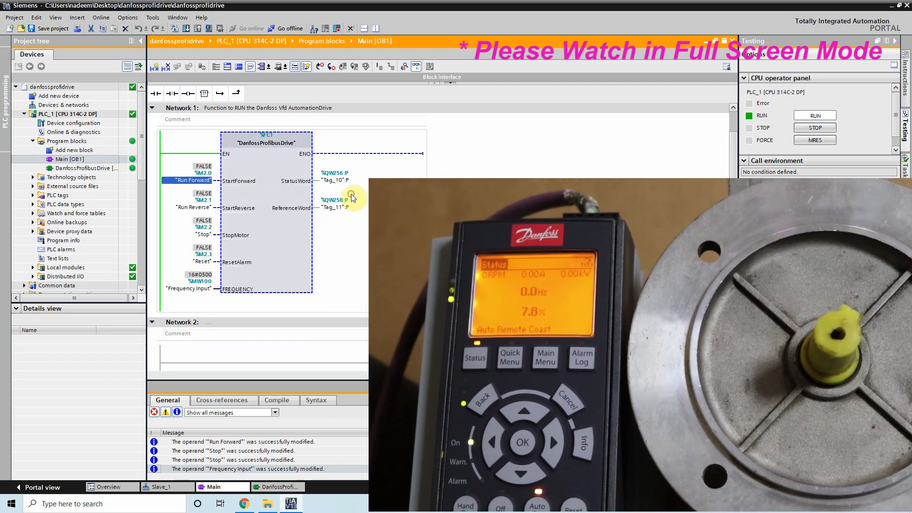
Modify Run Forward to 1 to start the motor forward, then back to 0.
click(203, 173)
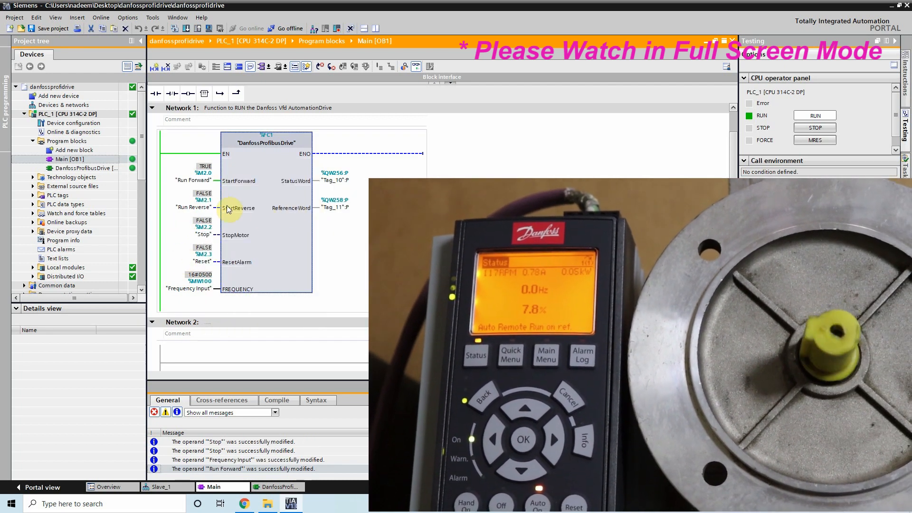
click(192, 179)
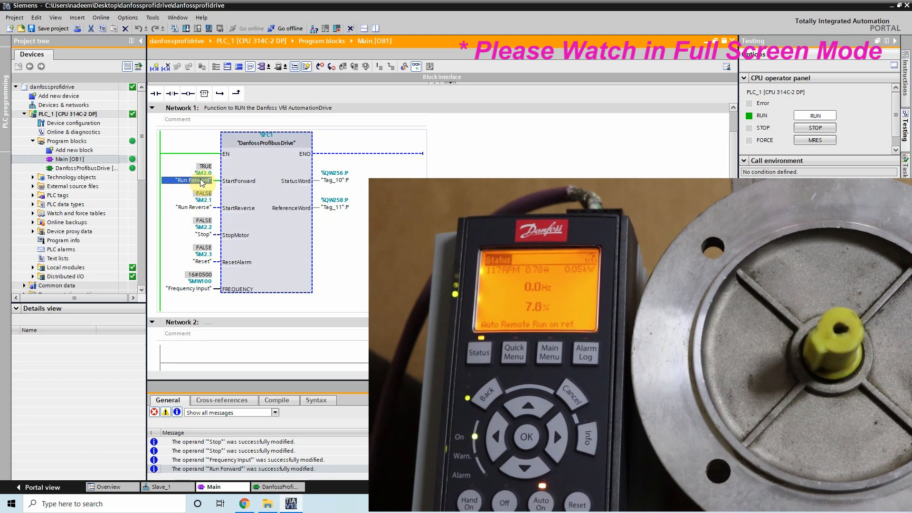
click(188, 180)
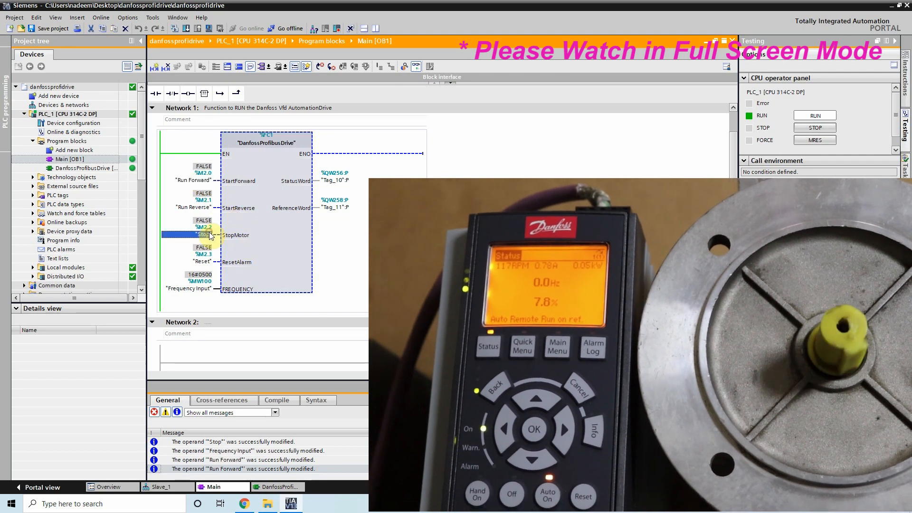
Pulse the Stop input to halt the motor, then bring up actions on the Frequency Input tag.
click(205, 230)
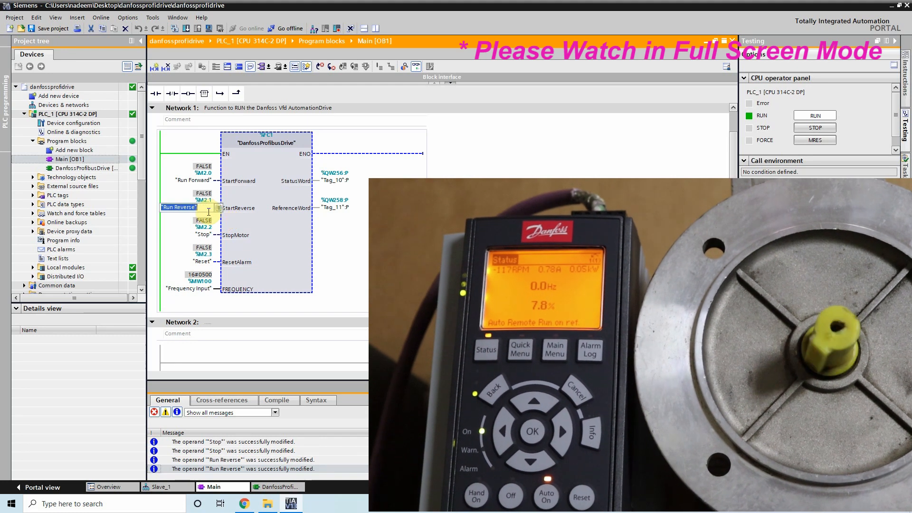
click(202, 235)
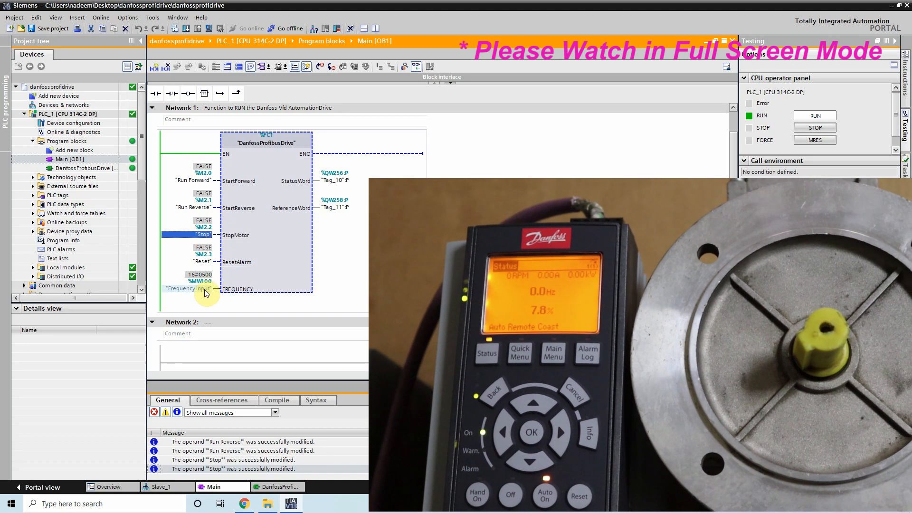
right_click(186, 289)
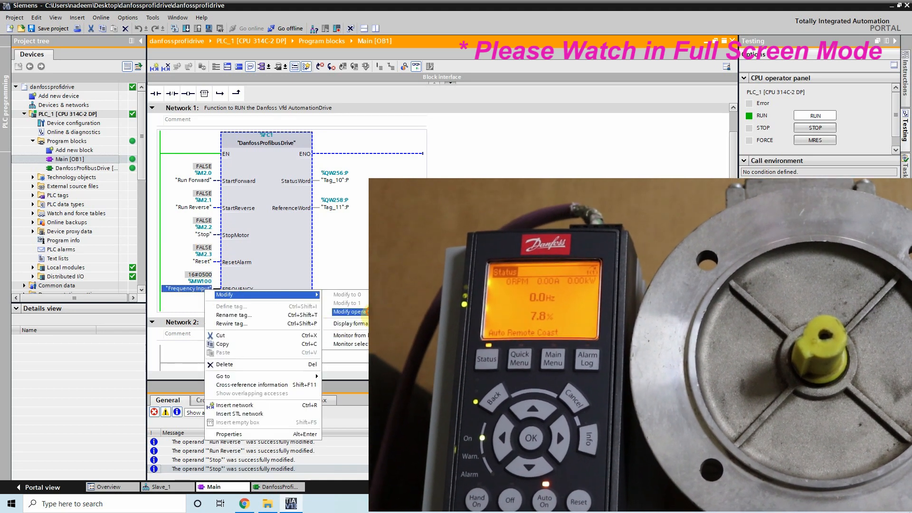
Set Frequency Input to 16#2000 (50%), run the motor forward near 750 RPM, then stop it.
click(351, 312)
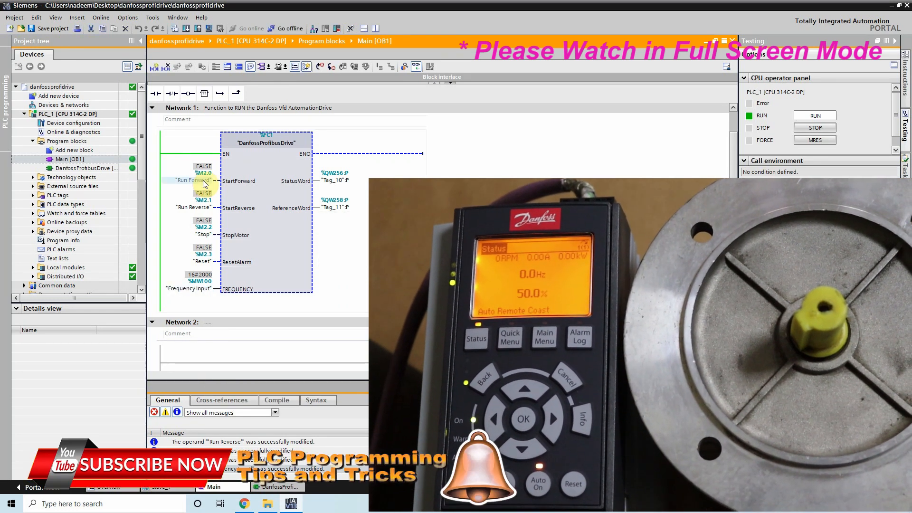
click(188, 180)
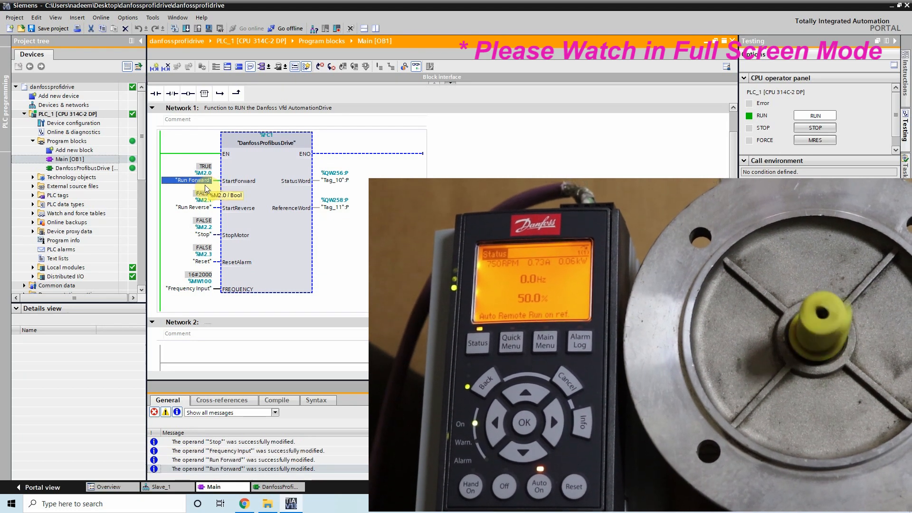
click(203, 235)
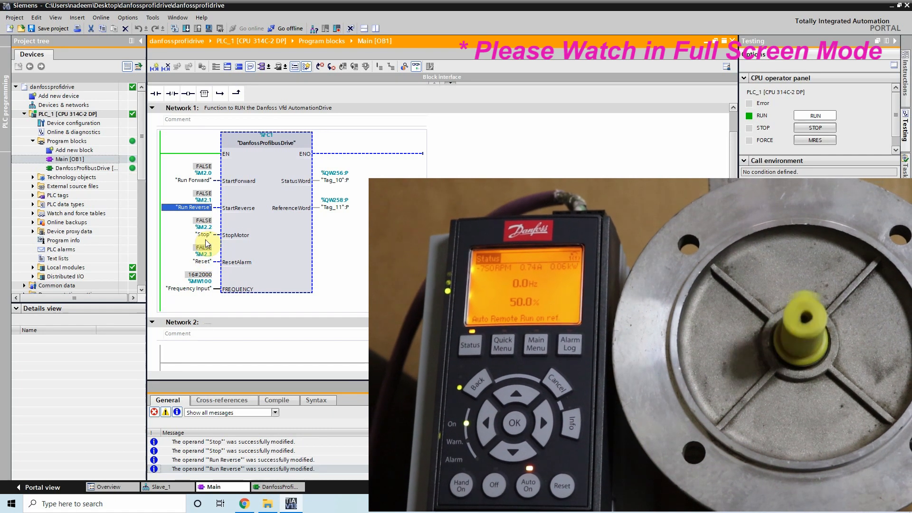
click(204, 226)
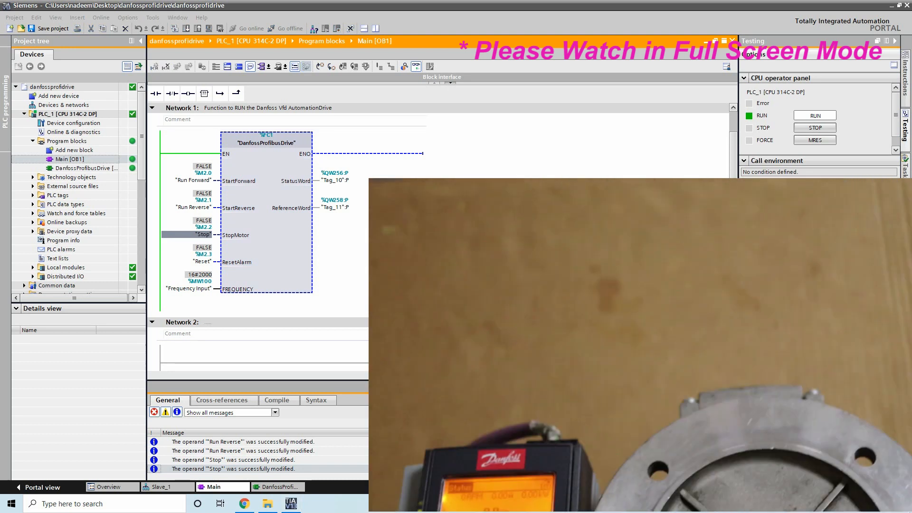
Browse down the EASY PLC TRAINING channel's uploaded videos and subscribe to the channel.
click(267, 503)
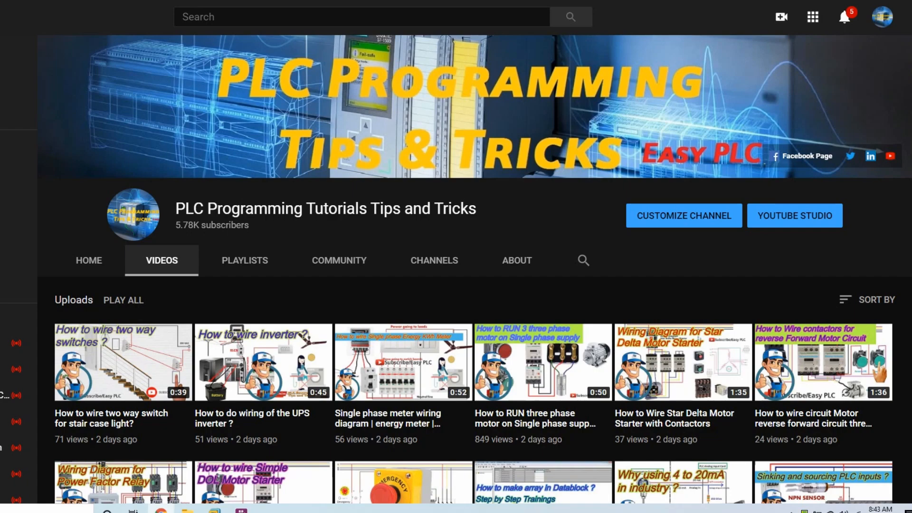
scroll(down, 3)
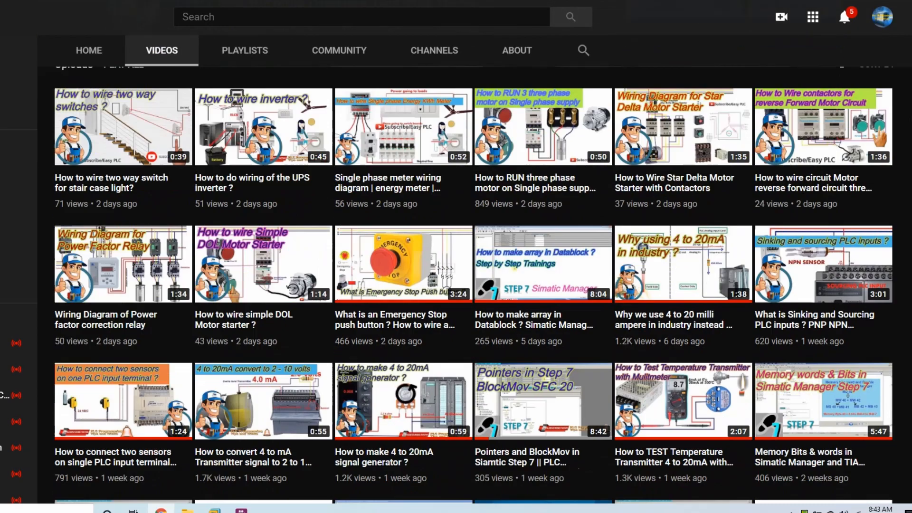
scroll(down, 3)
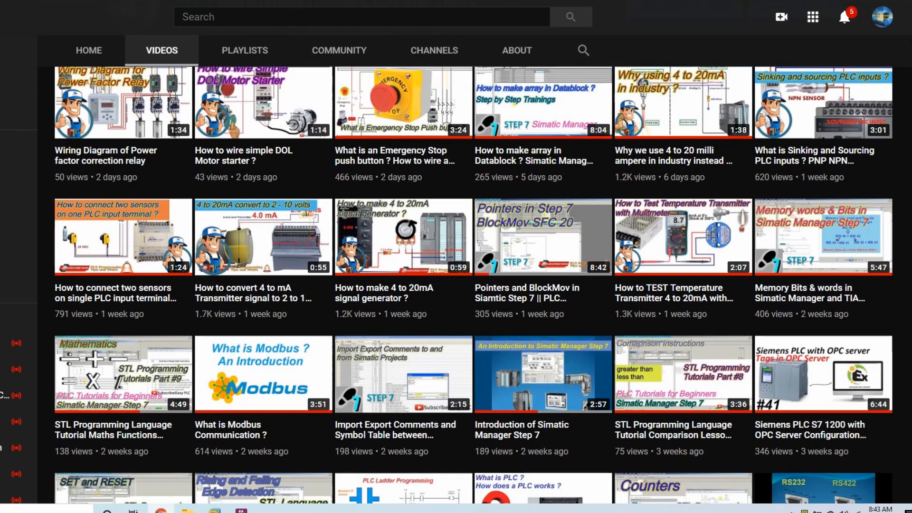
scroll(down, 3)
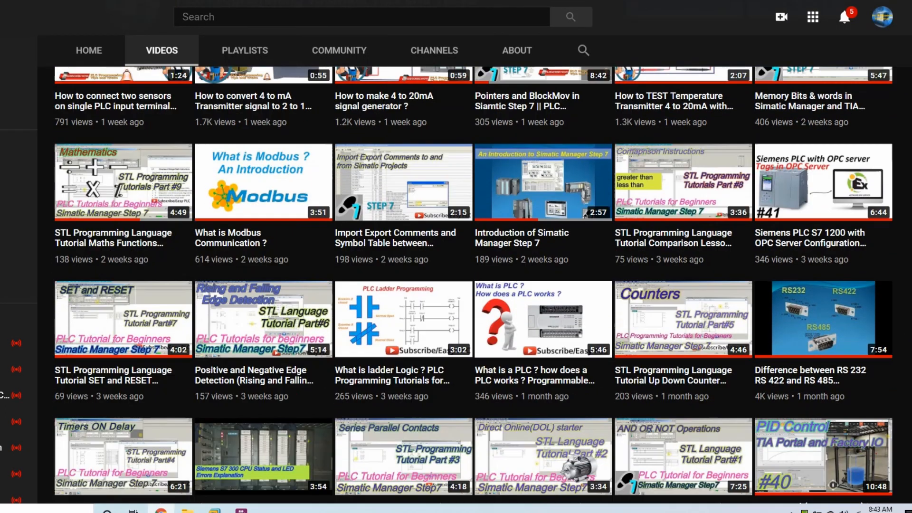
scroll(down, 3)
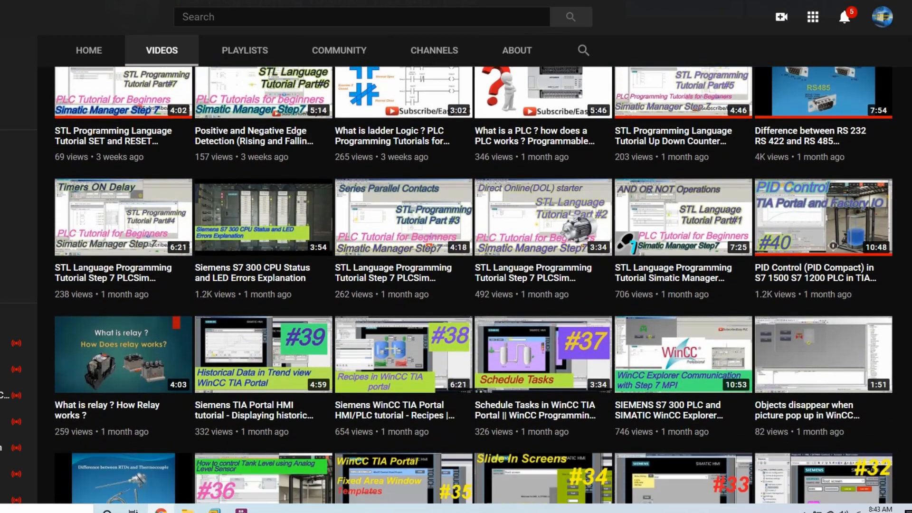
scroll(down, 3)
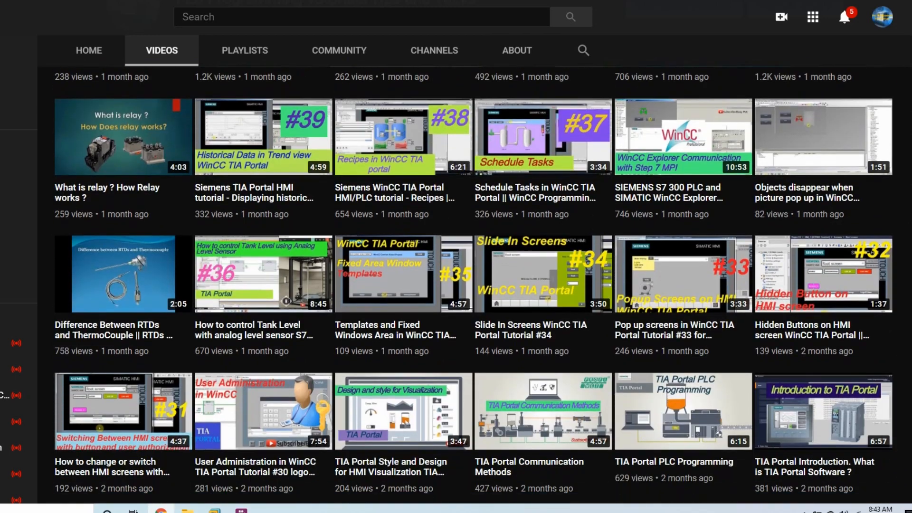
scroll(down, 3)
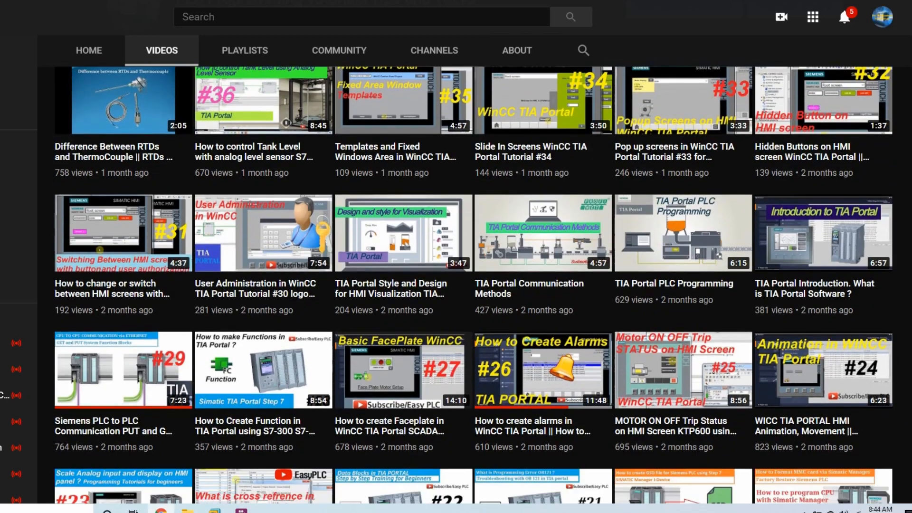
scroll(down, 3)
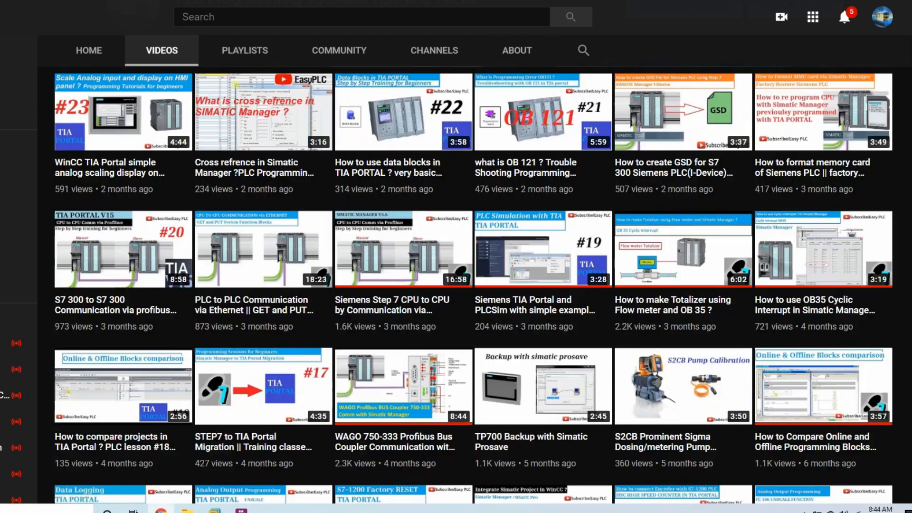
scroll(down, 3)
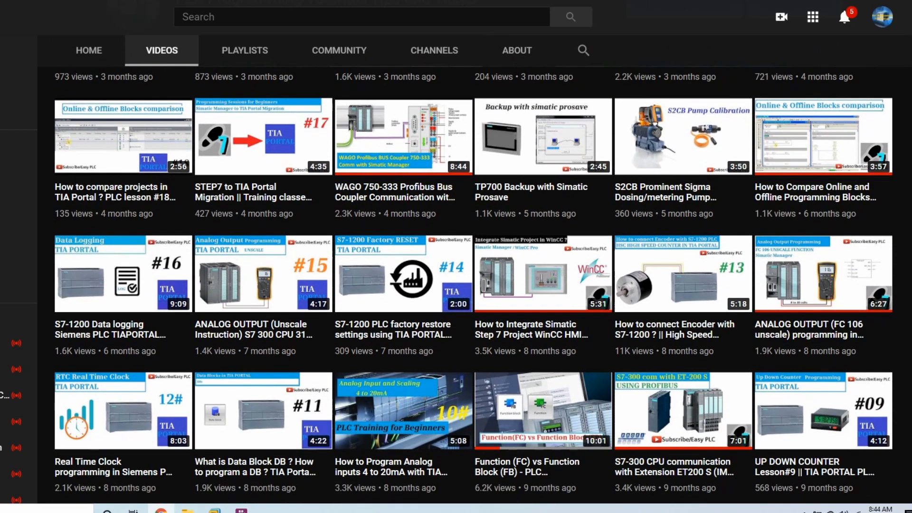
scroll(down, 3)
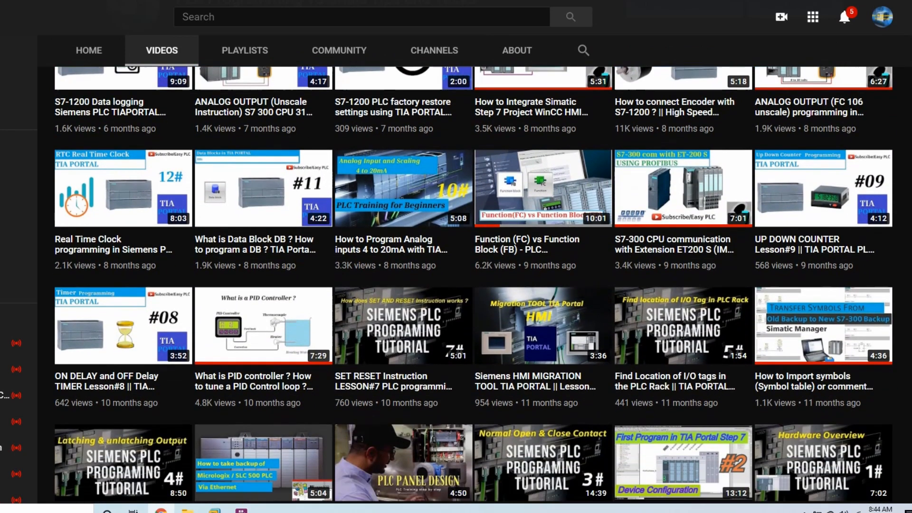
scroll(down, 3)
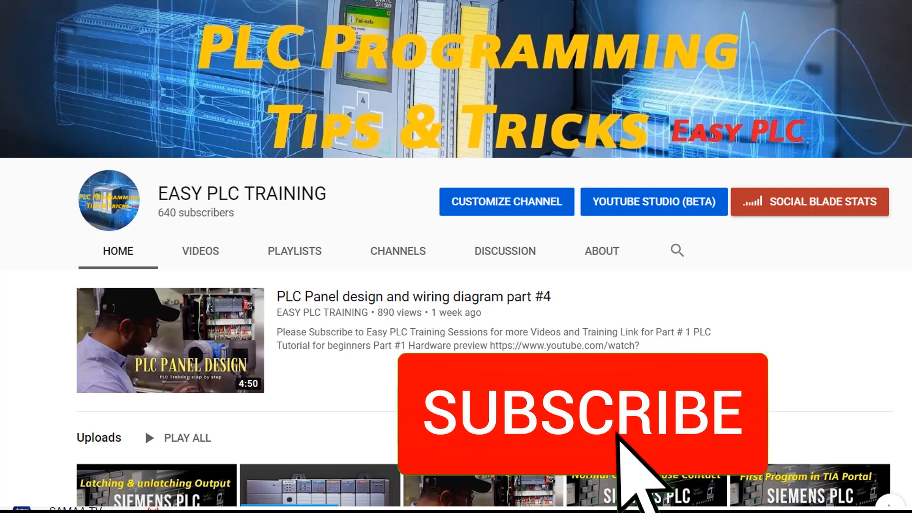
click(582, 411)
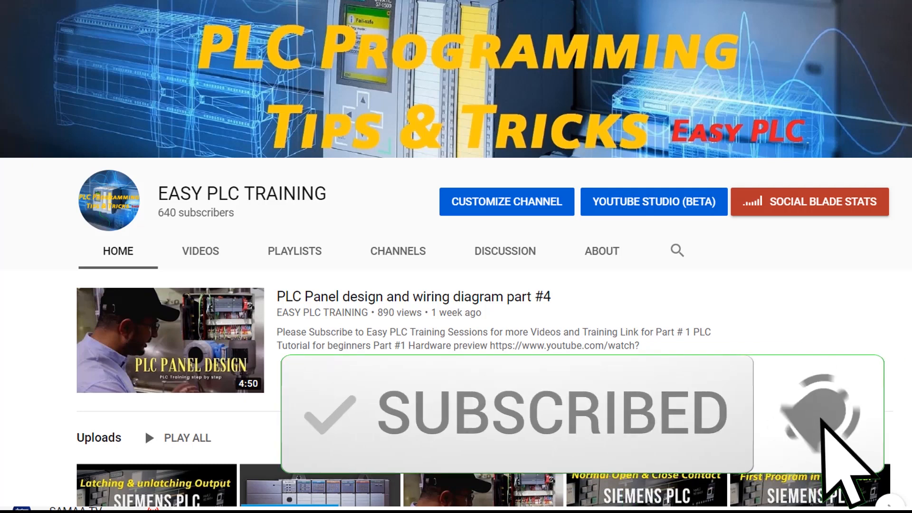